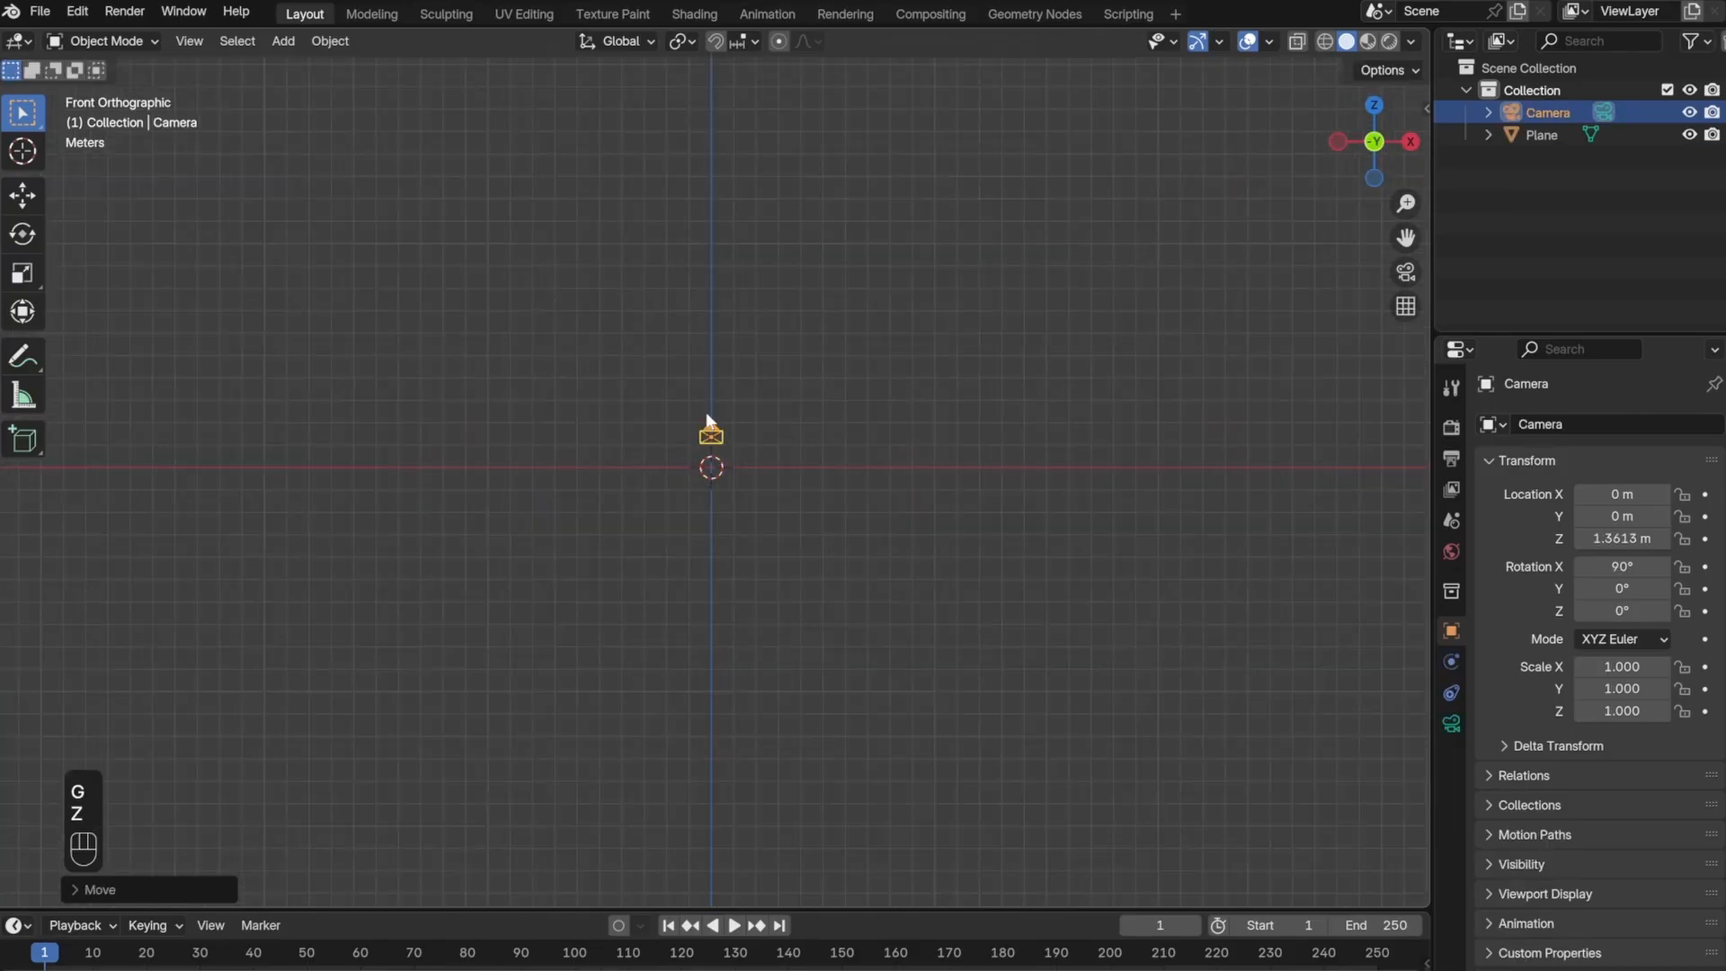
- Add a cube mesh to the scene via Shift+A beside the ground plane
click(1451, 489)
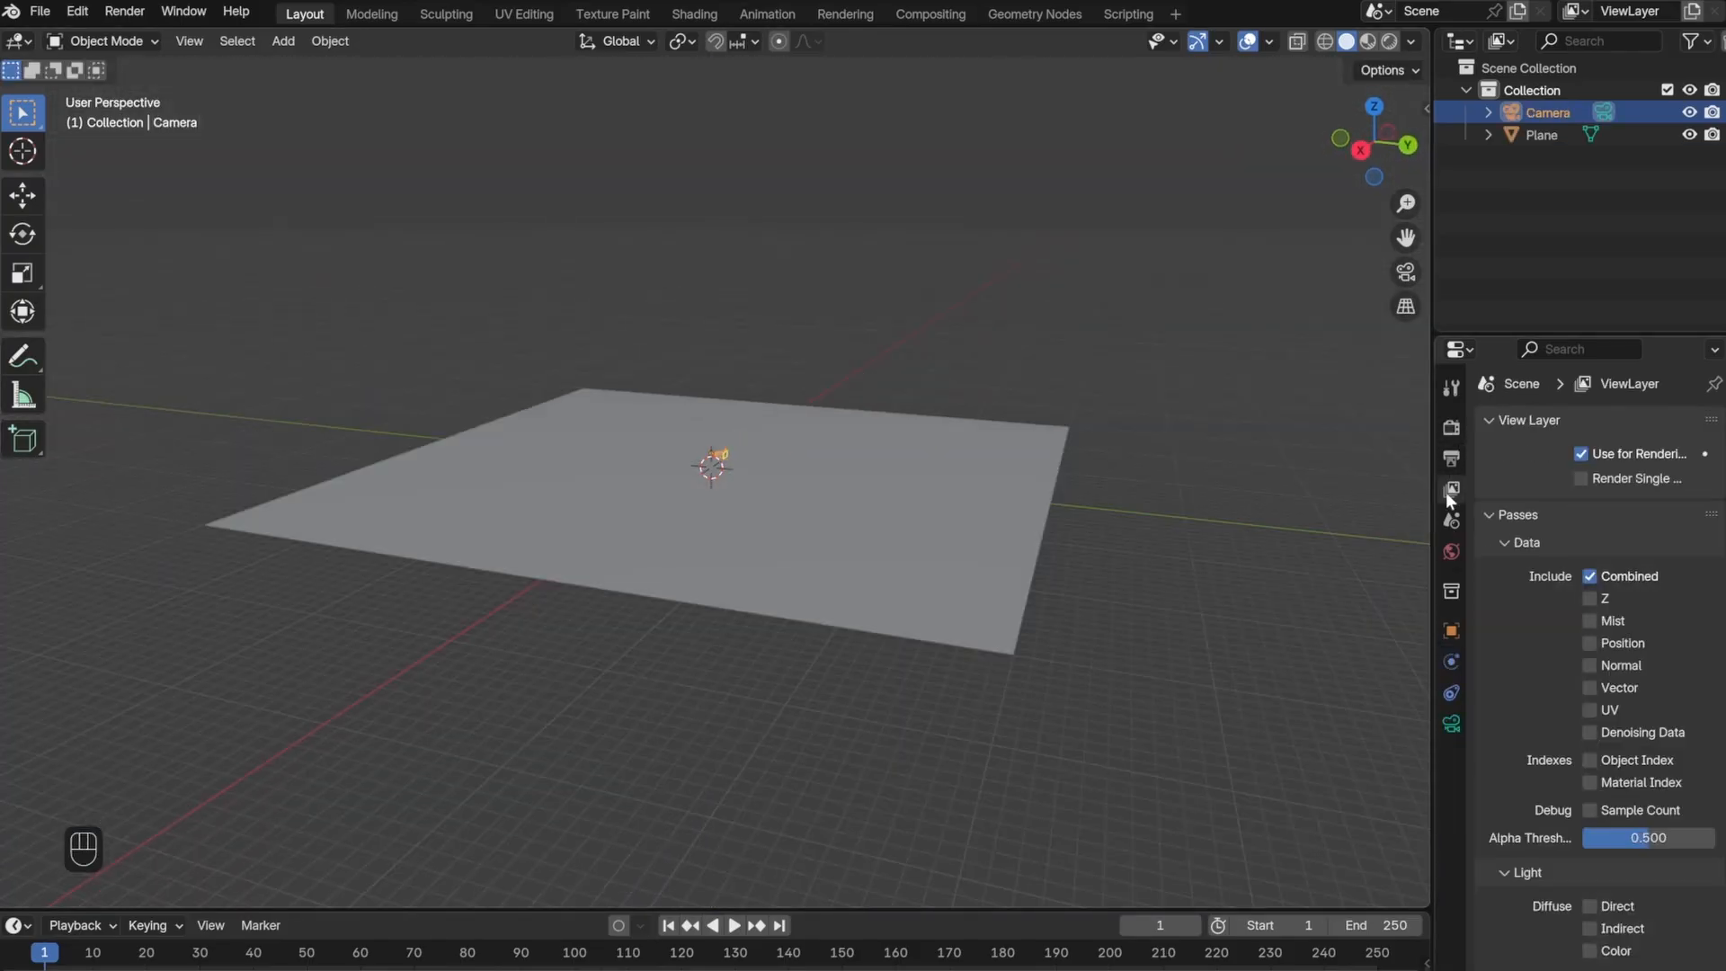
key(shift+a)
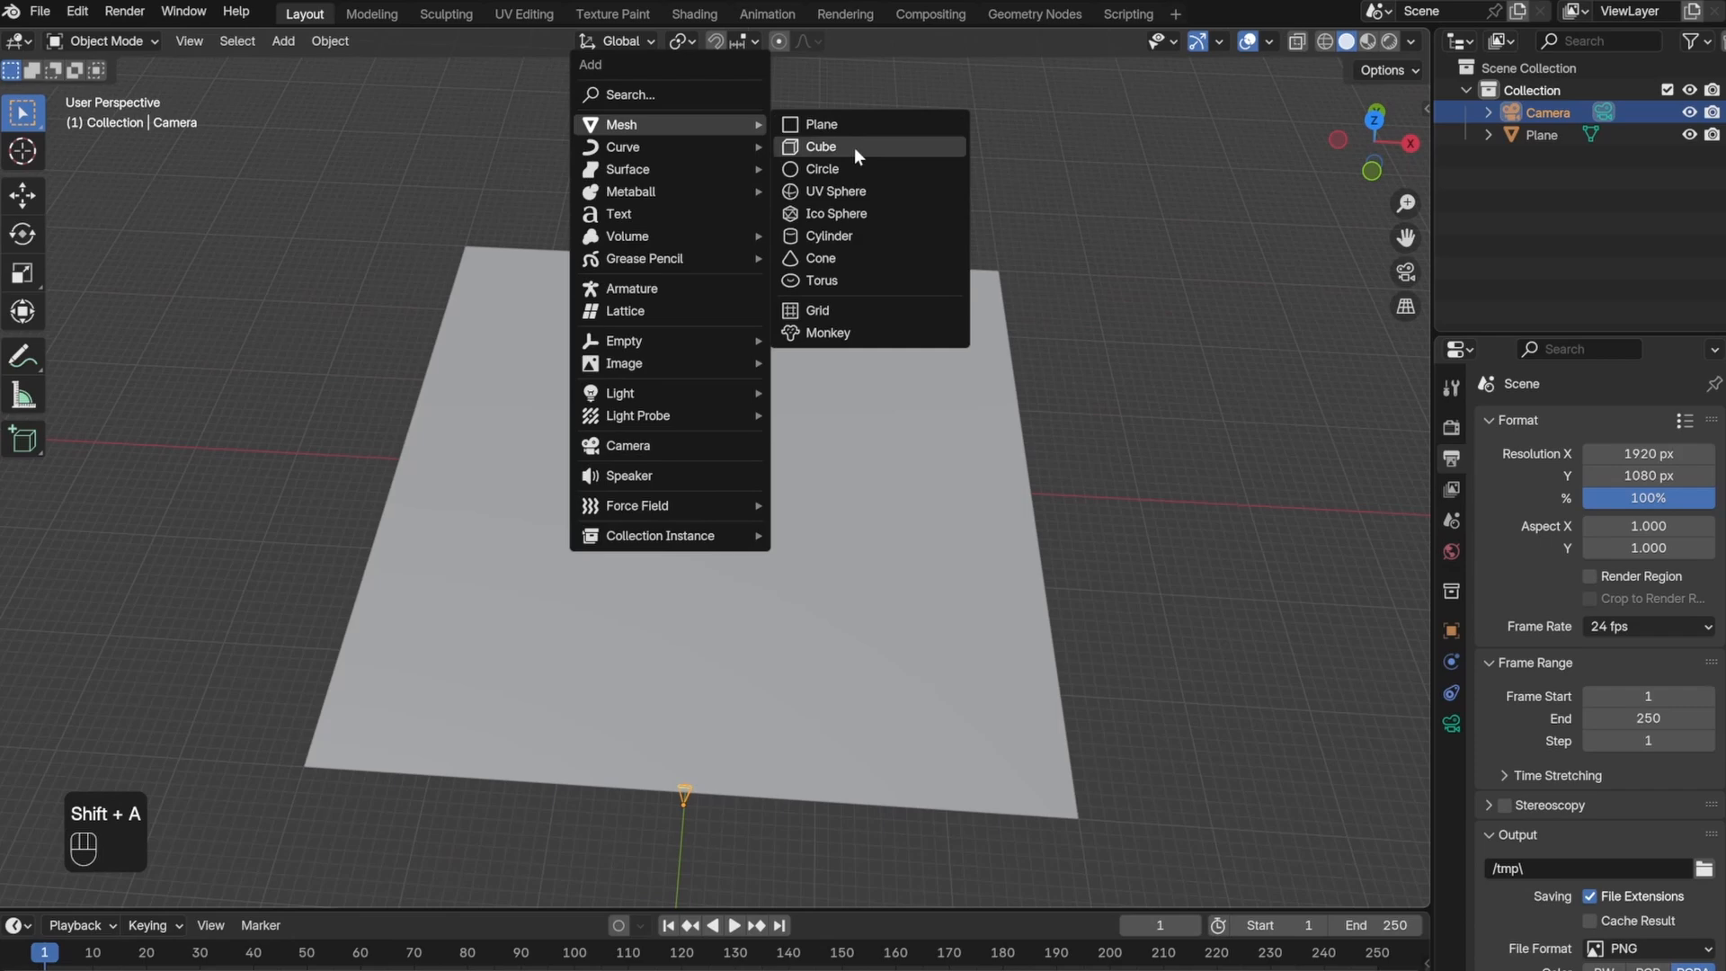
click(820, 146)
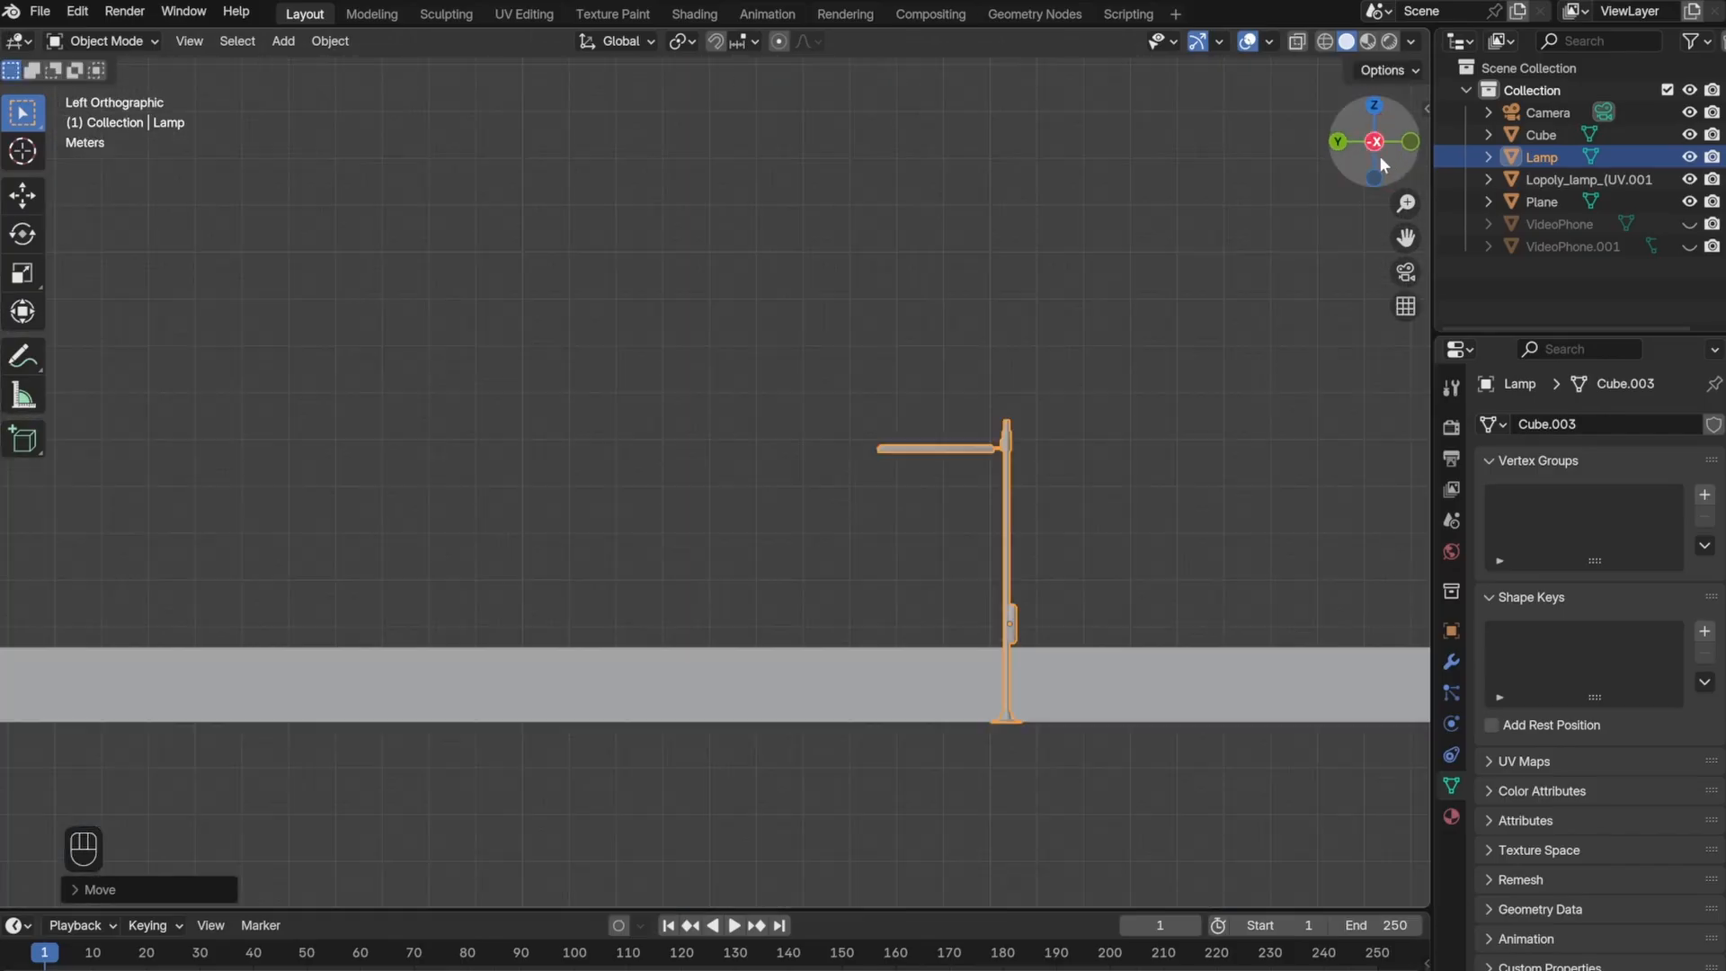
- Rotate the lamp's arm 10 degrees around the X axis in Edit Mode
click(1373, 141)
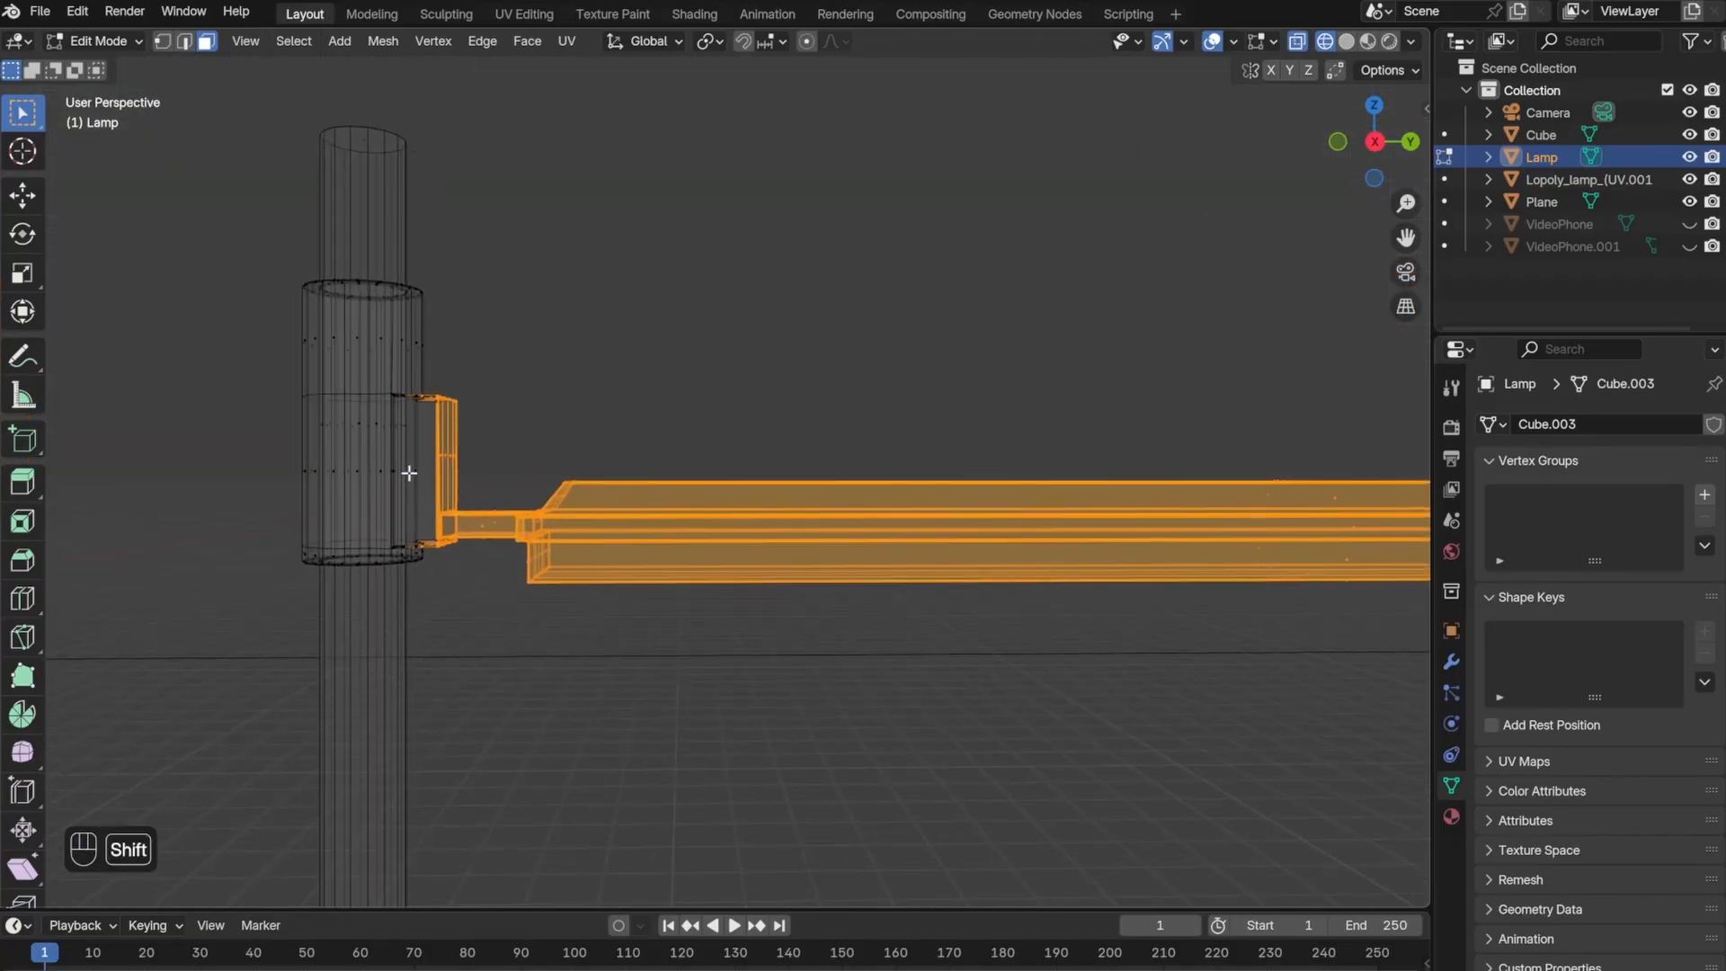
key(r)
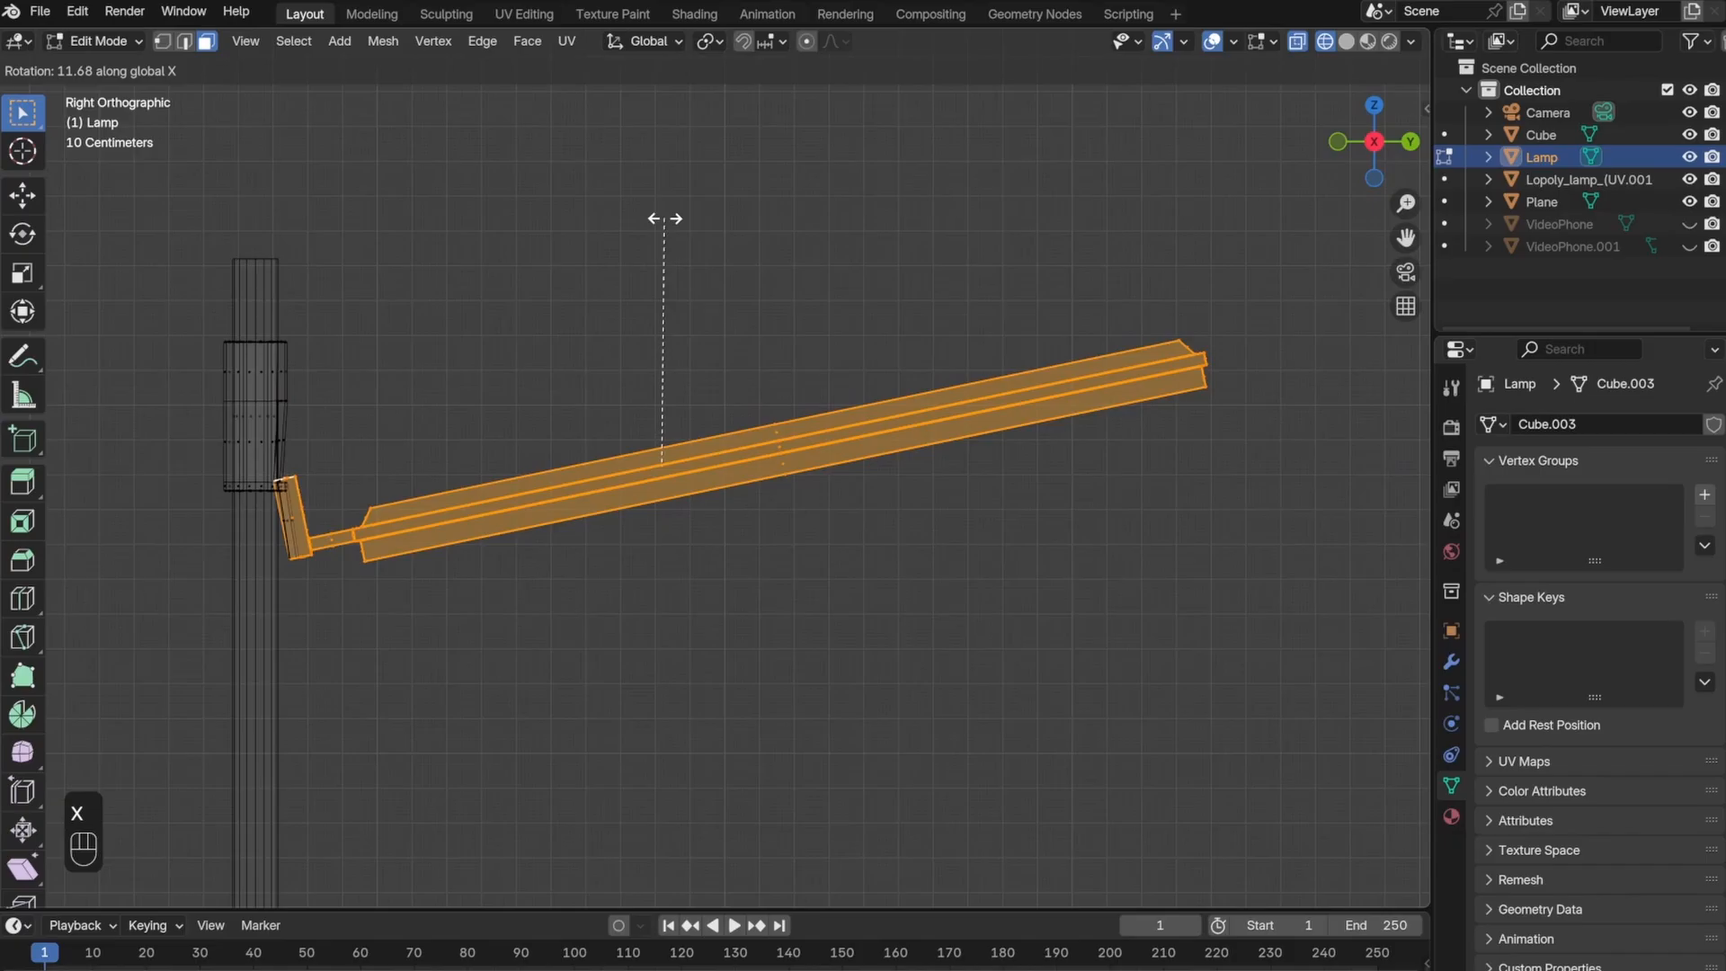
text(10)
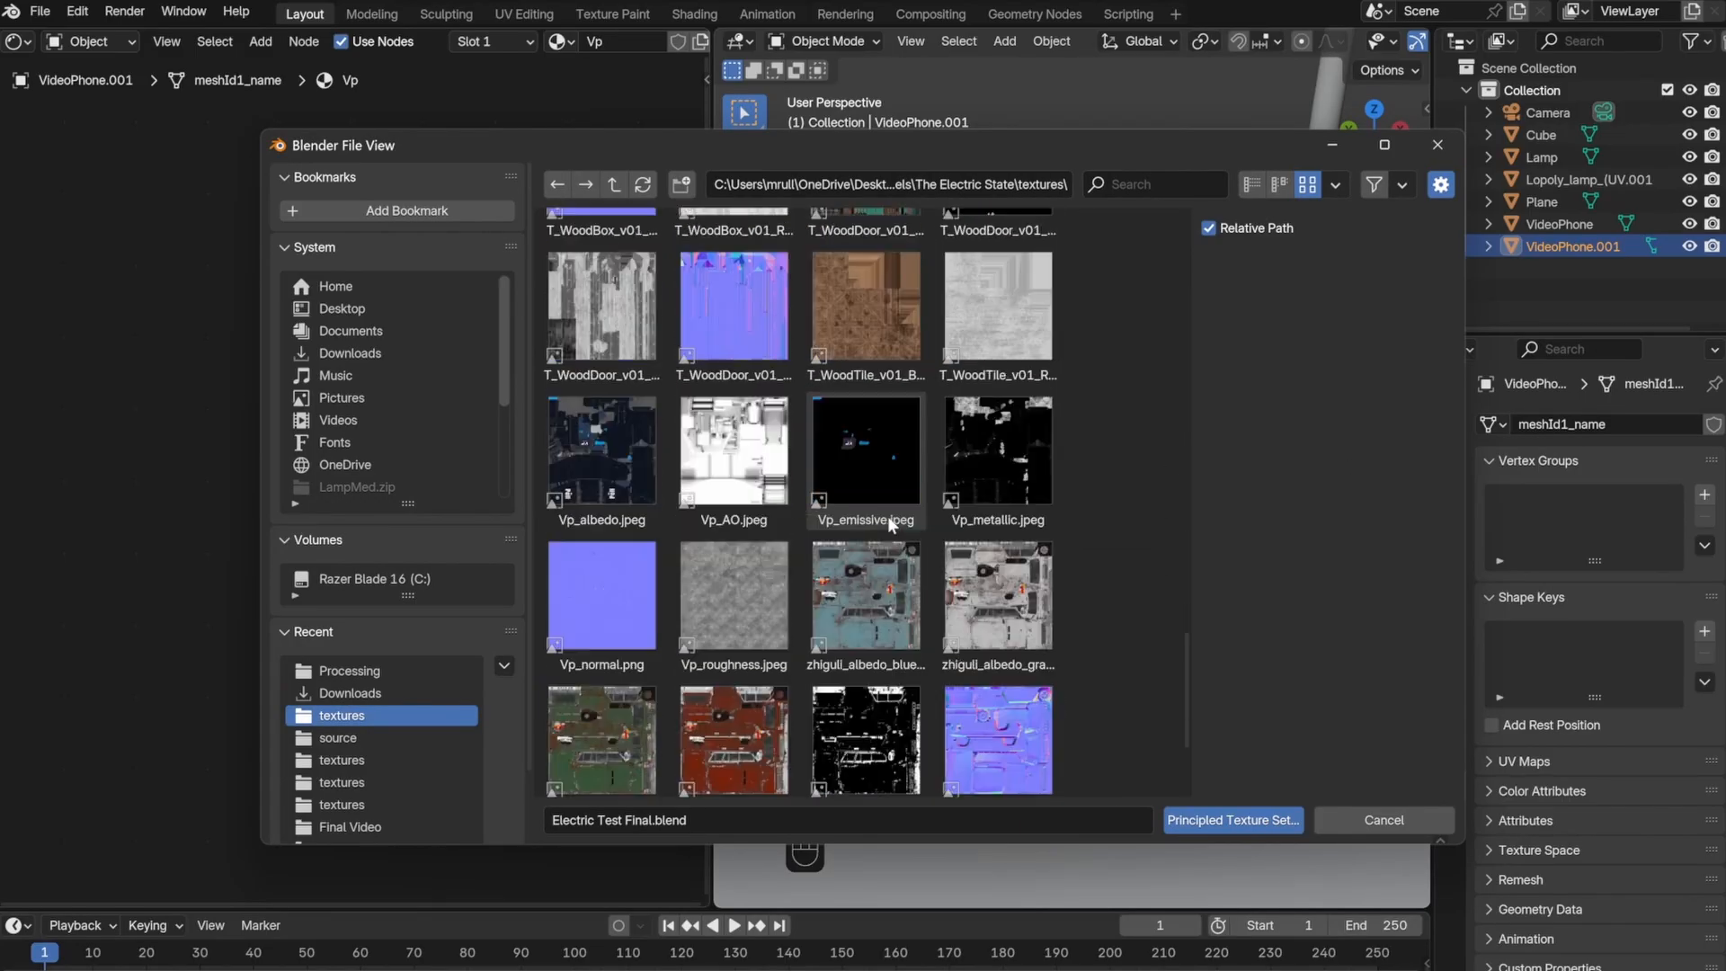
- Build Principled texture materials for the video phone and the curved street lamp
click(602, 506)
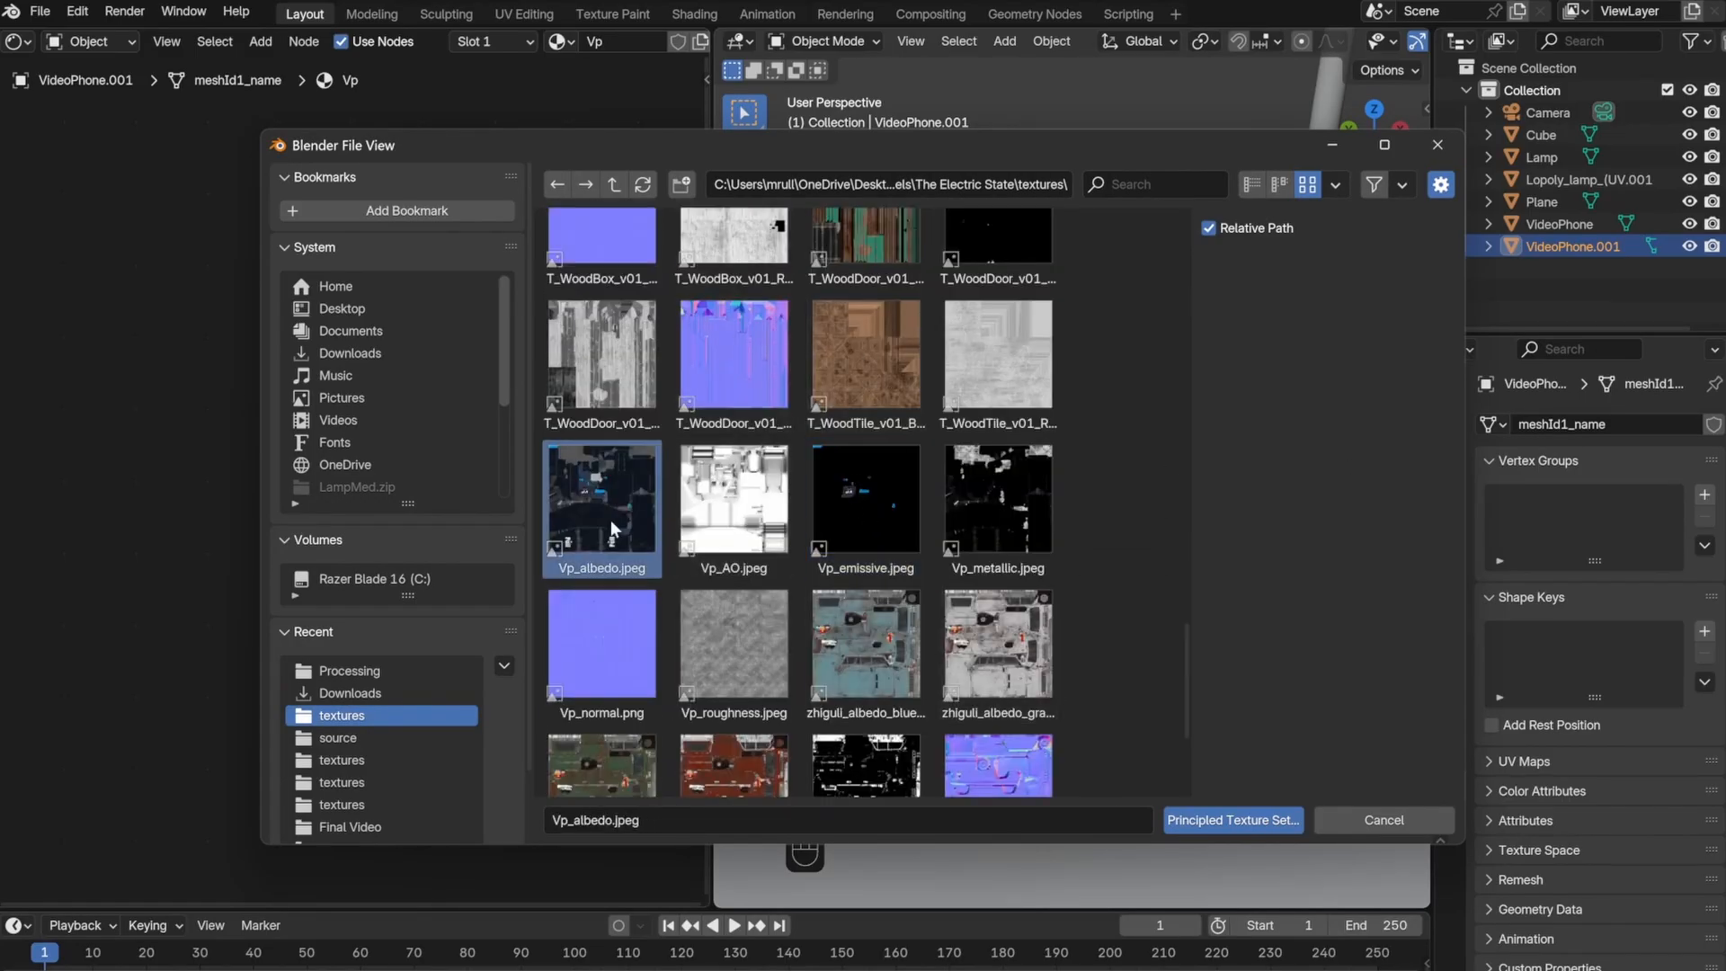
click(1231, 820)
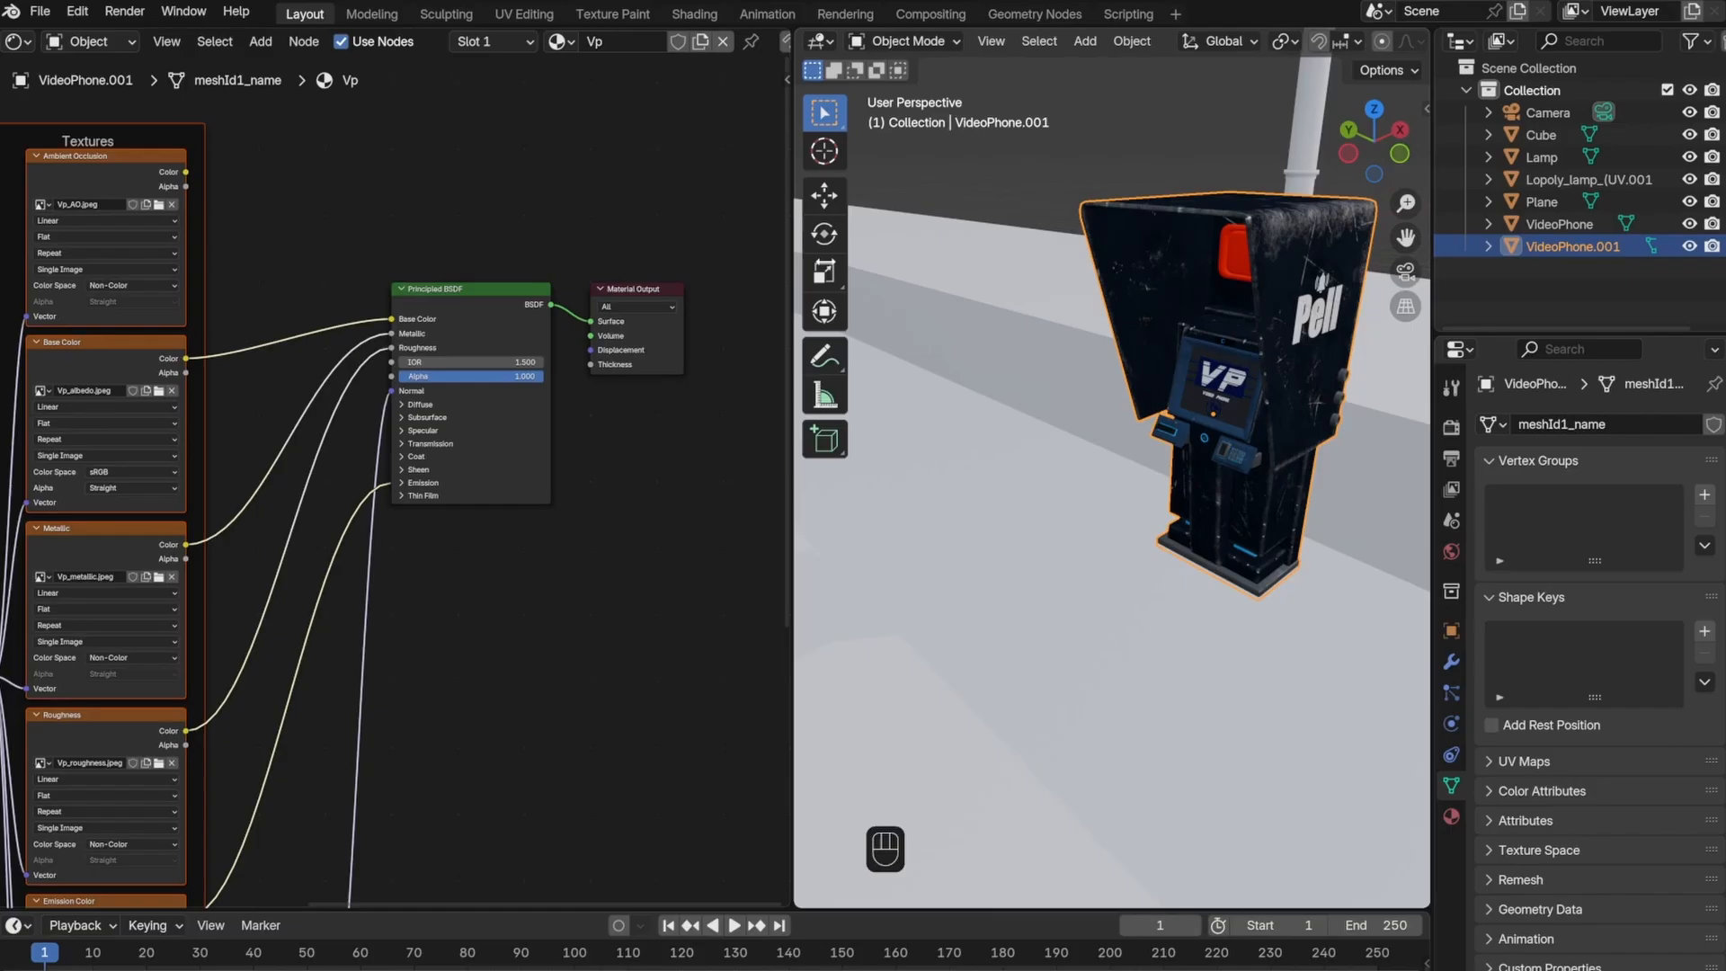
click(1589, 178)
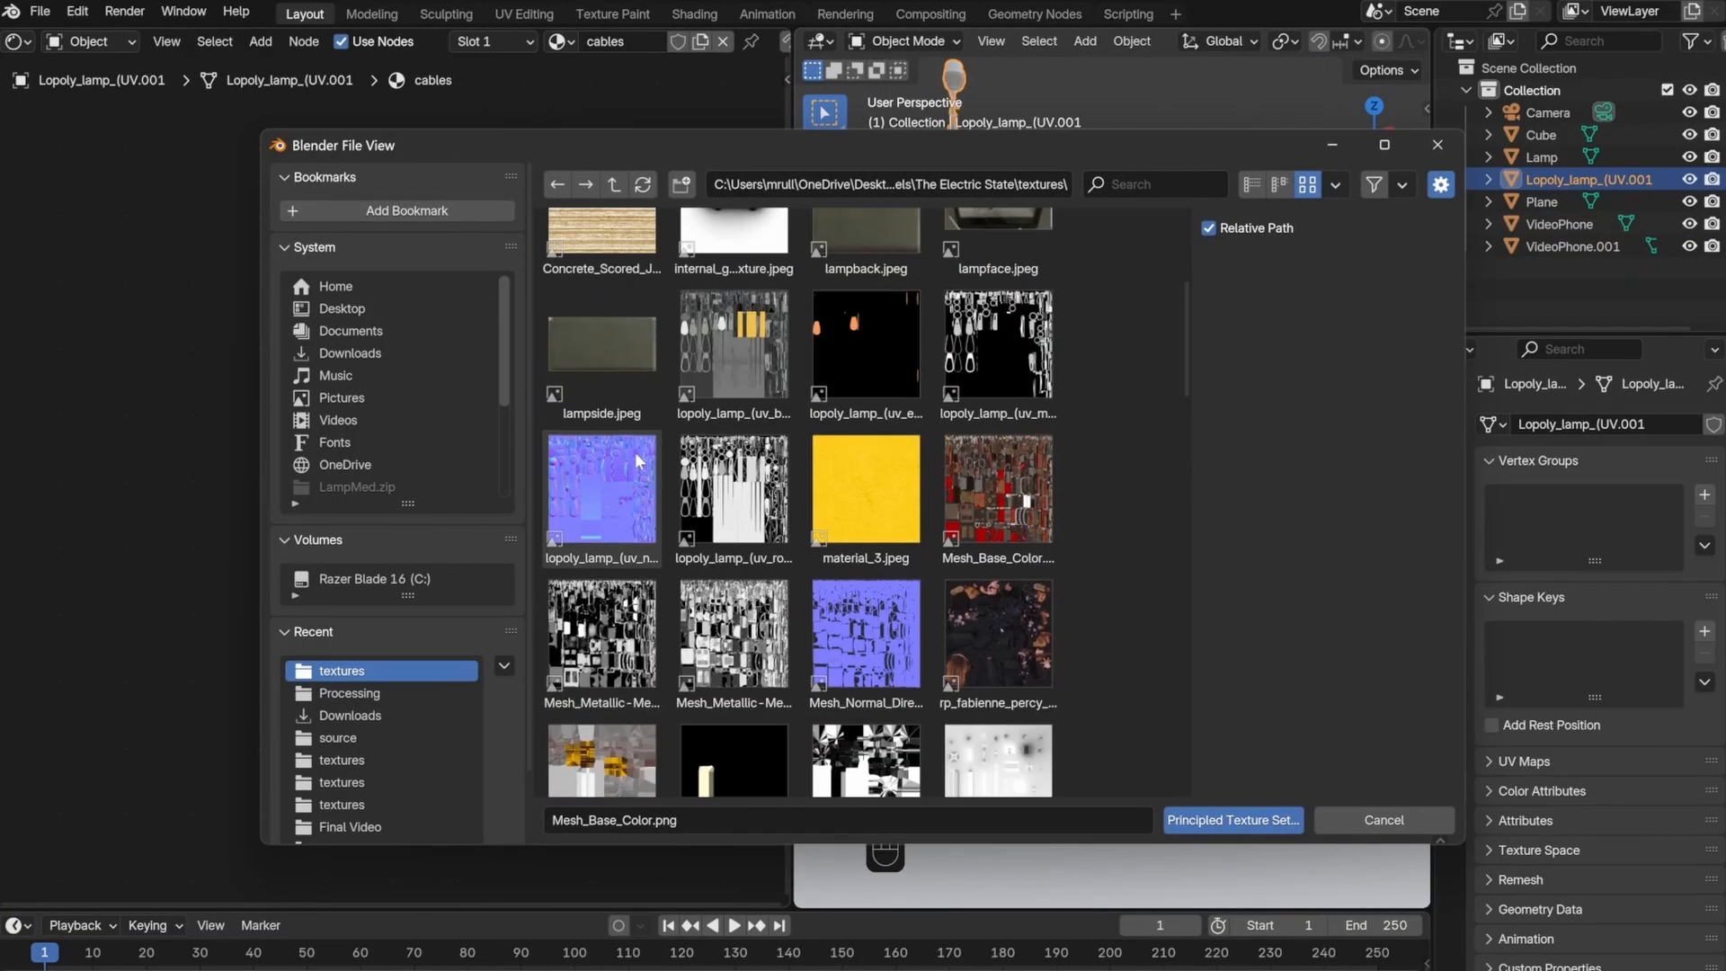
click(1231, 820)
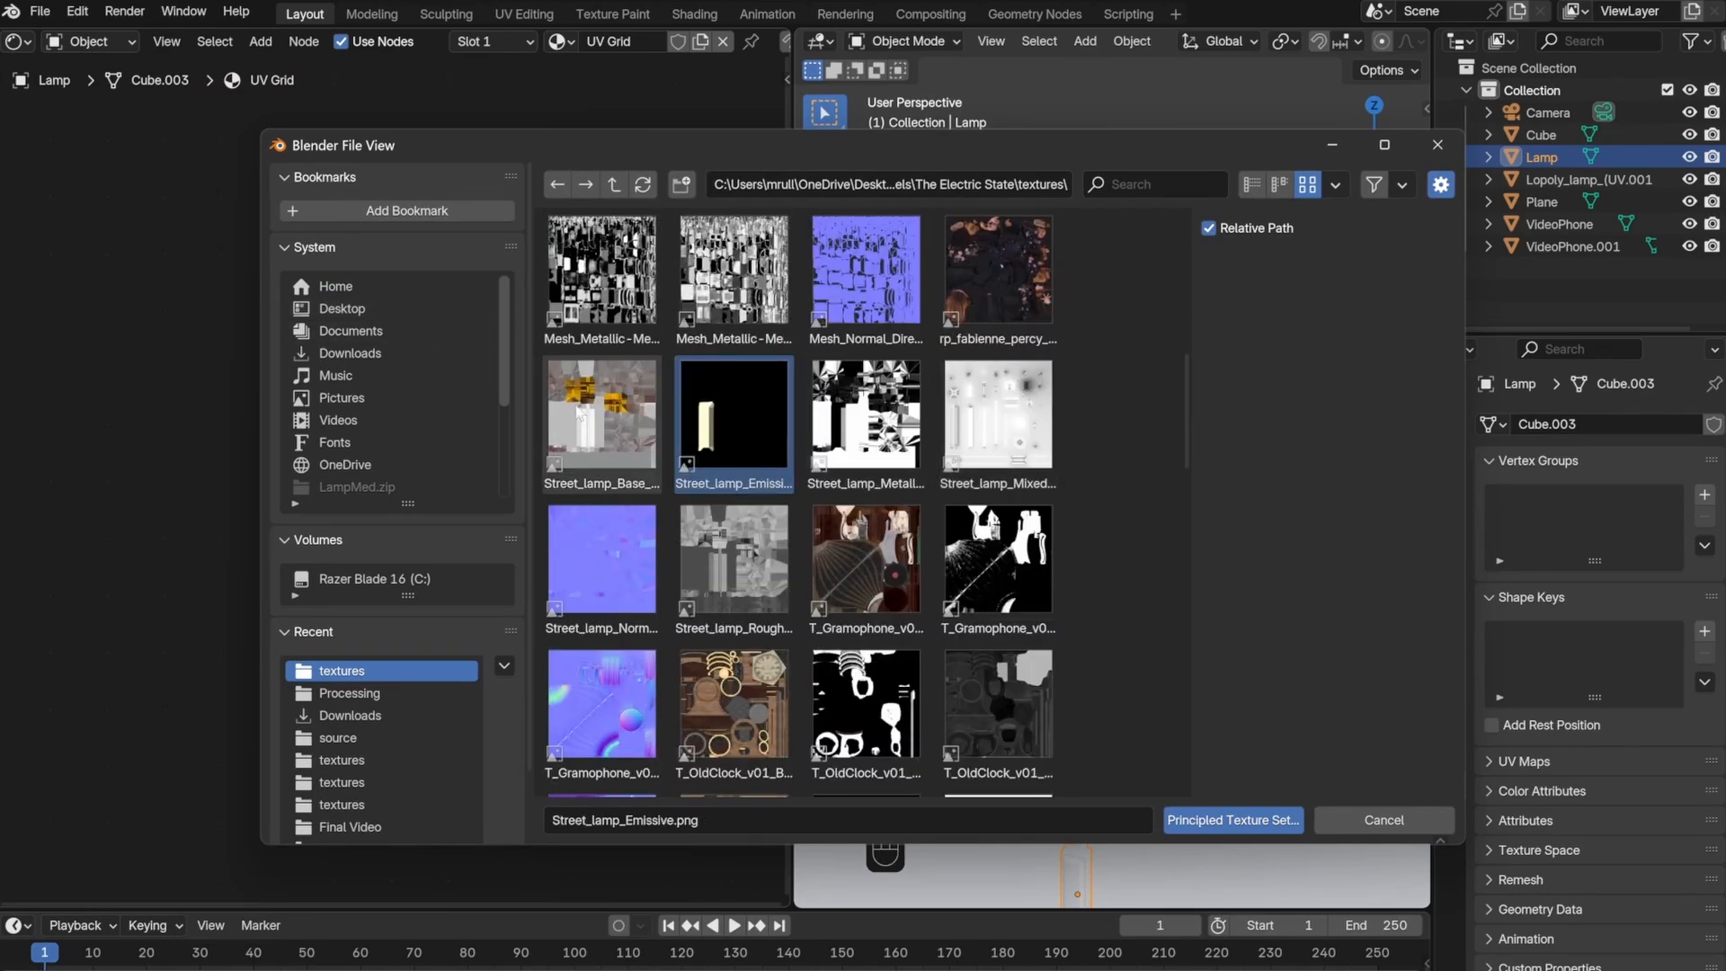
click(1230, 820)
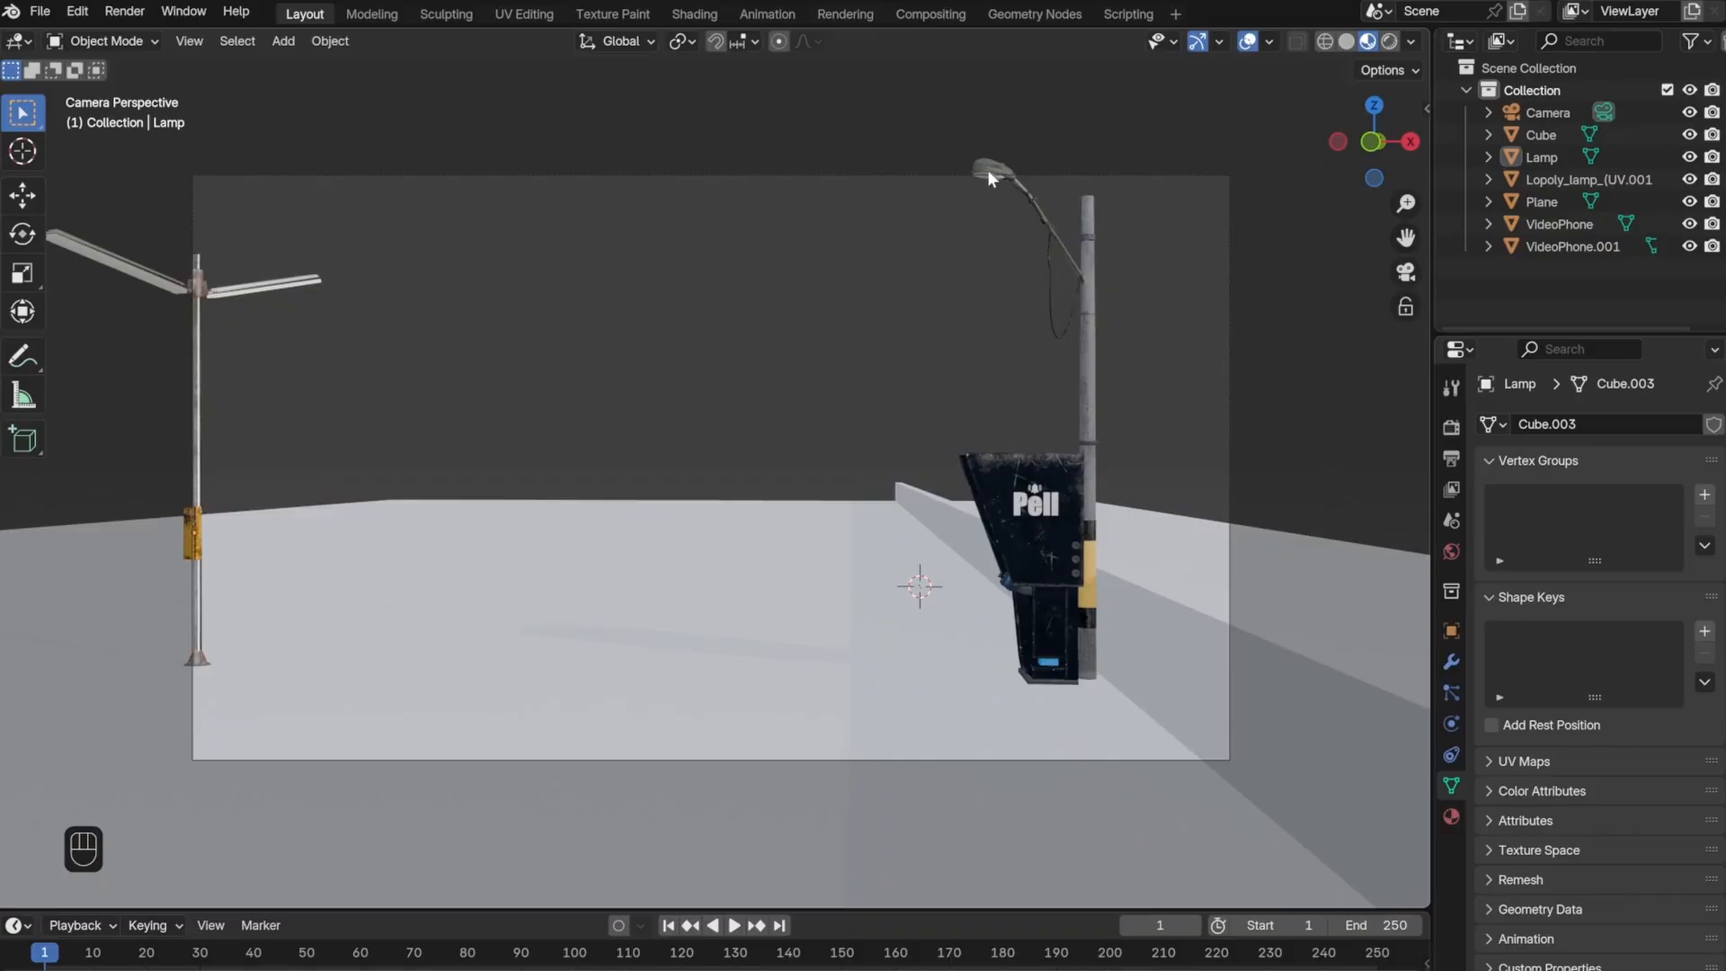
mouse_move(1127, 364)
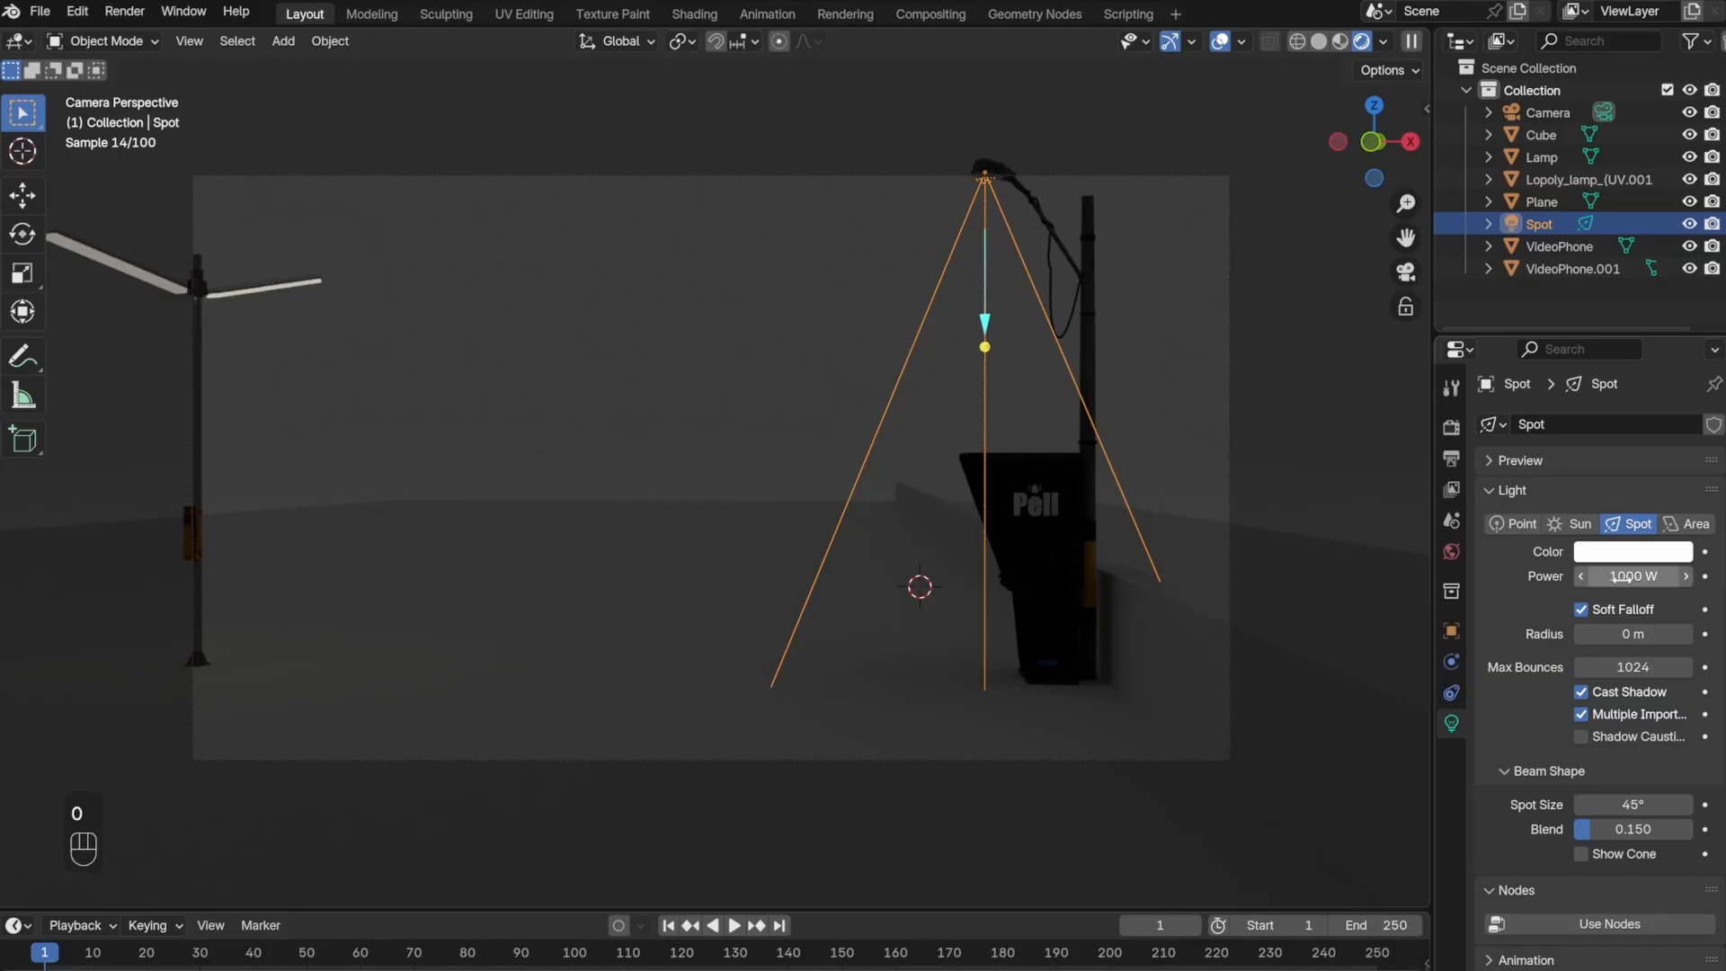
- View the lamp's warm spot light through the camera
key(r)
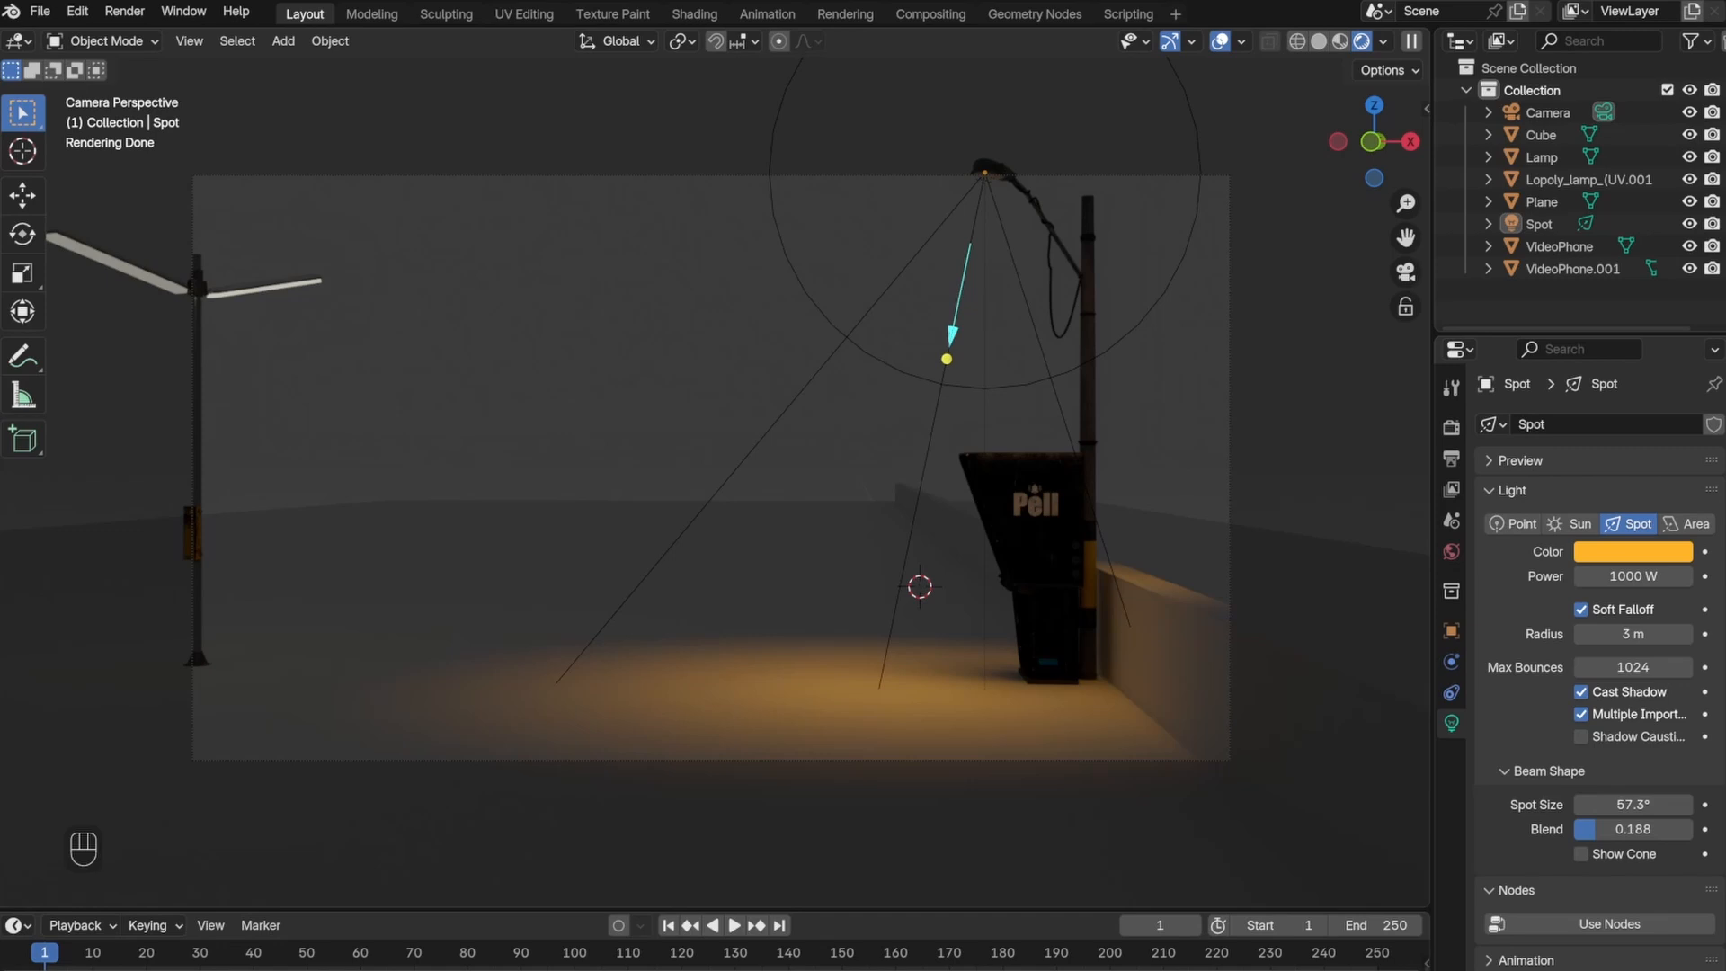
mouse_move(217, 92)
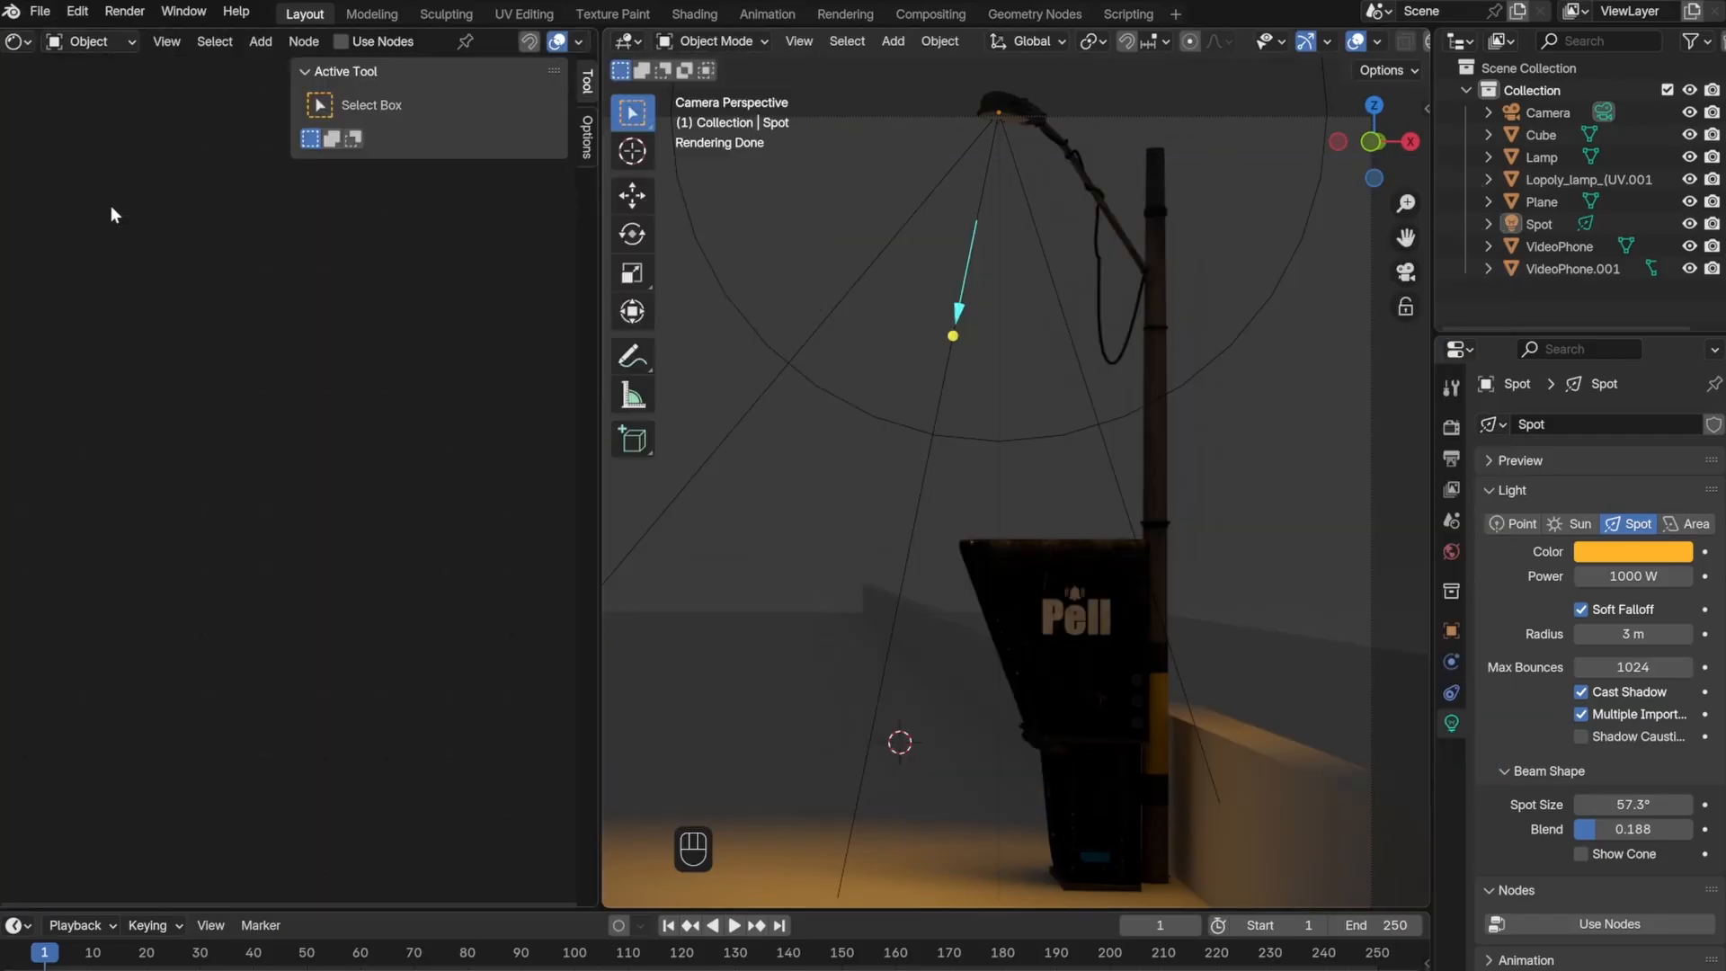
mouse_move(141, 300)
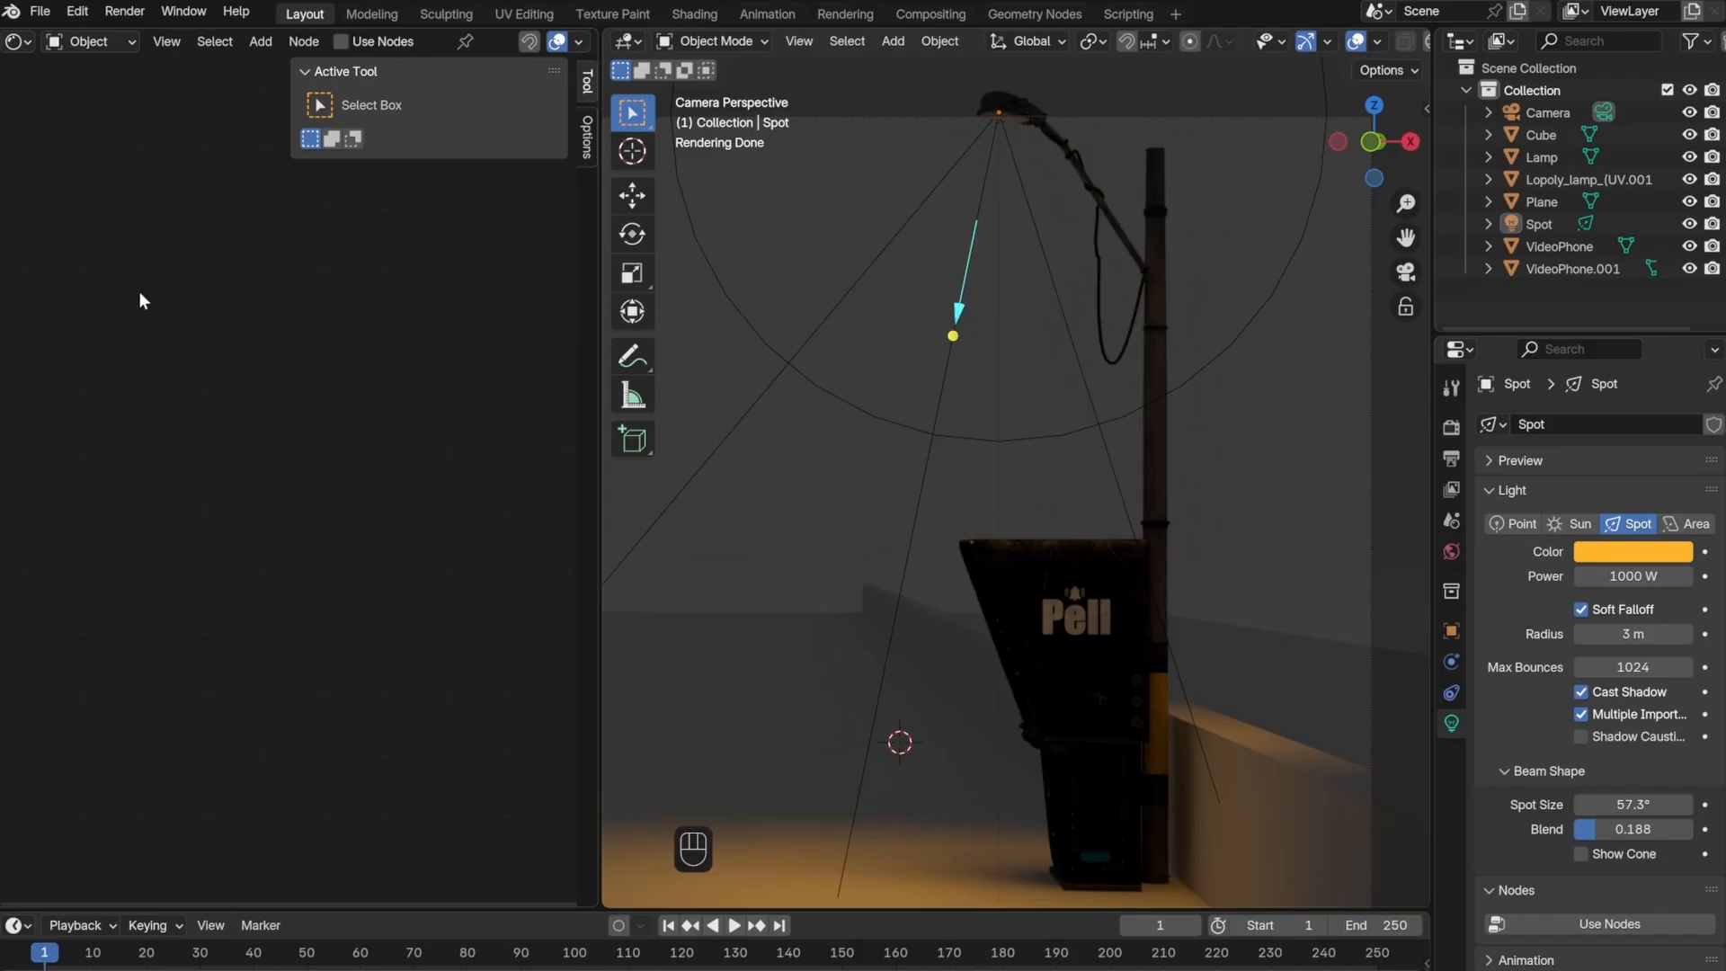
- Enable nodes on the spot light and load an external .ies profile into an IES Texture node
key(n)
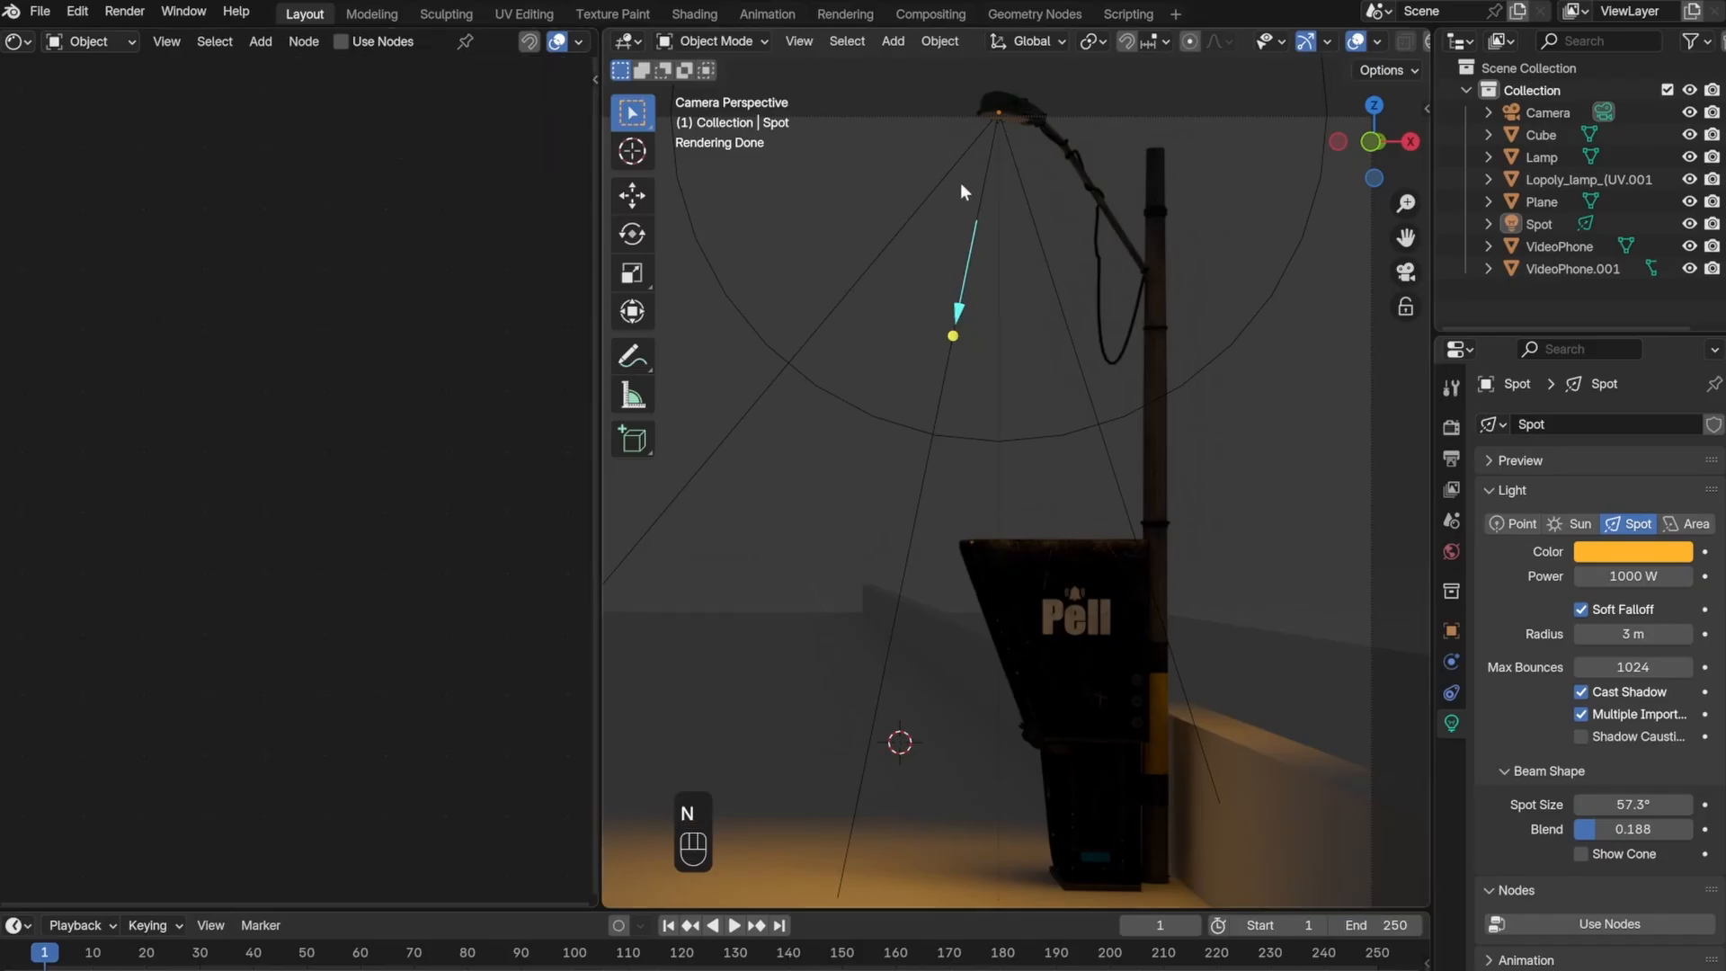
click(1539, 224)
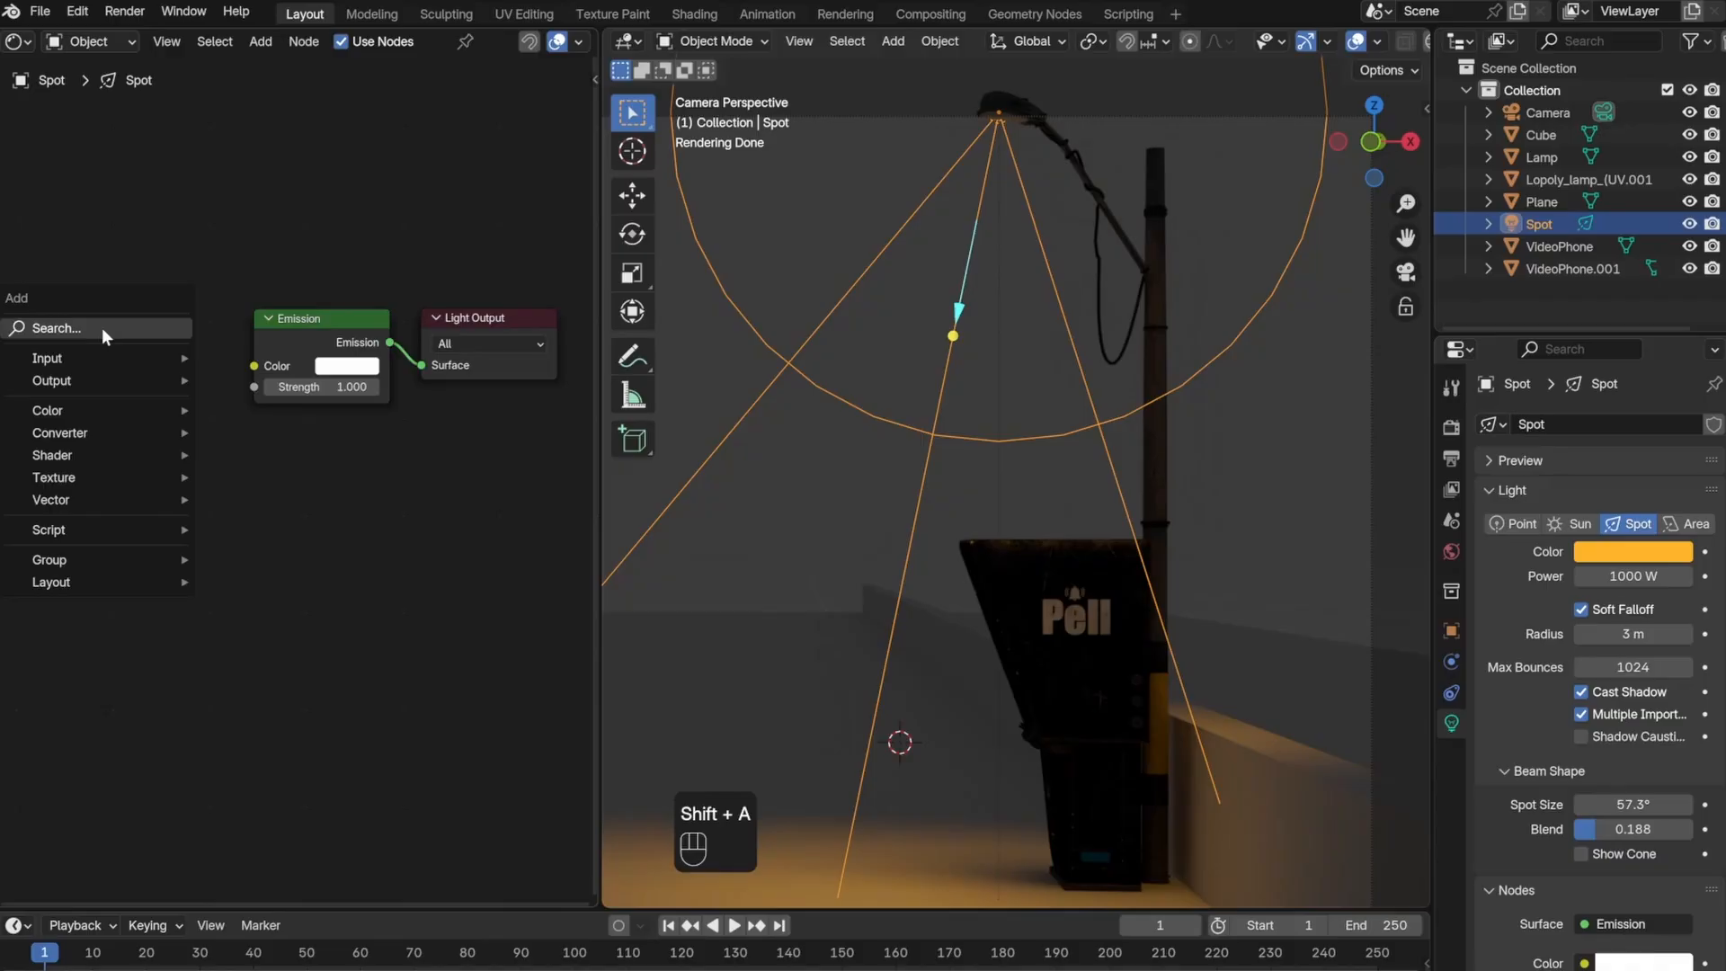
click(53, 476)
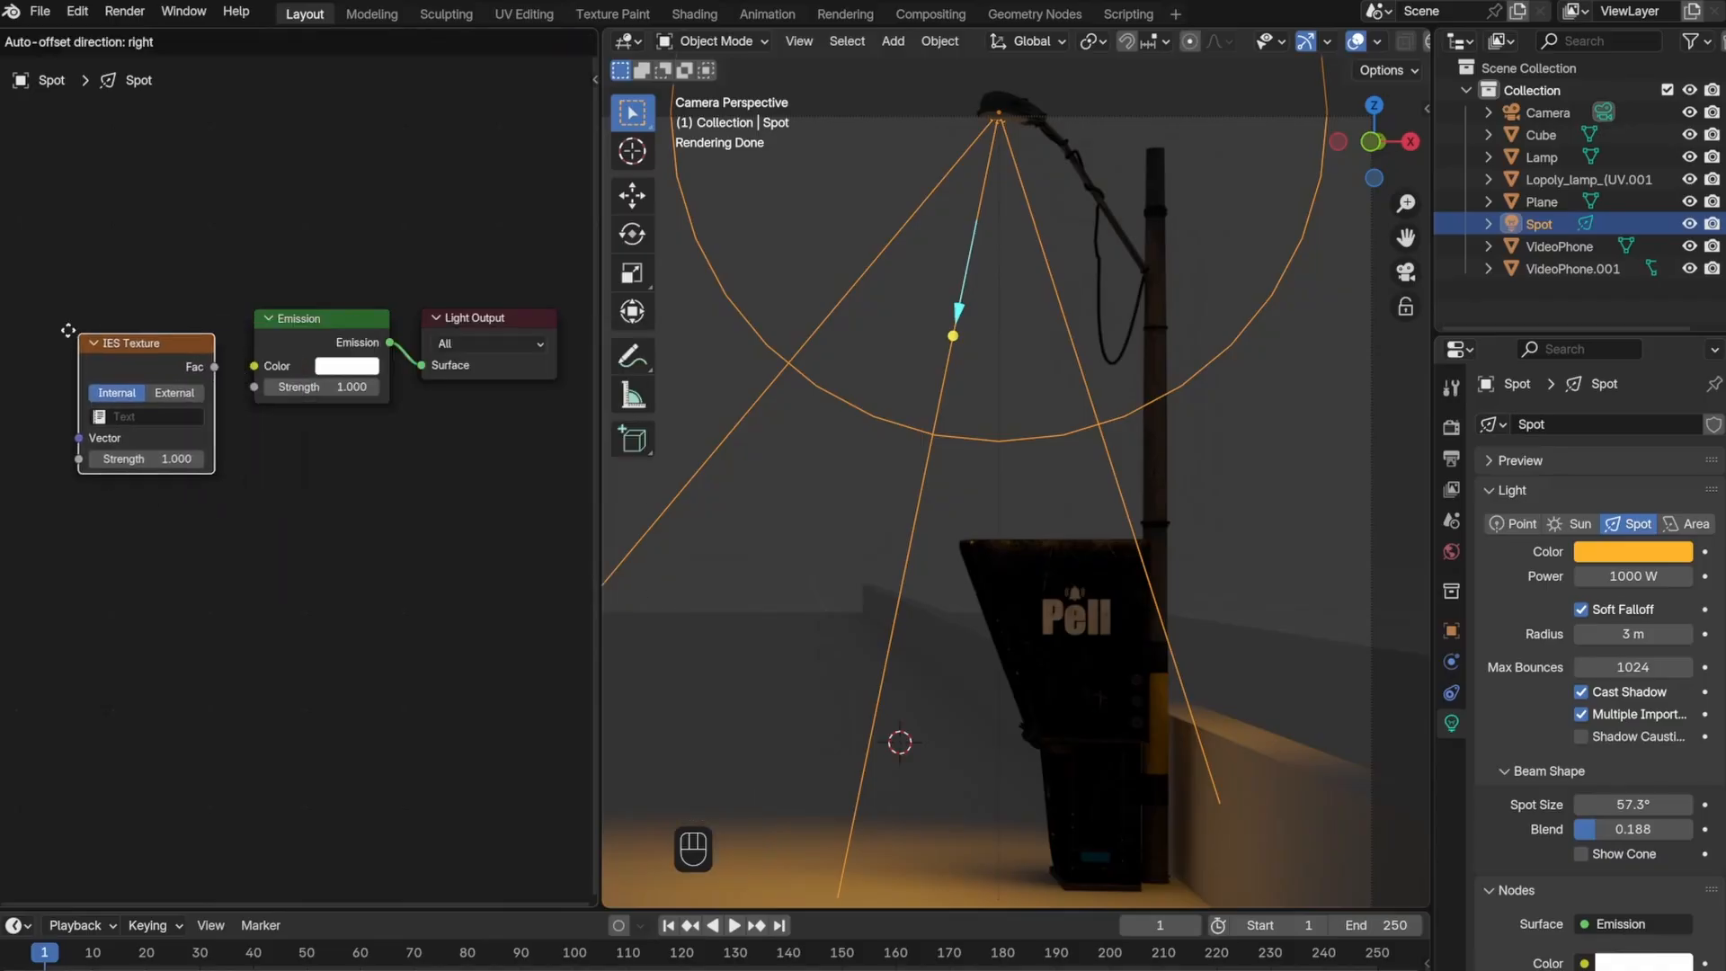
click(172, 393)
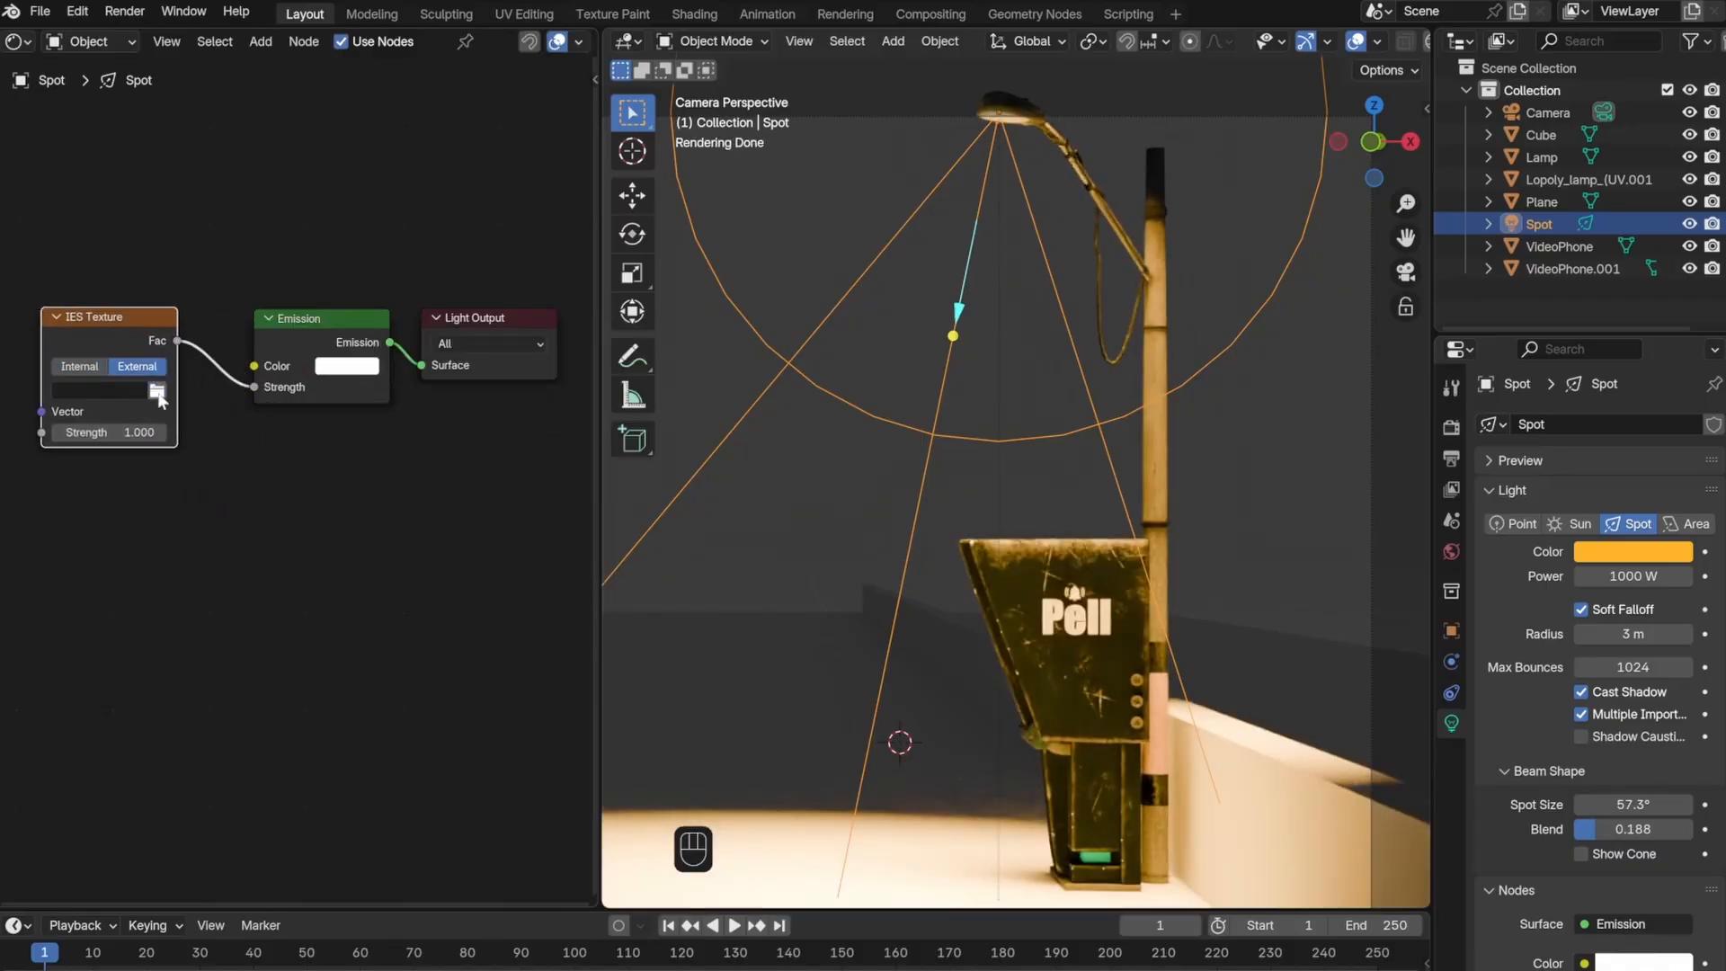
click(157, 391)
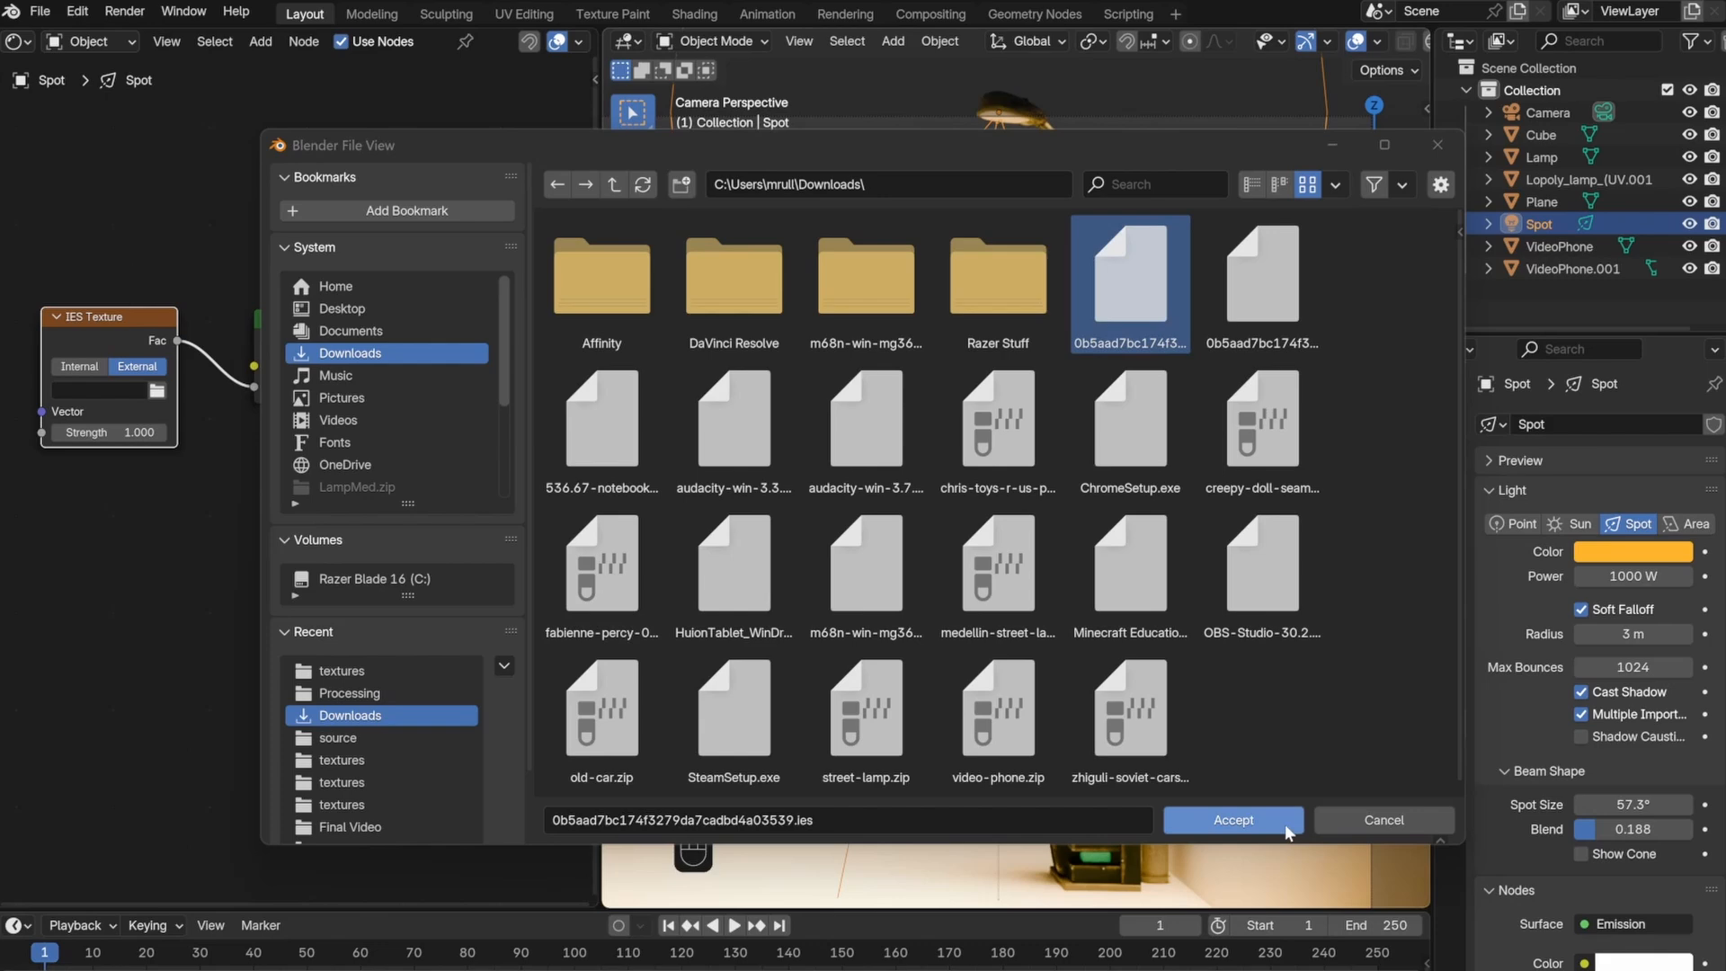
click(1232, 819)
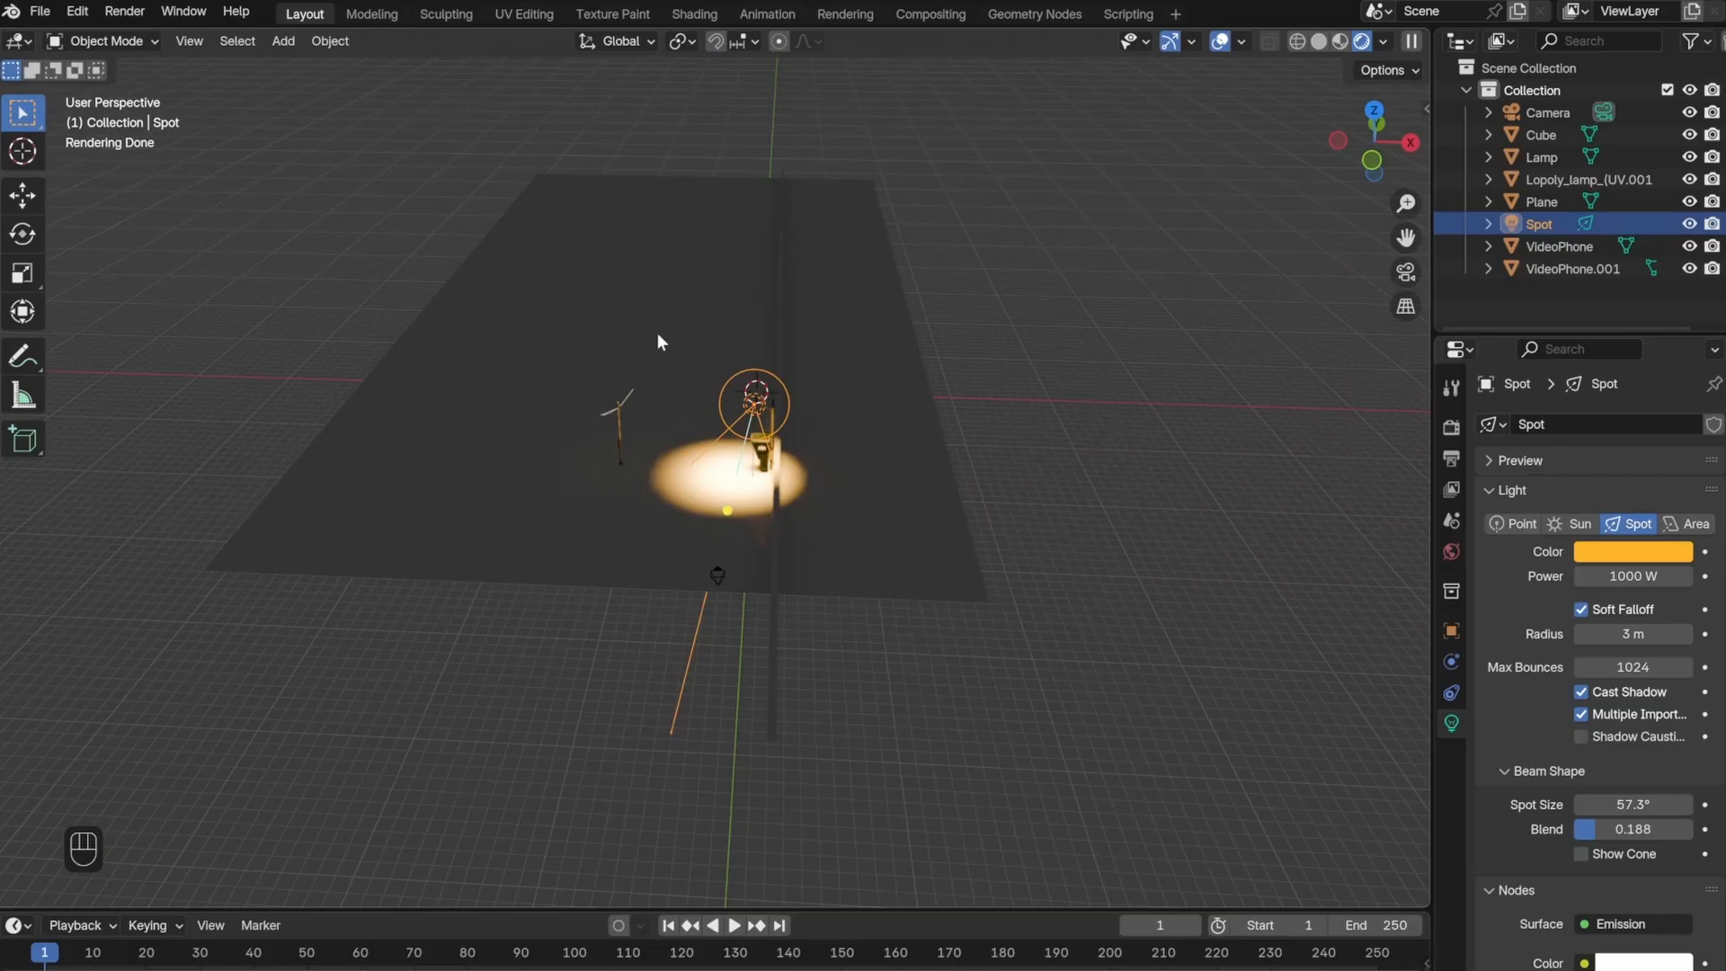
- Add a second cube and scale it, stretched along X, to enclose the parking lot
key(shift+a)
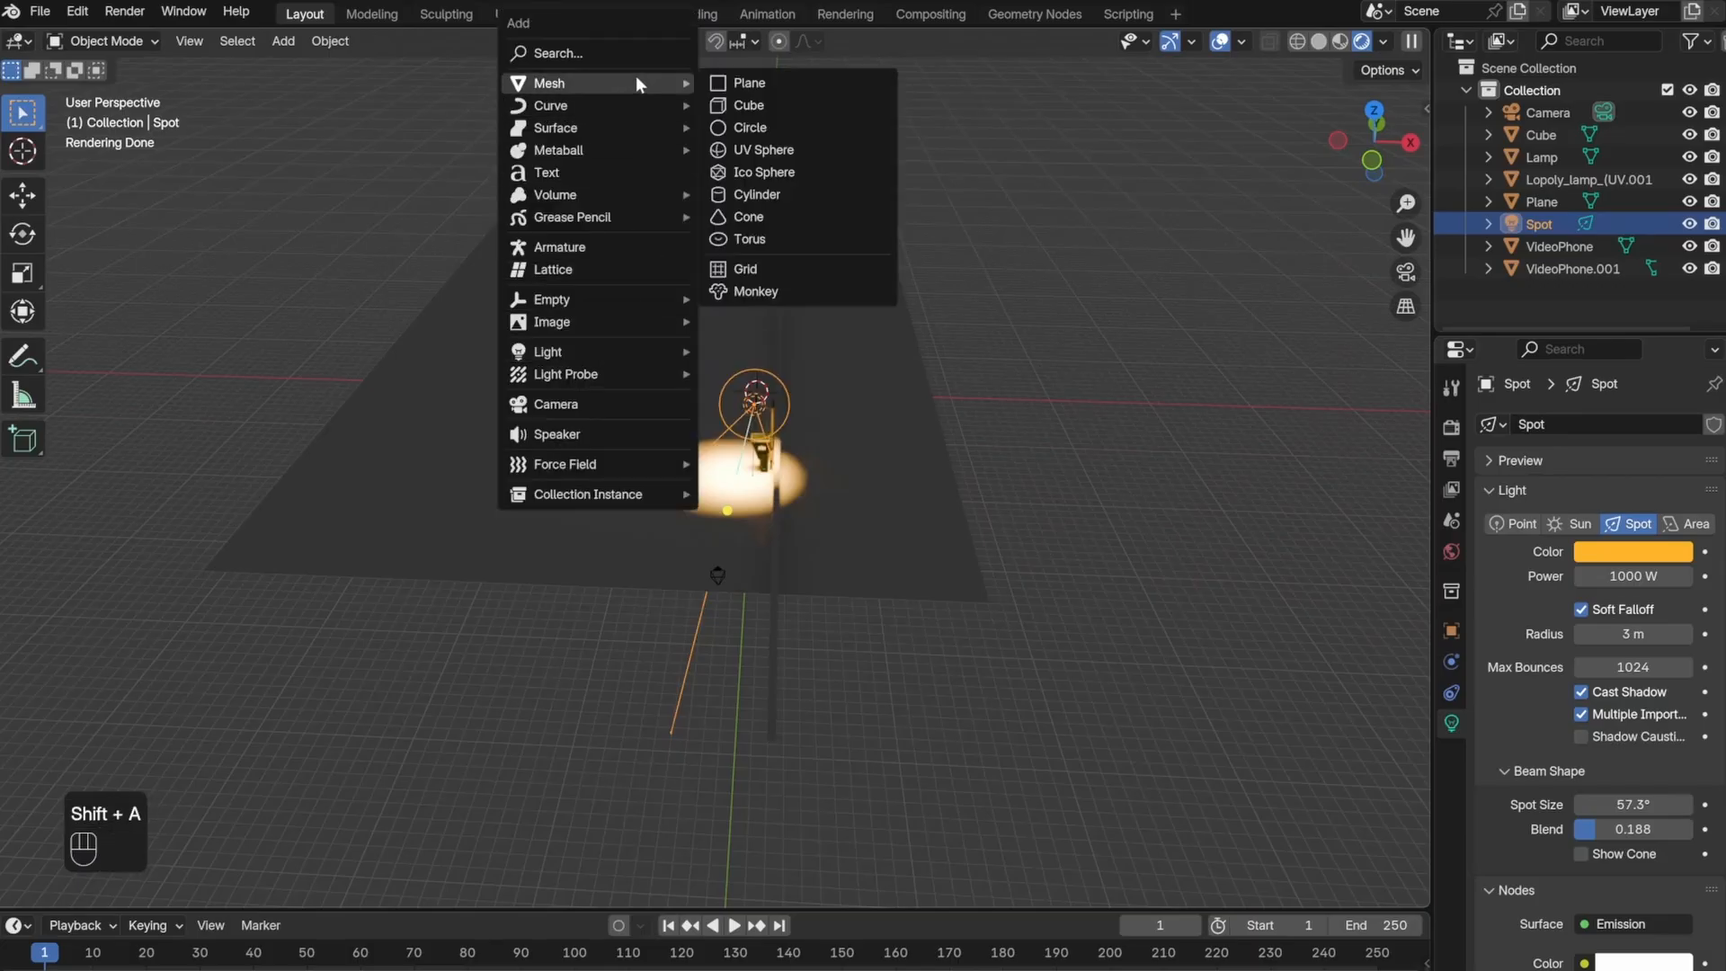
click(749, 104)
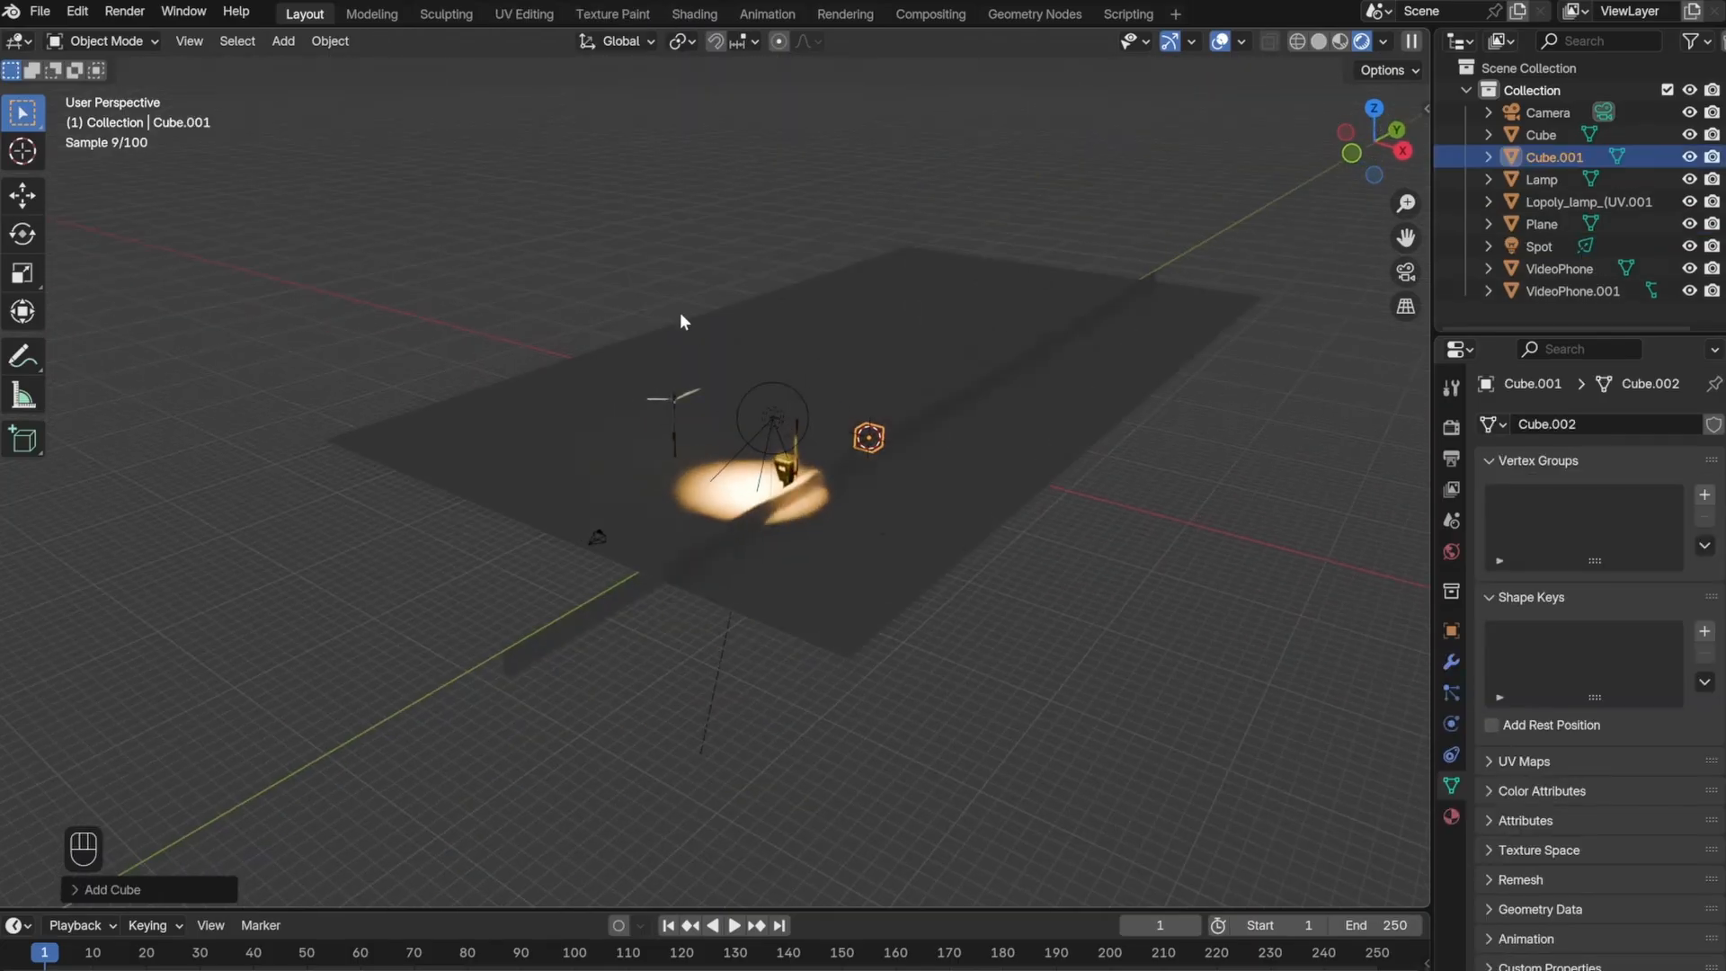
key(s)
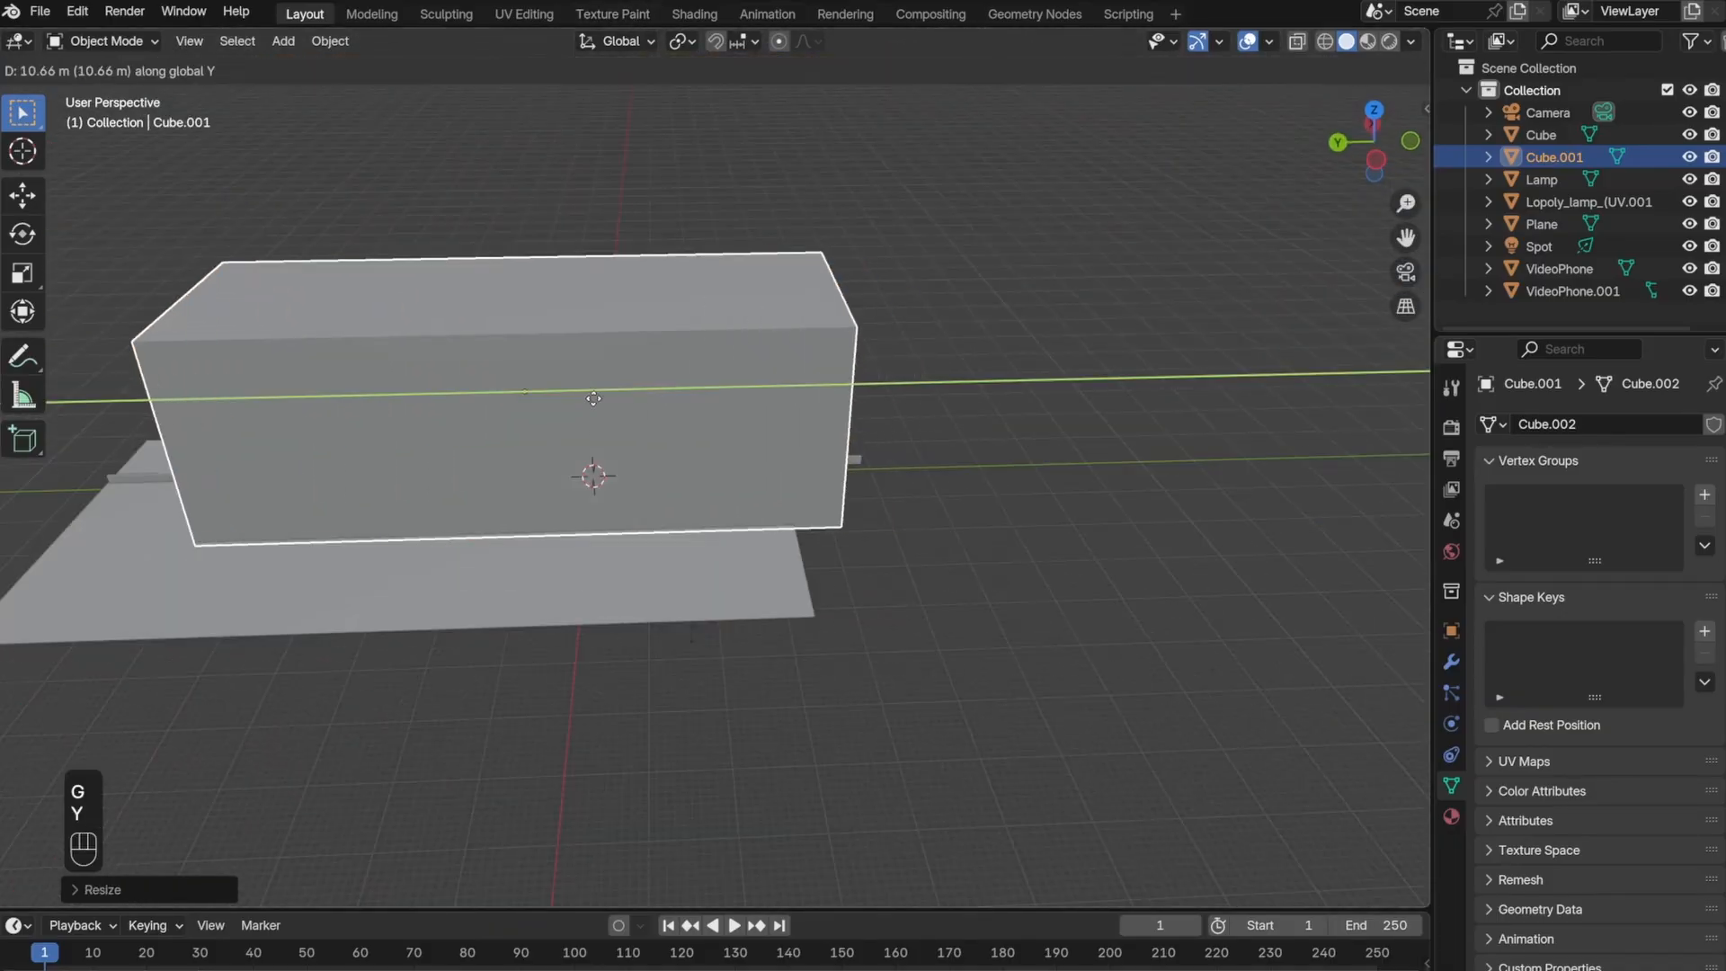
key(s)
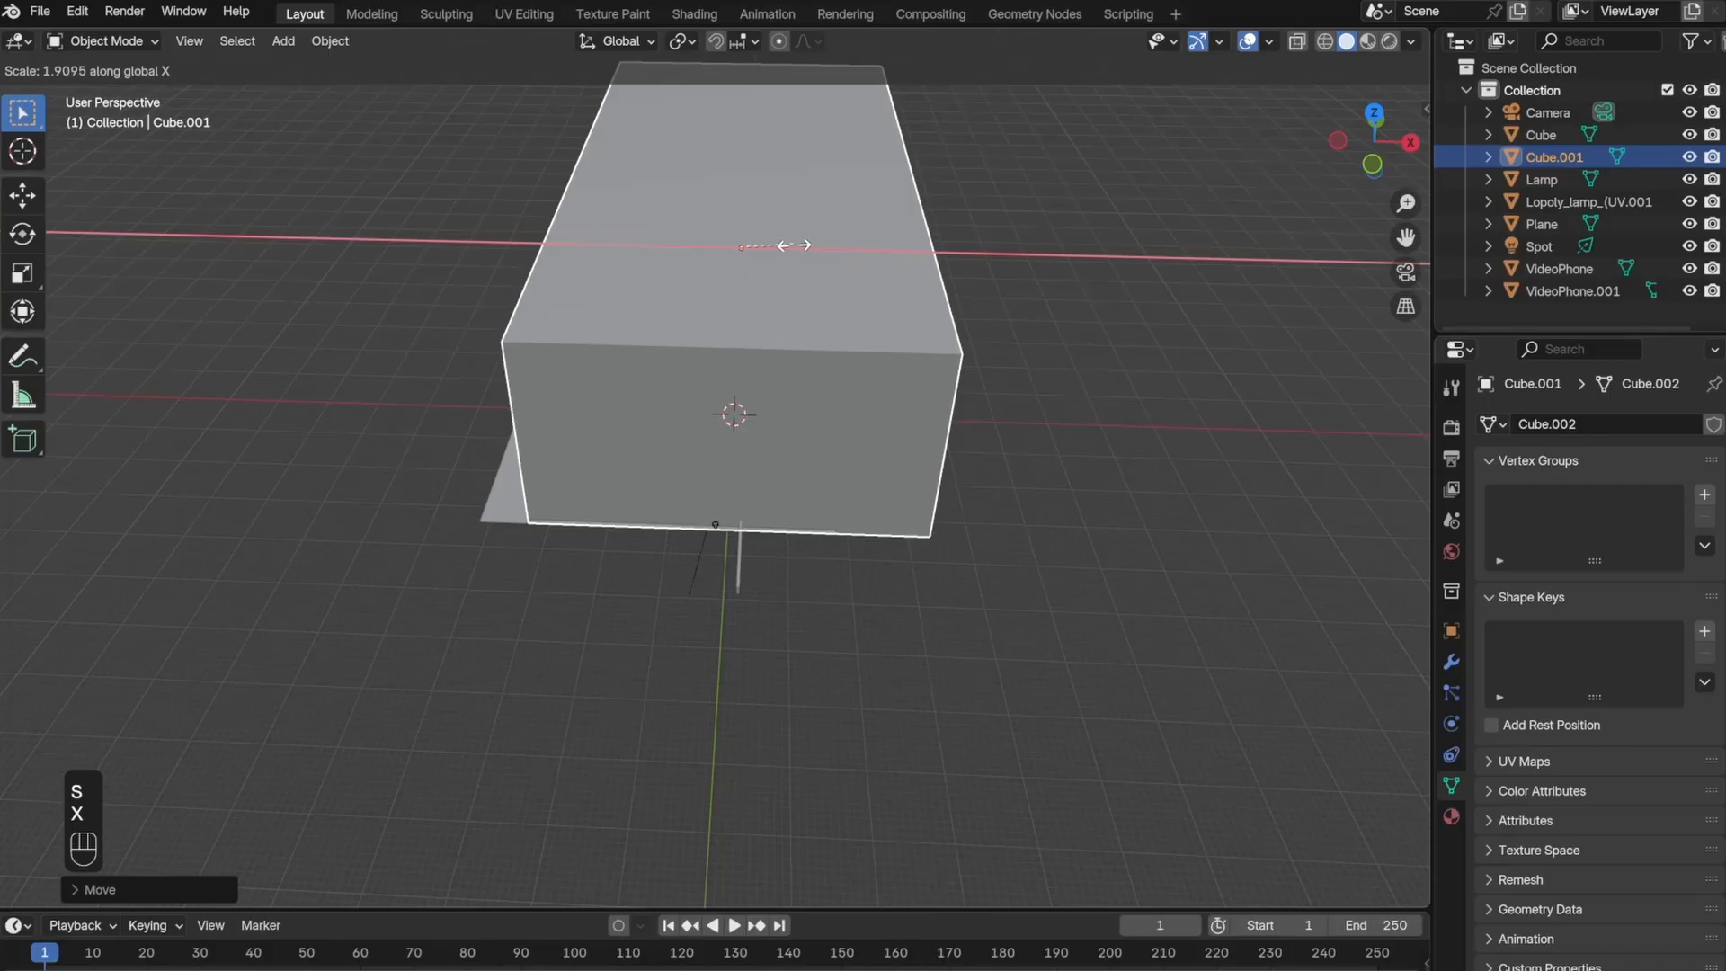
click(771, 386)
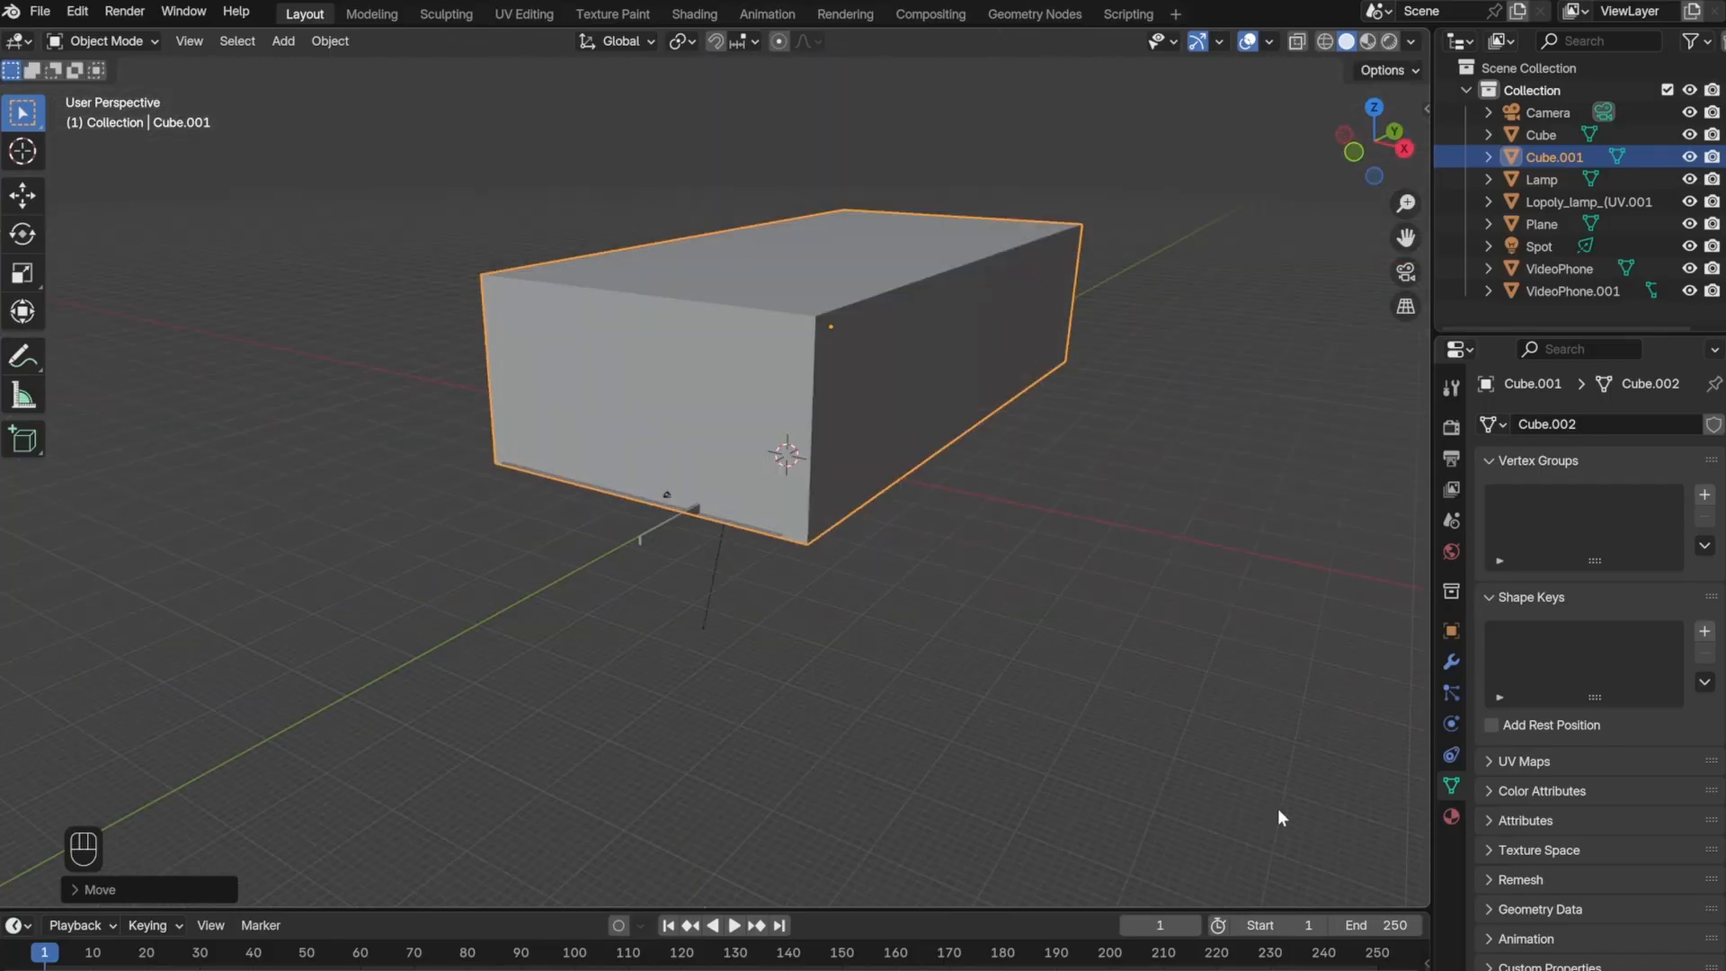
click(1451, 629)
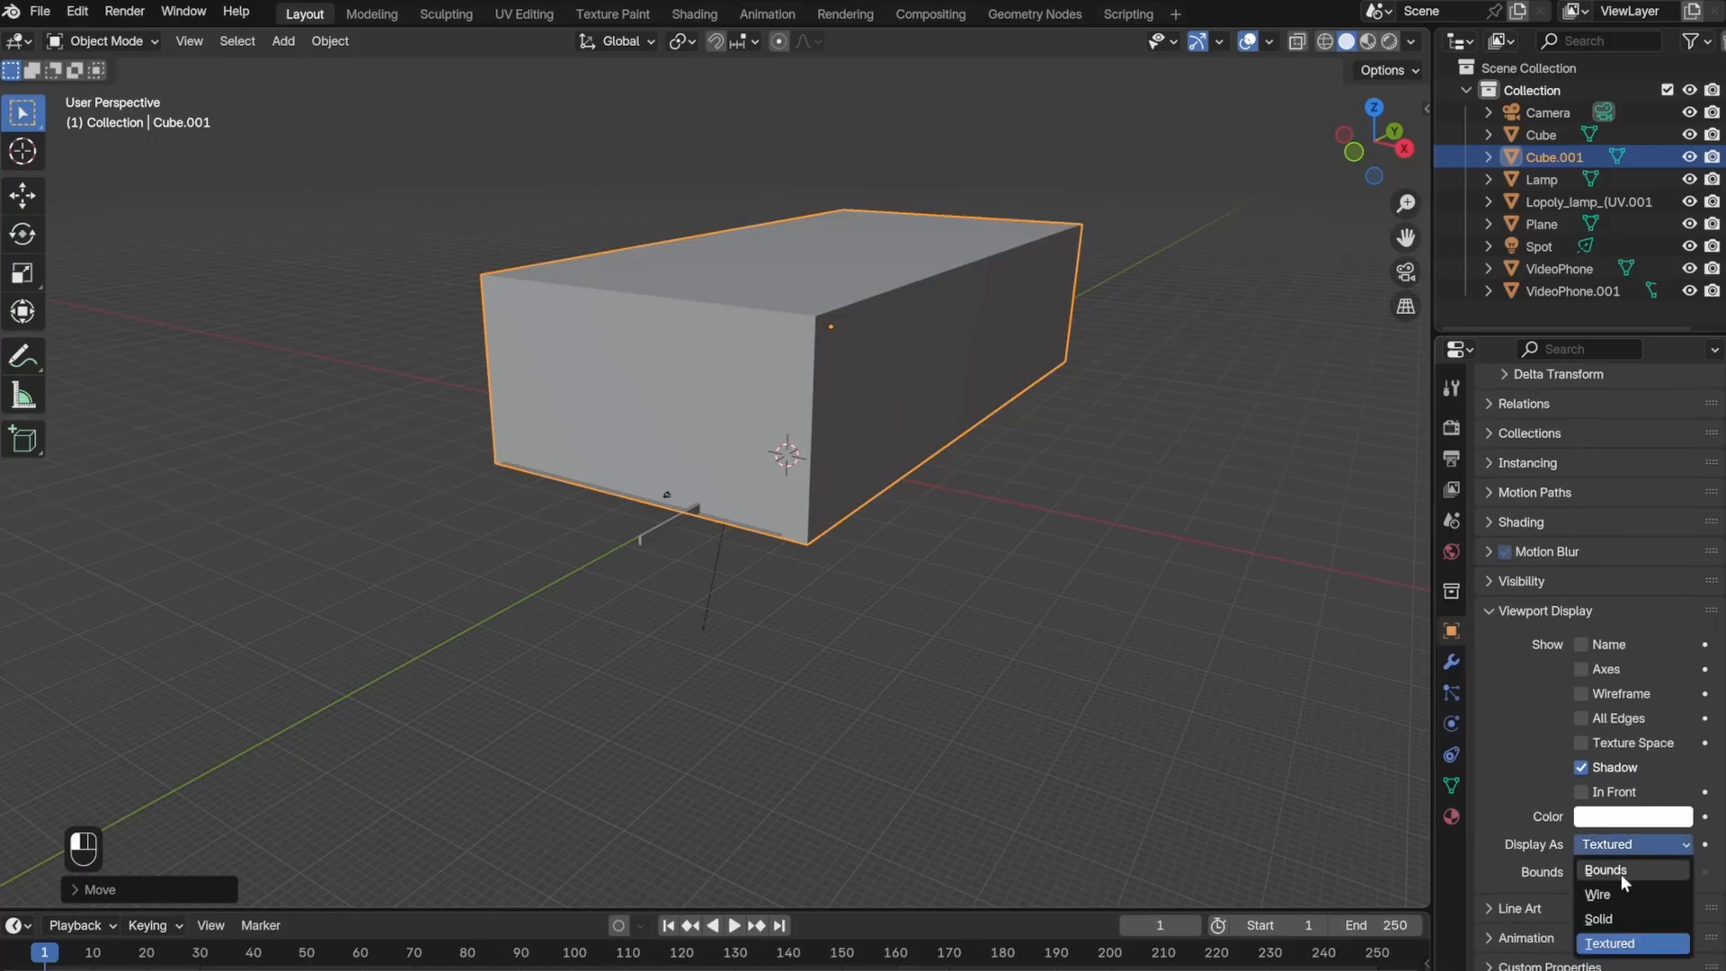
- Display the box as bounds only and shift it along the X axis
click(1608, 870)
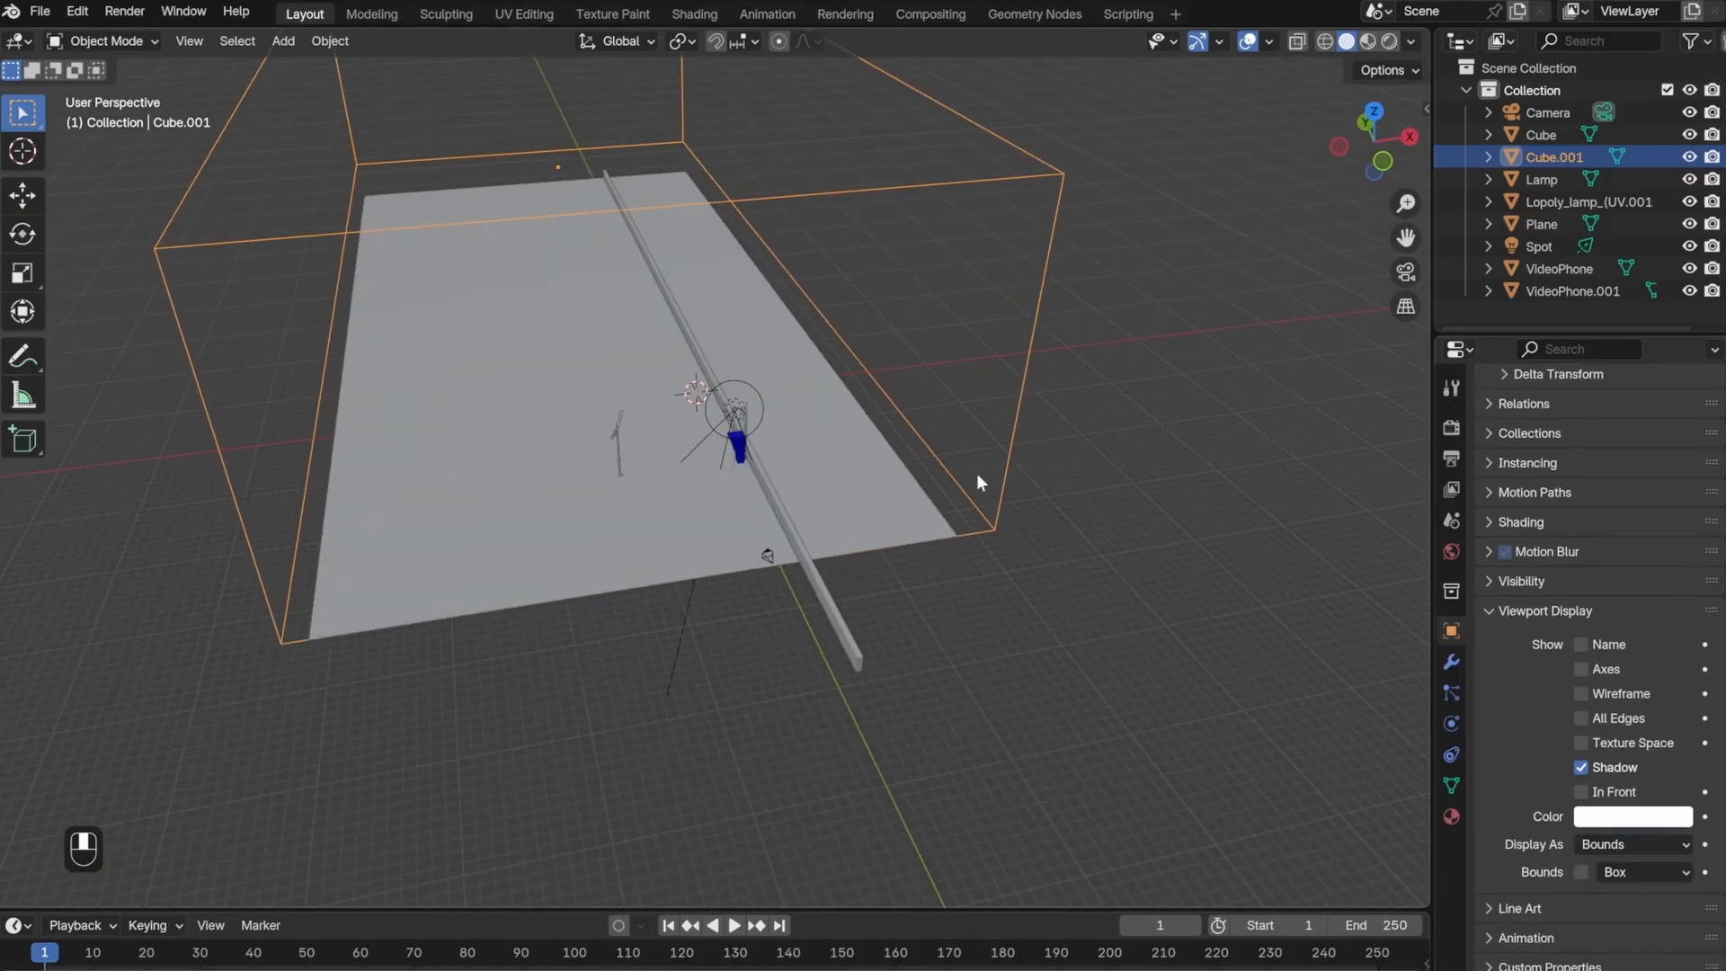
key(g)
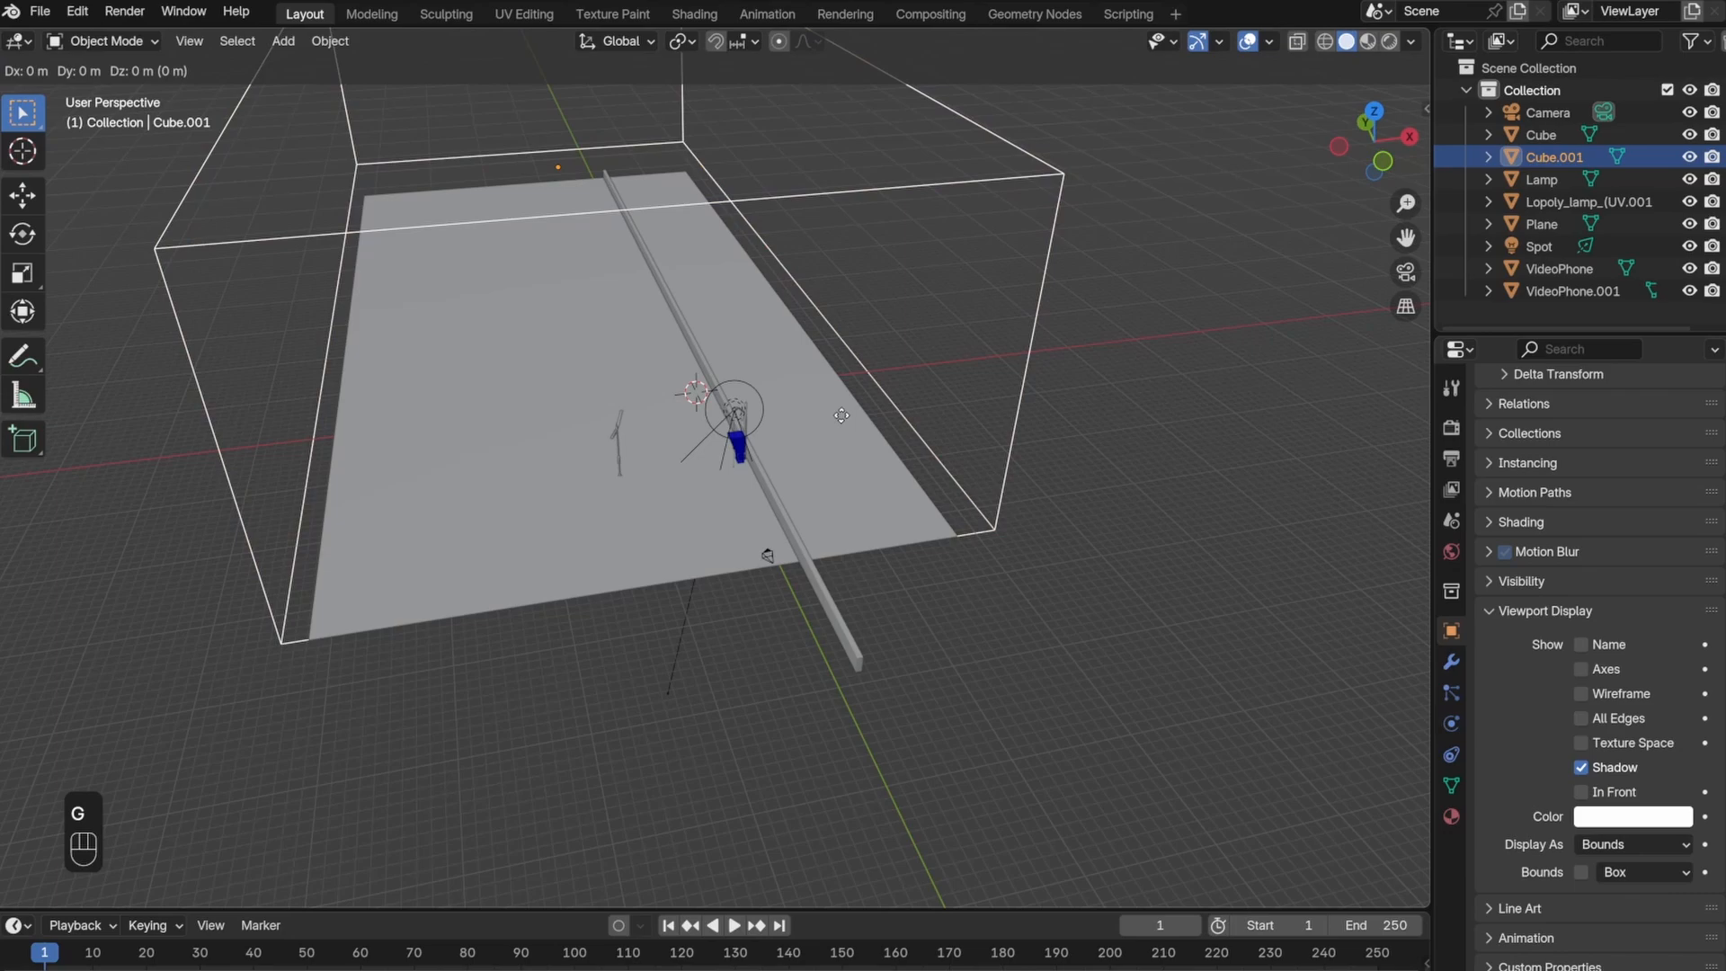
key(x)
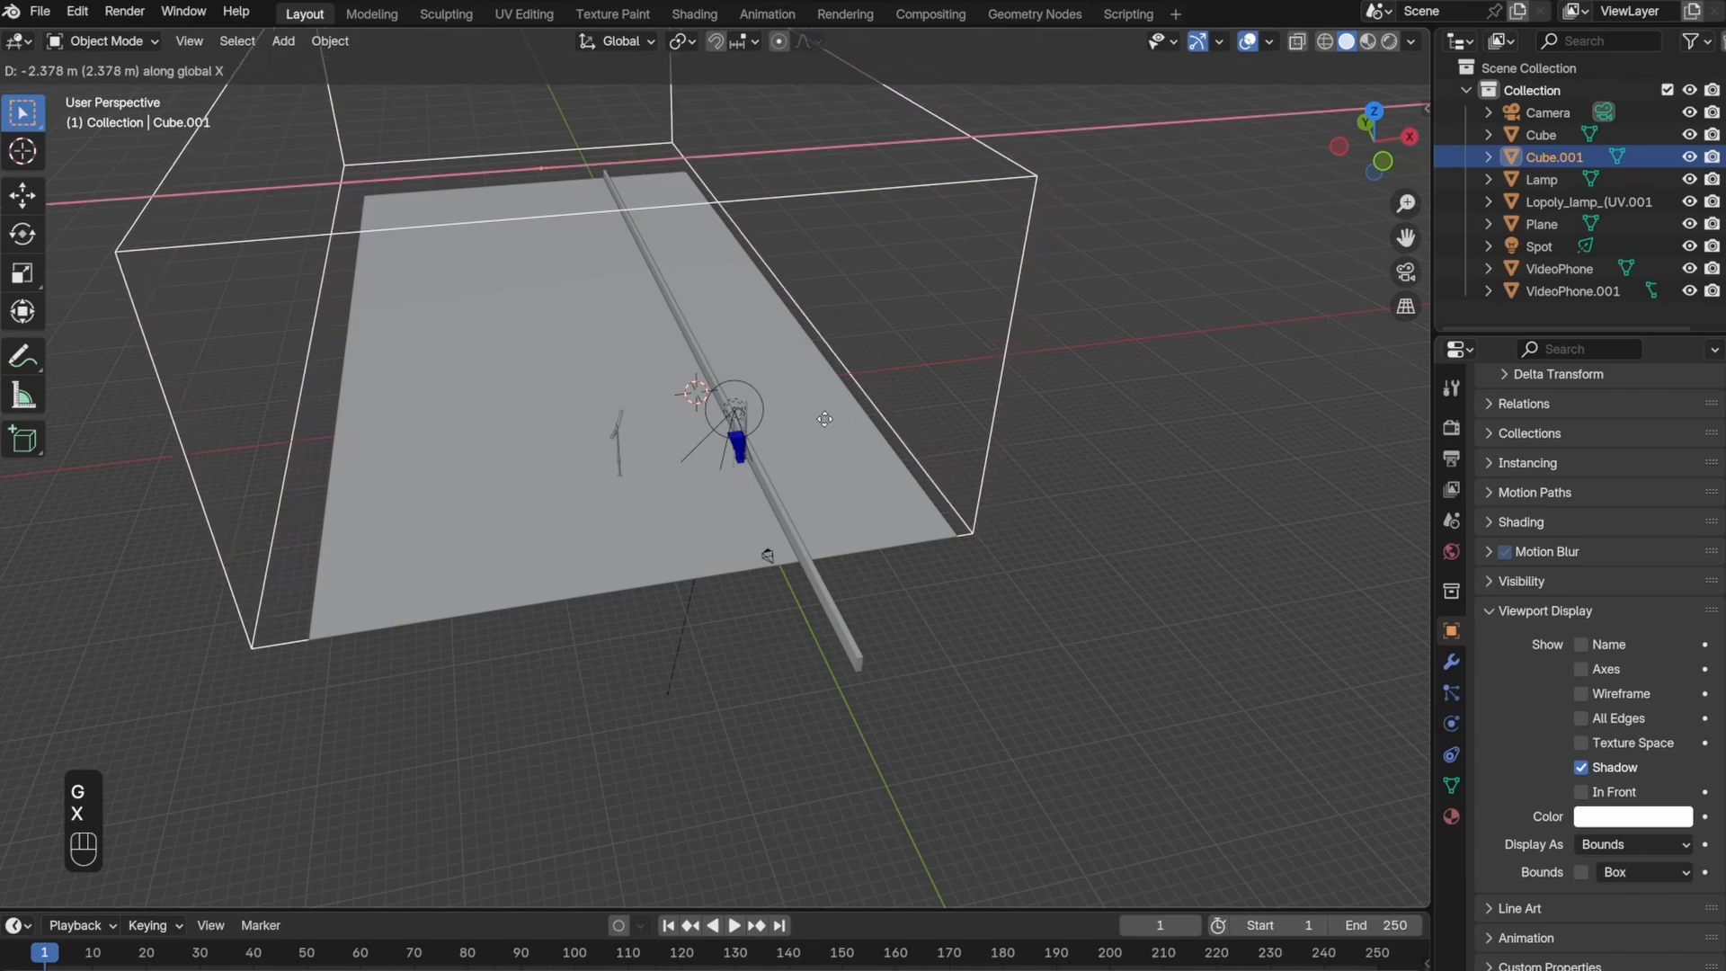
click(813, 411)
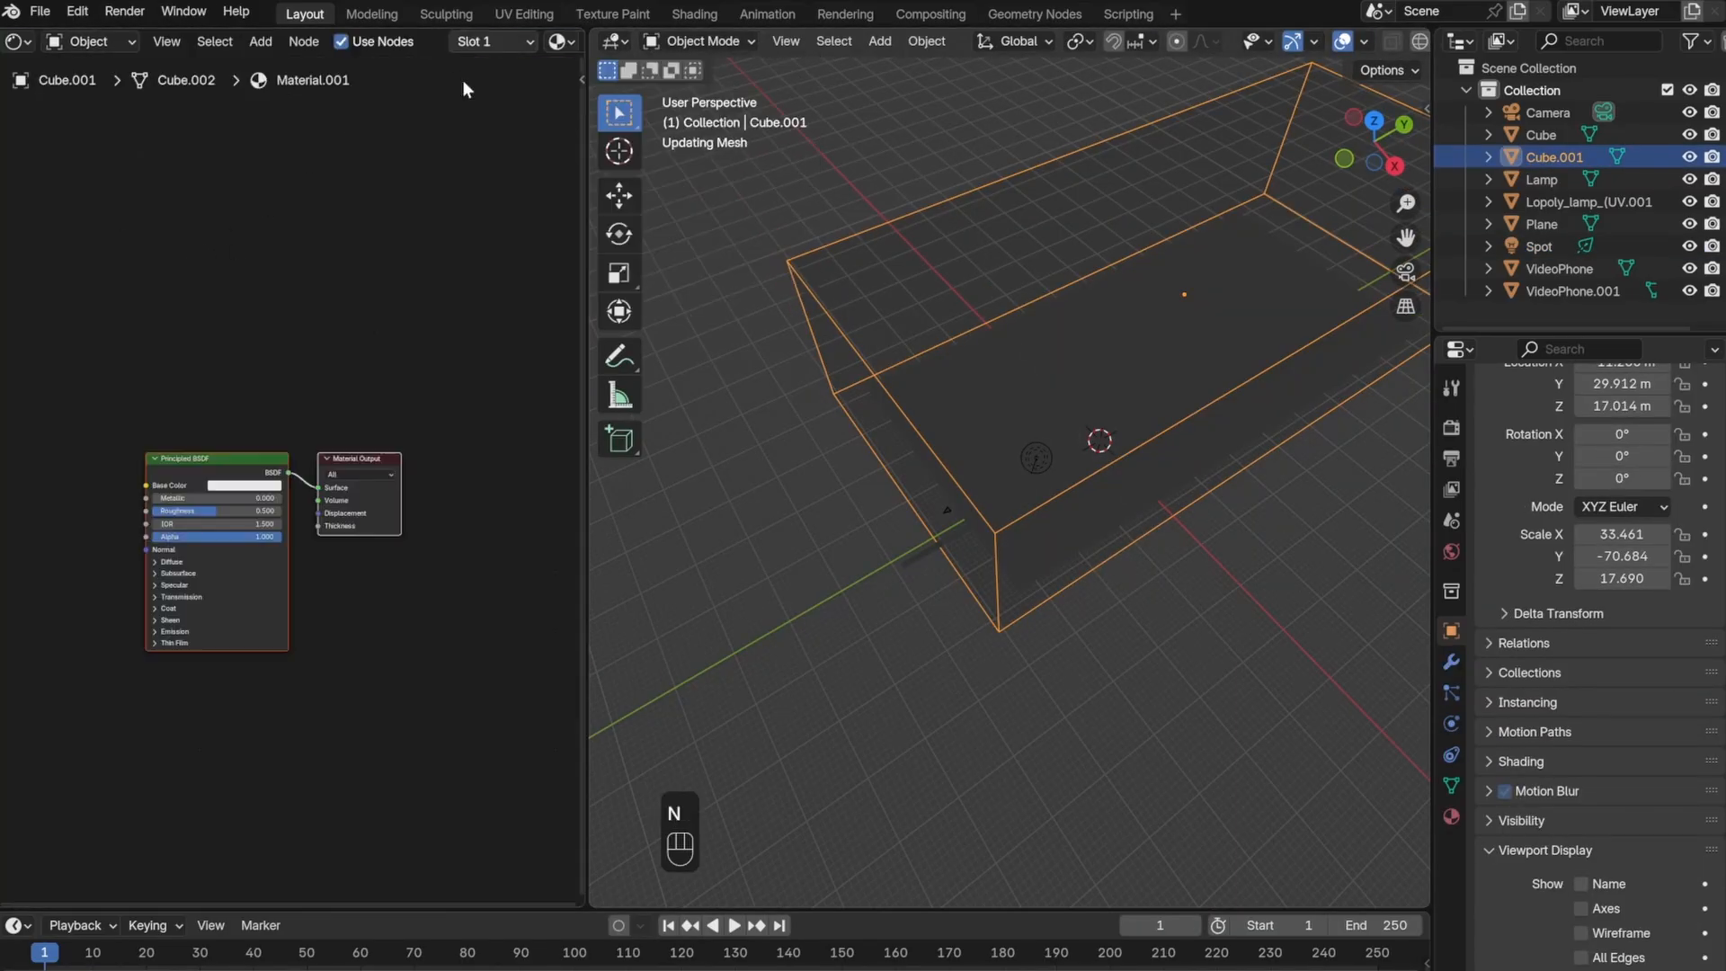
- Add a Volume Scatter shader to the fog box's material
text(vol)
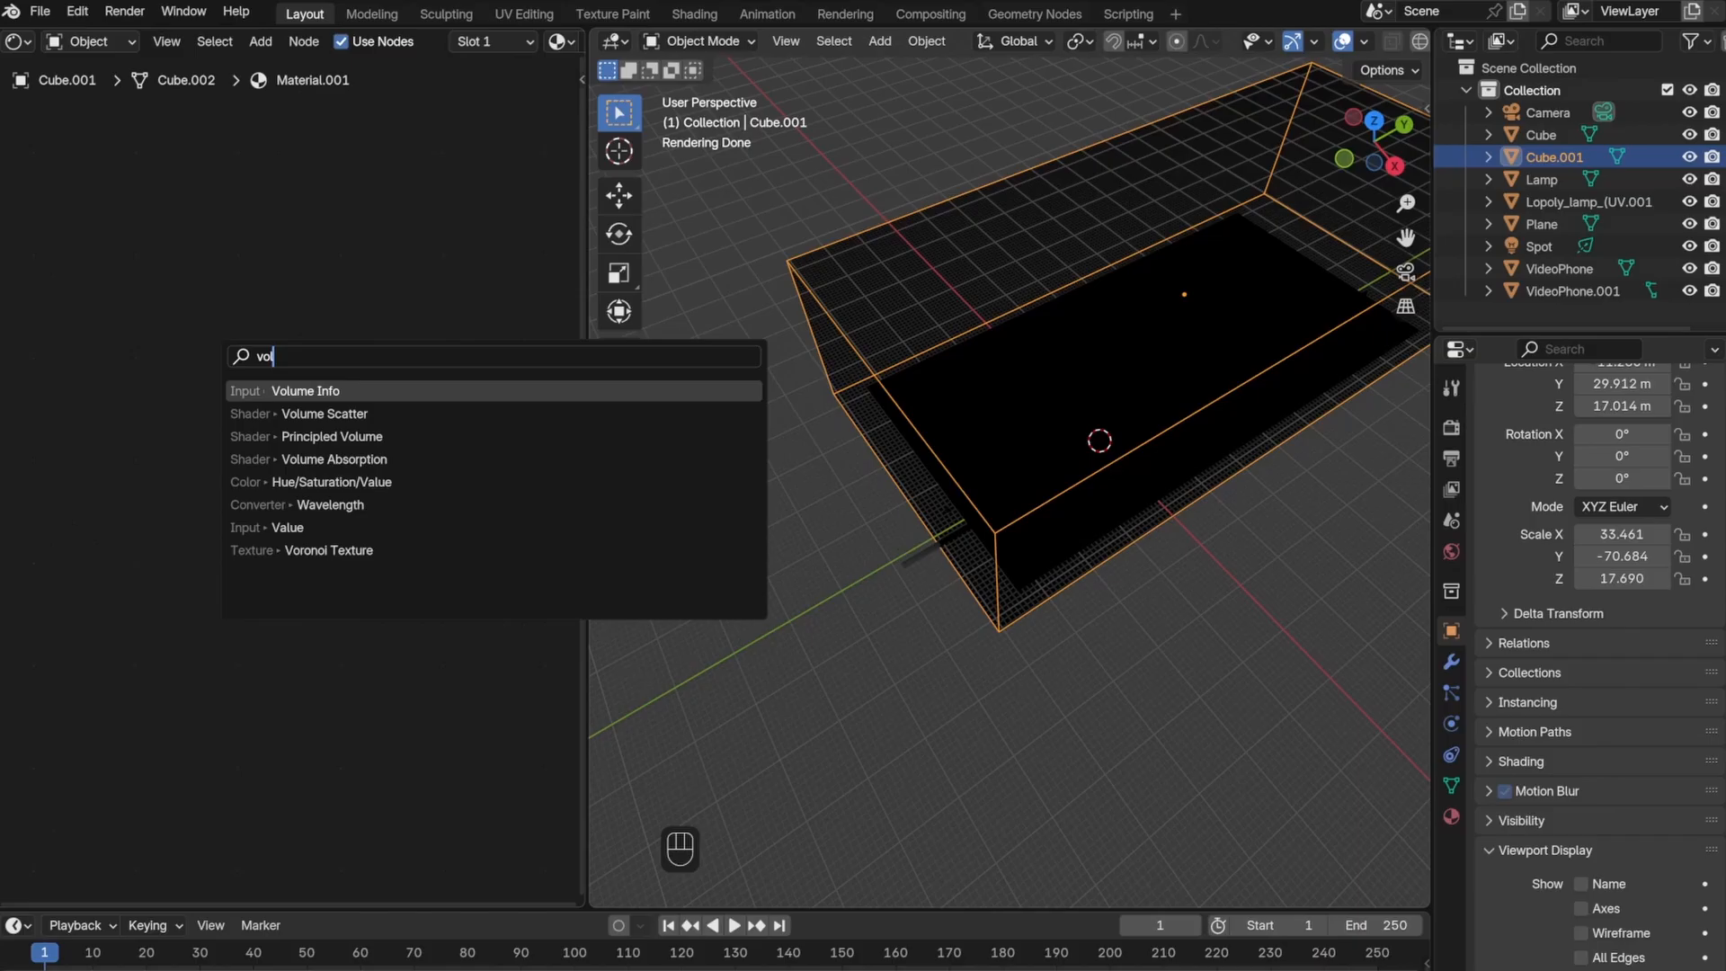
click(326, 413)
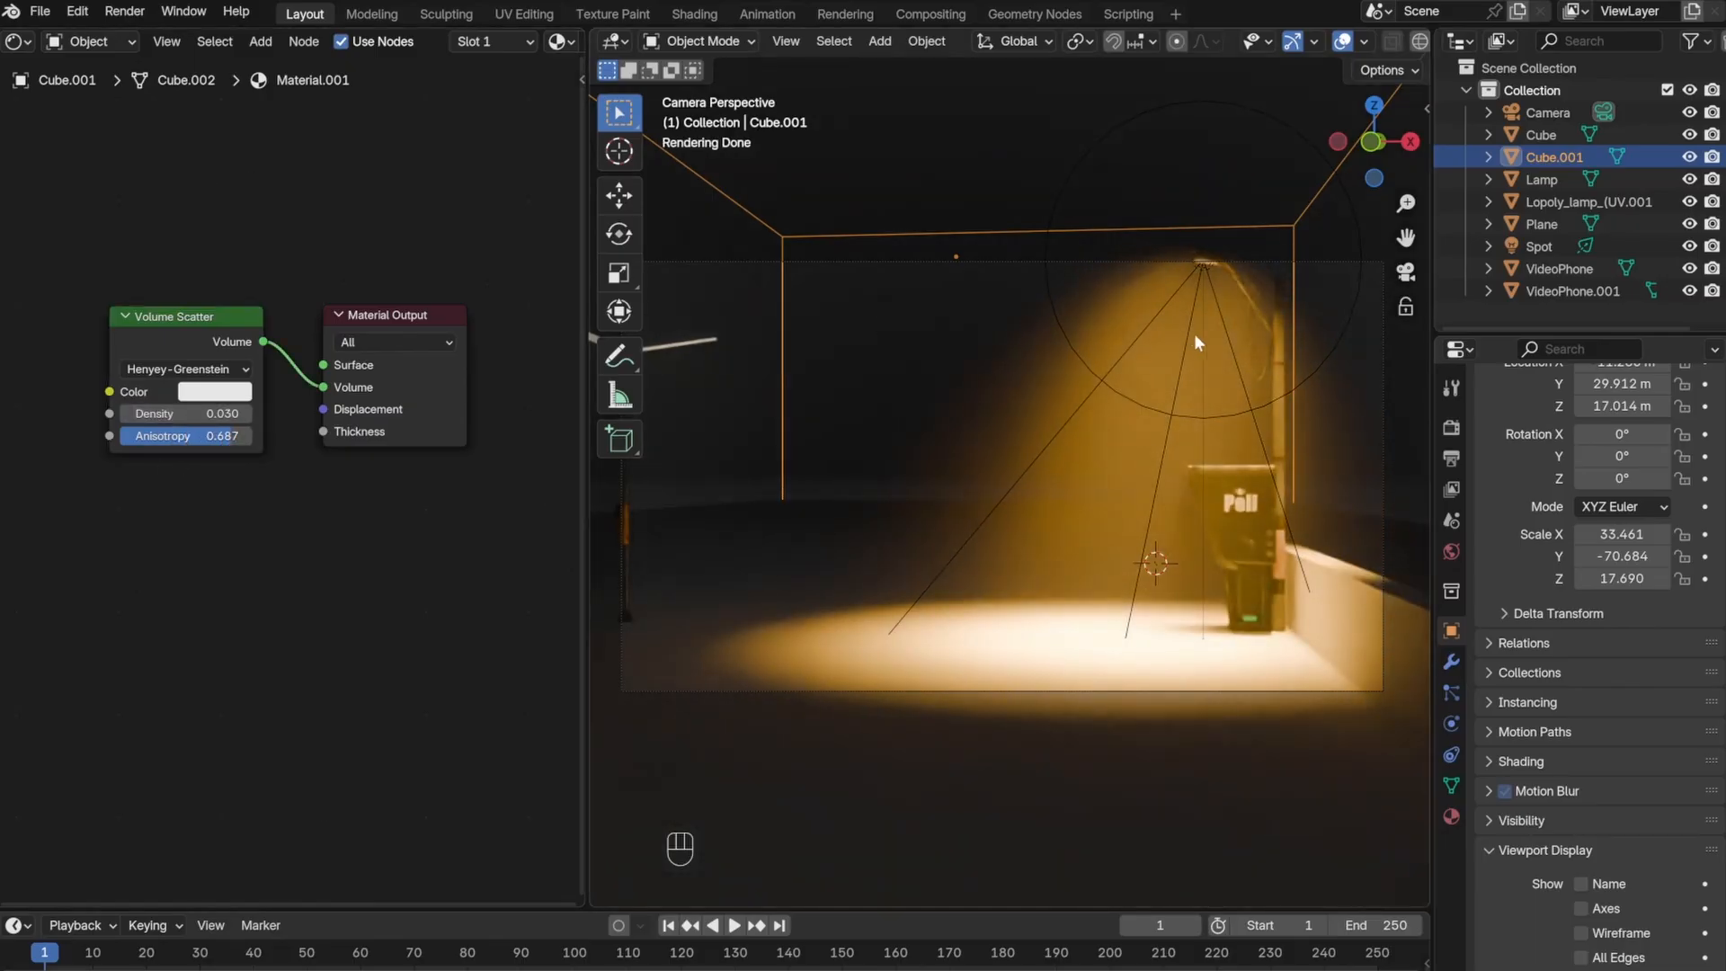
key(ctrl+z)
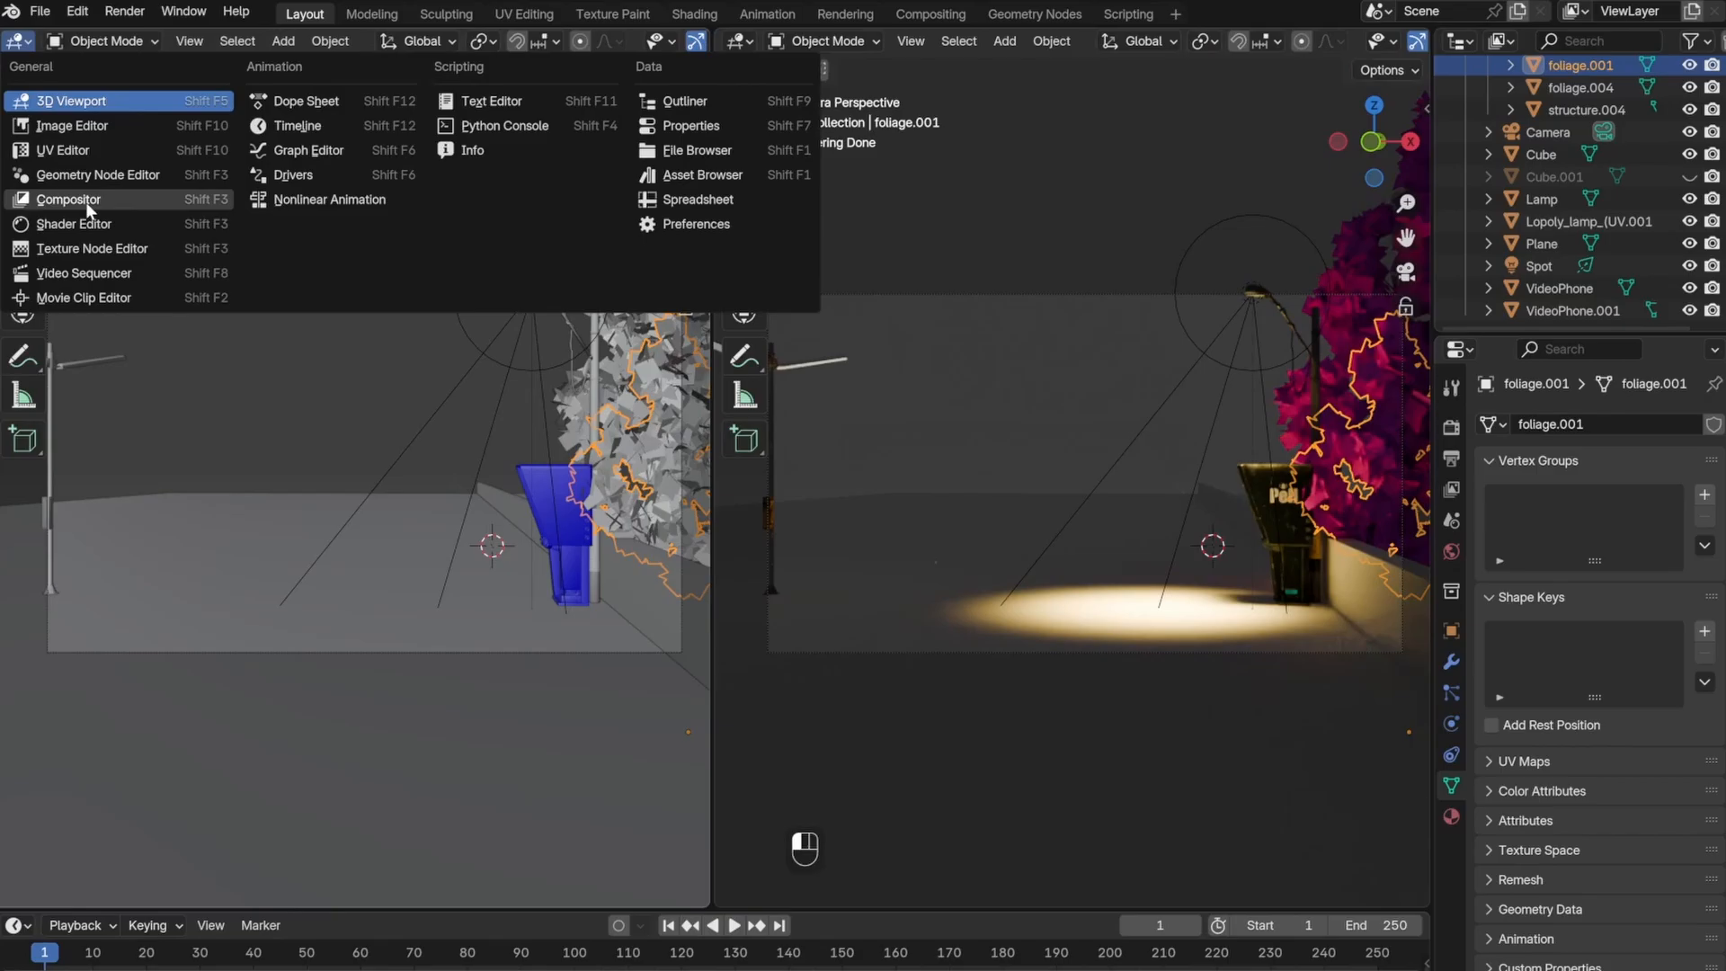
- Change the split editor area and render the foggy lamp camera view with F12
click(73, 224)
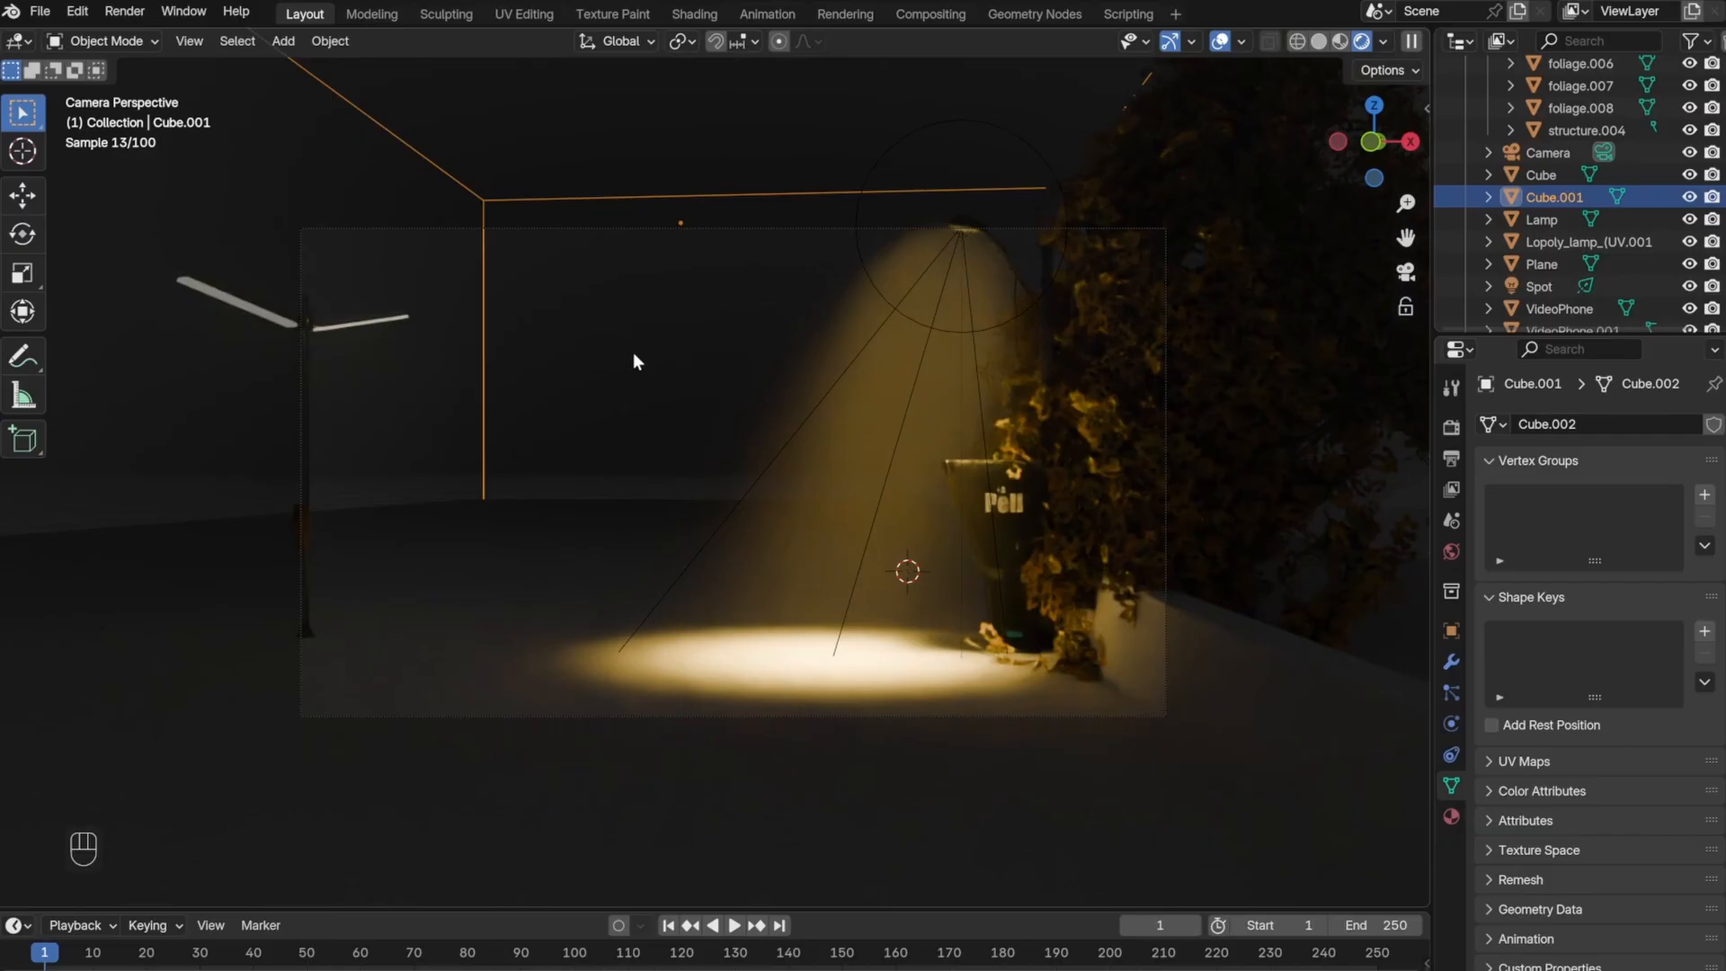
key(F12)
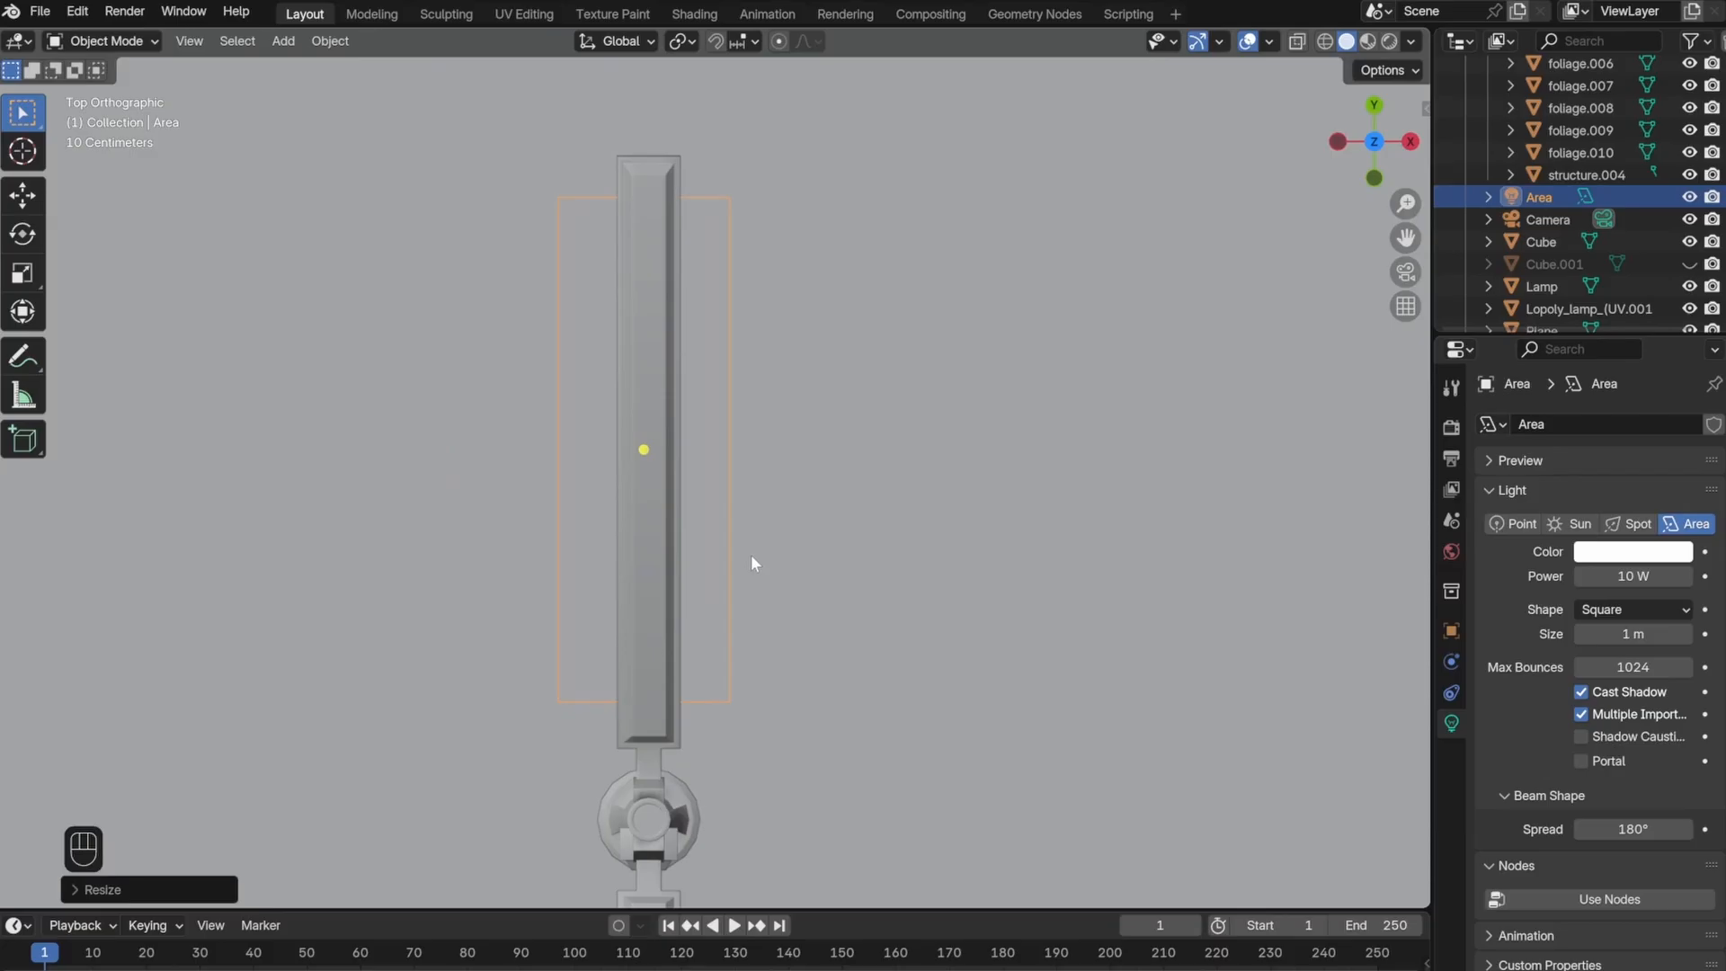
- Scale the area light to the lamp head and confirm the row of duplicated lamps
key(s)
text(15)
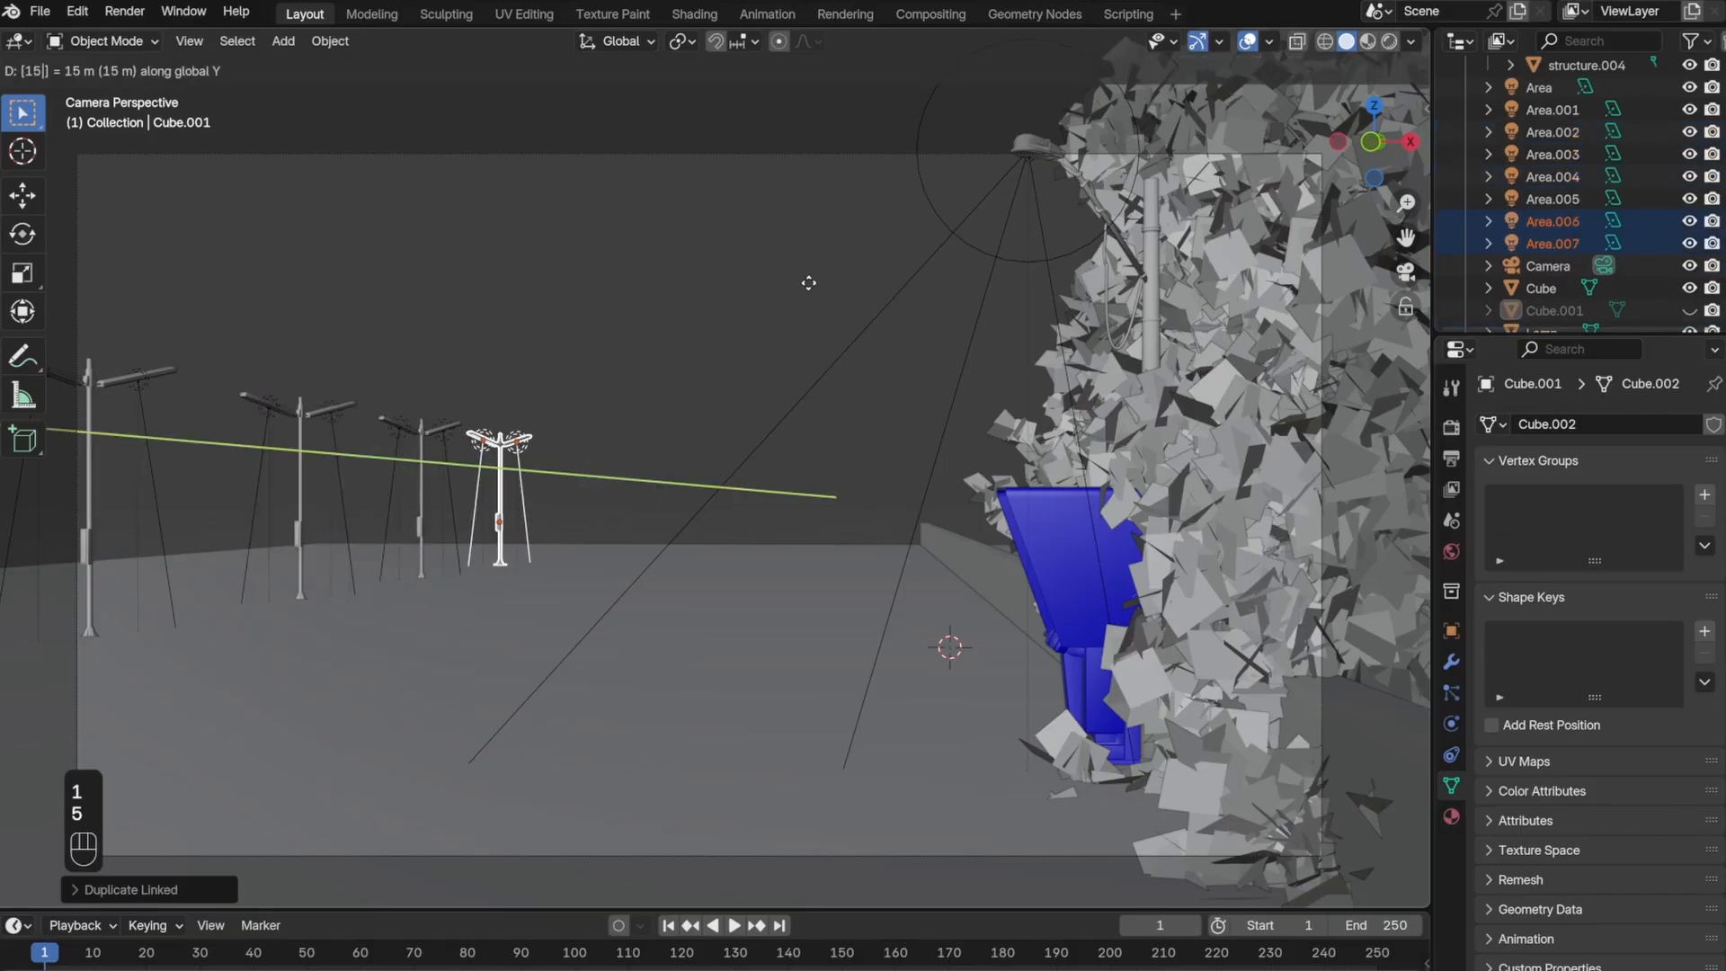
mouse_move(1003, 282)
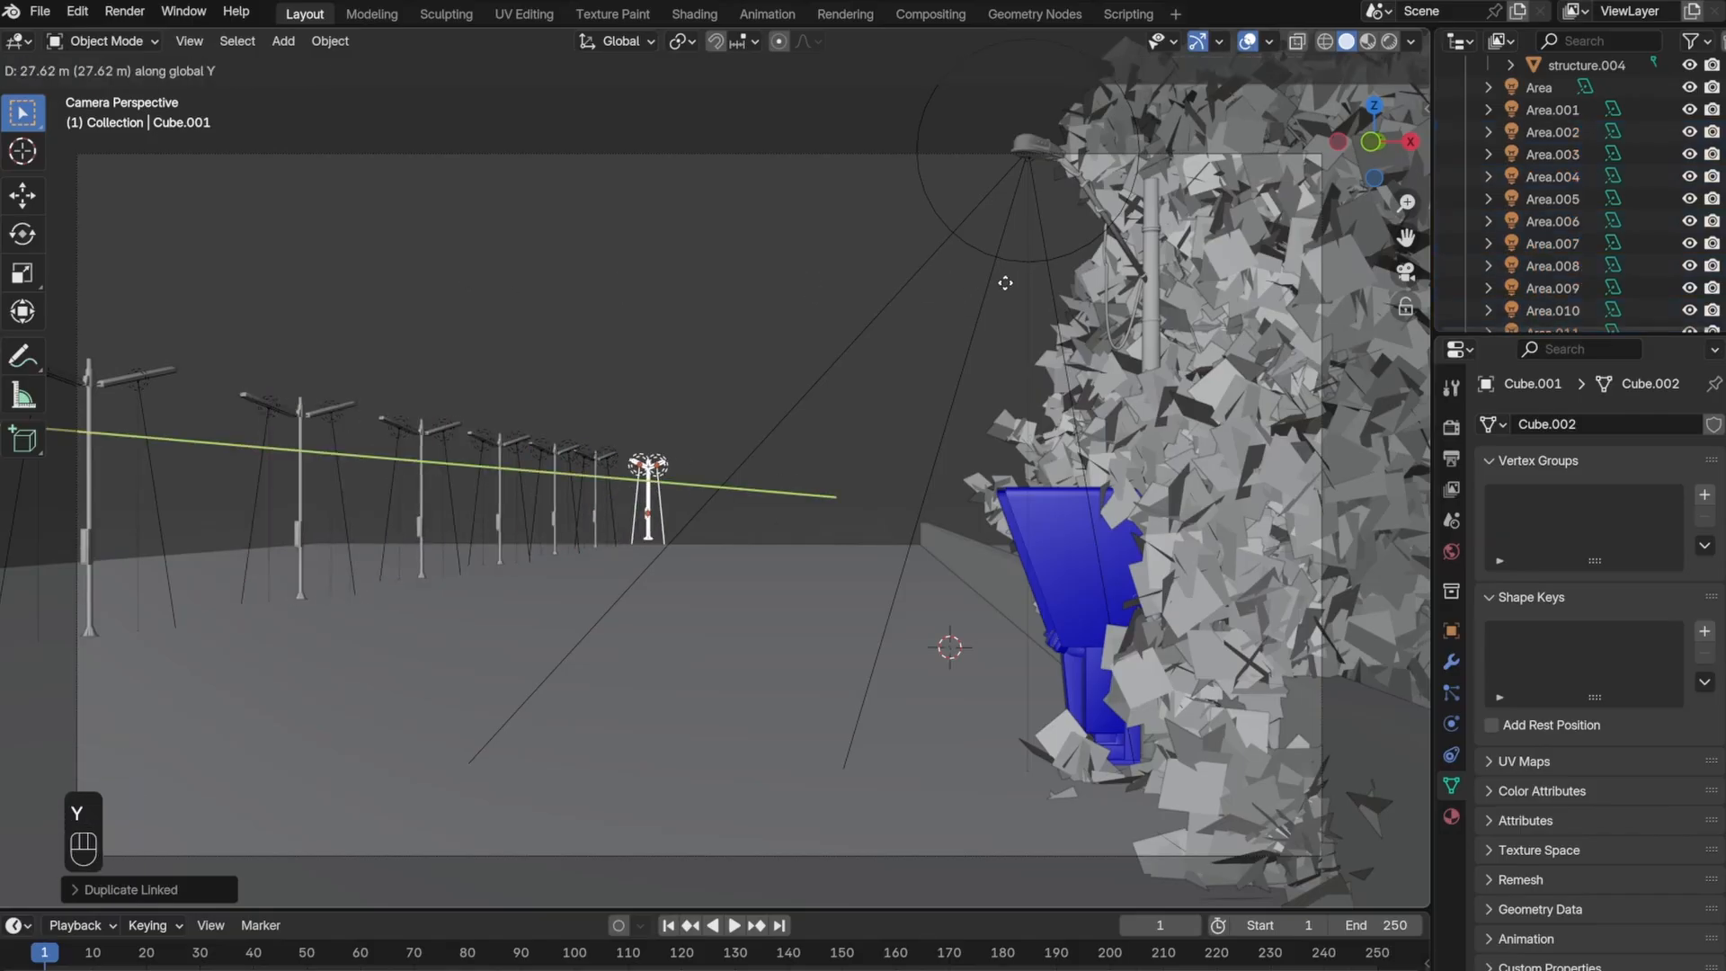
click(1388, 41)
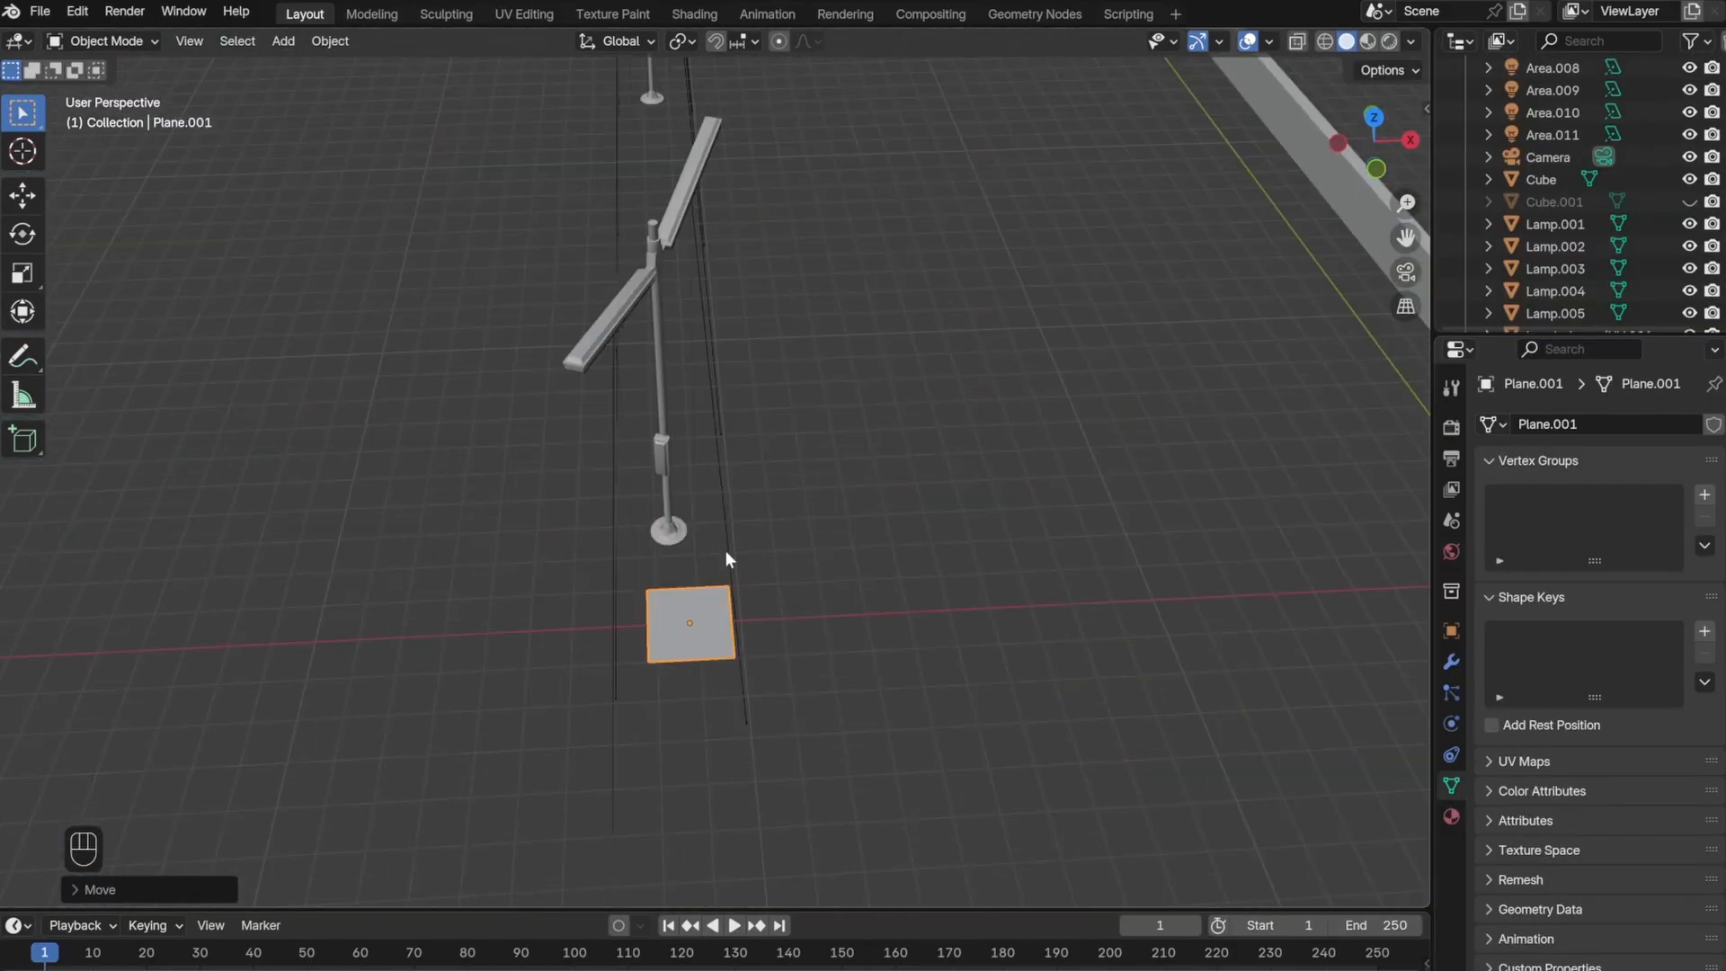
- Save the scene with the lamp base planes and start a render
key(Tab)
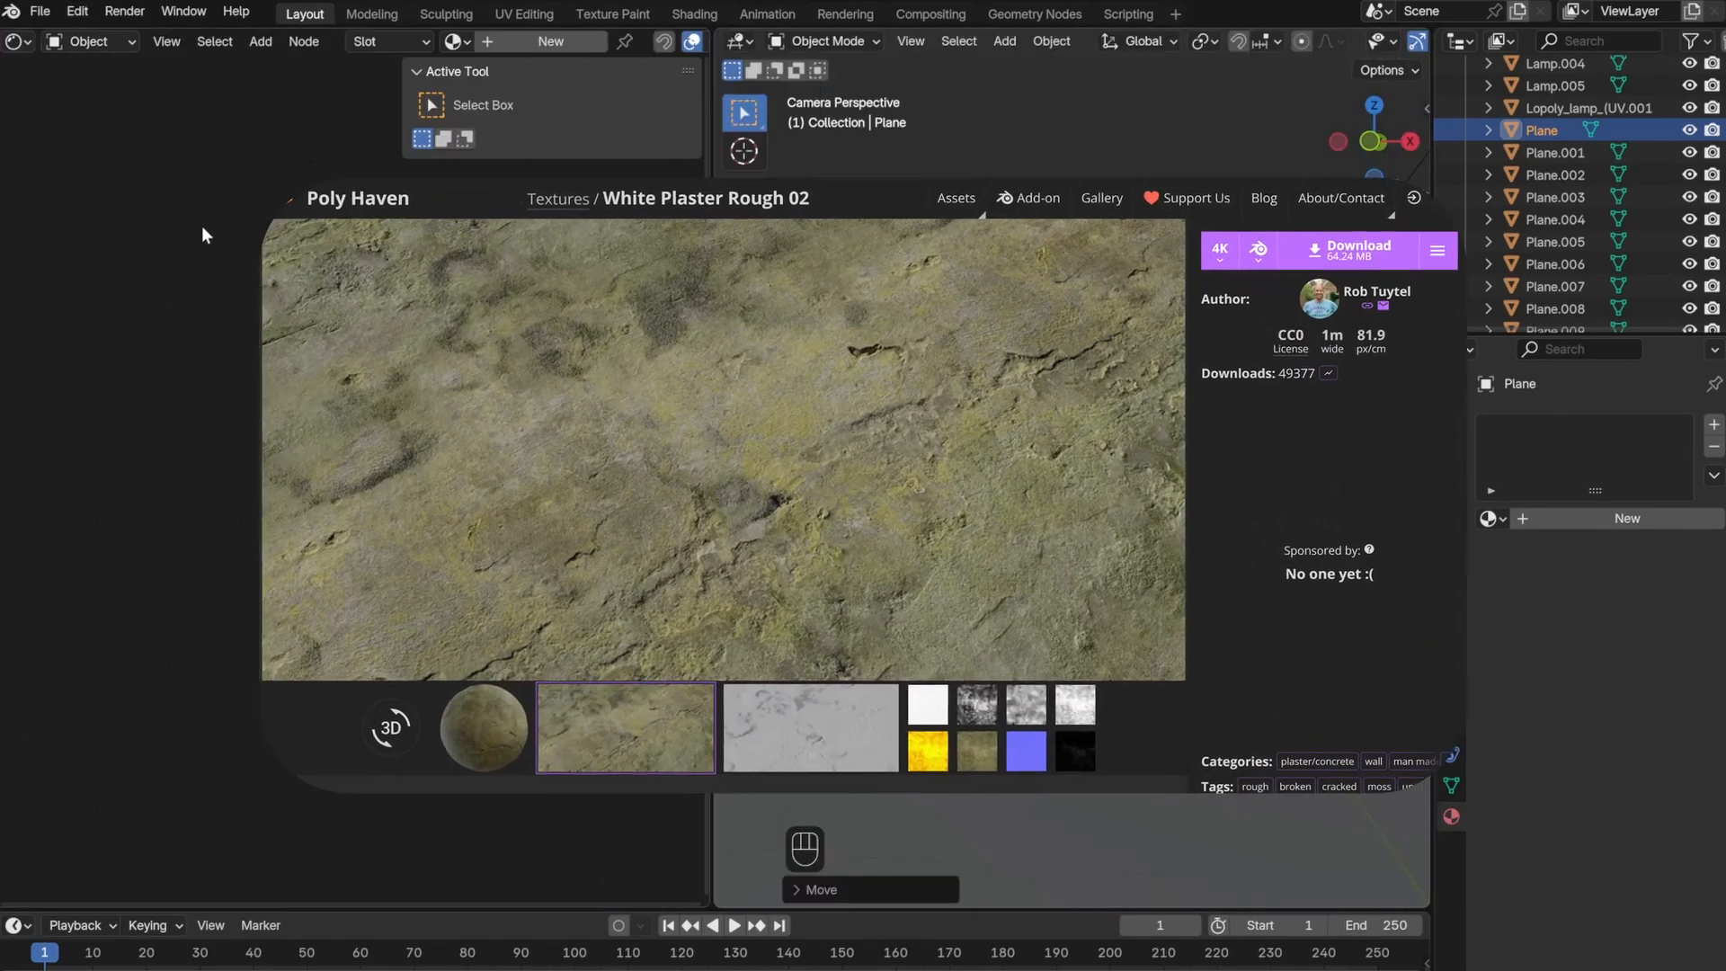
key(ctrl+s)
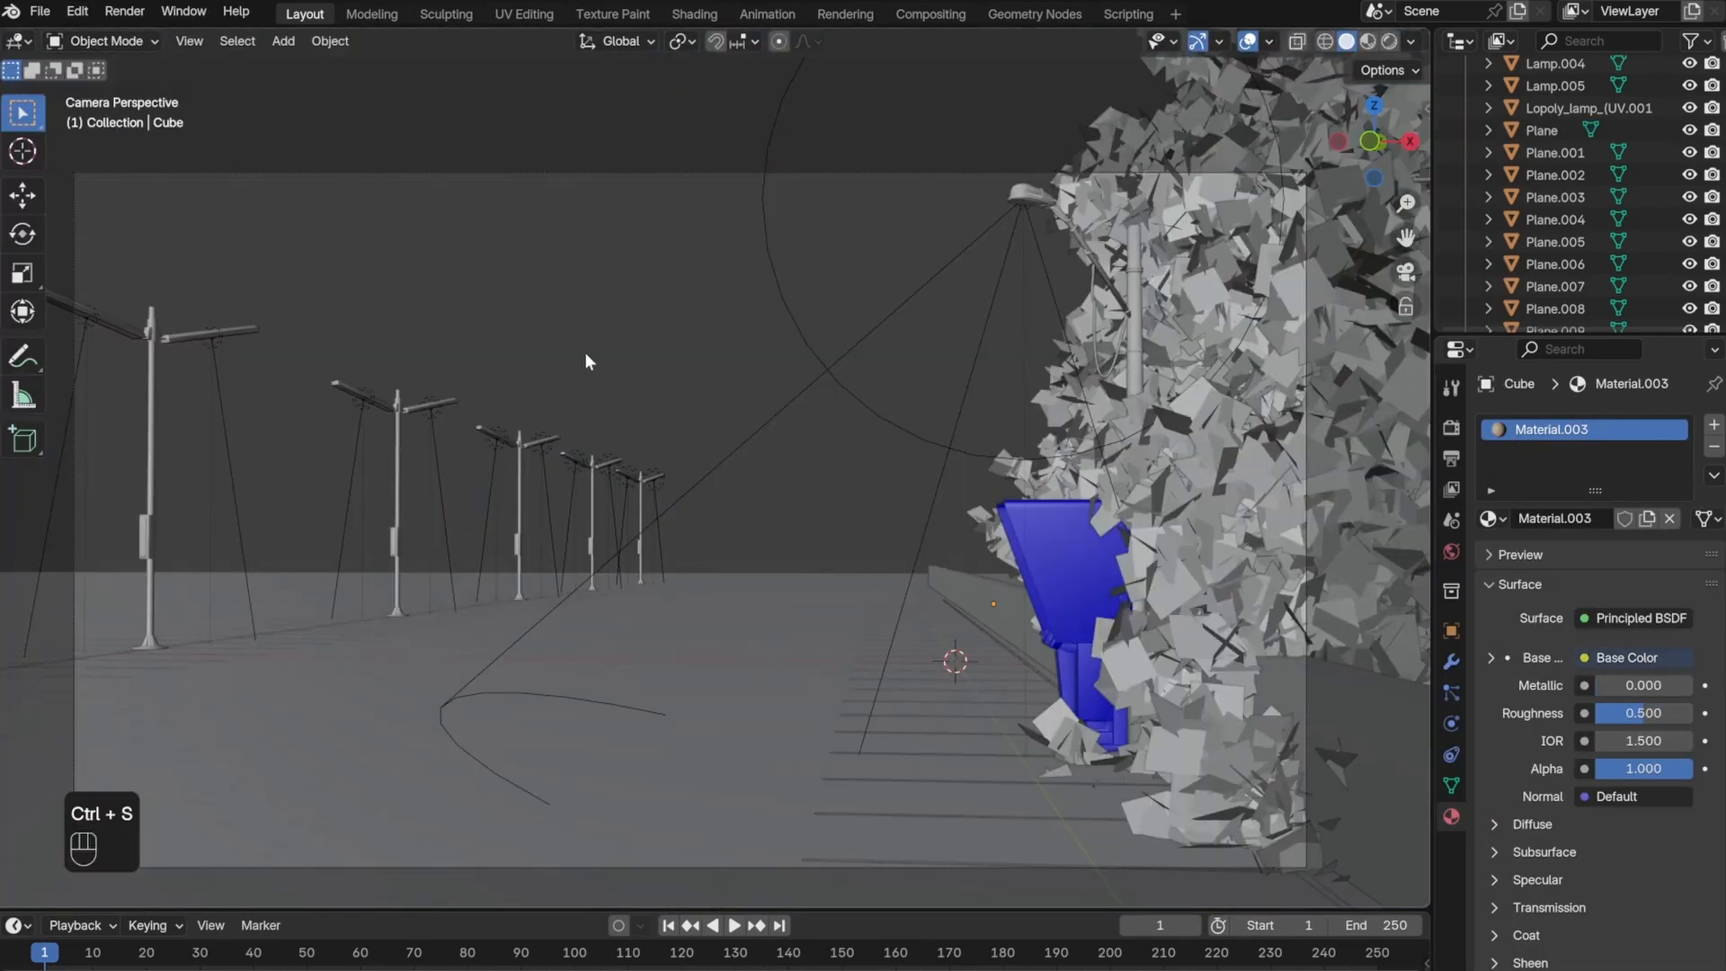
key(f12)
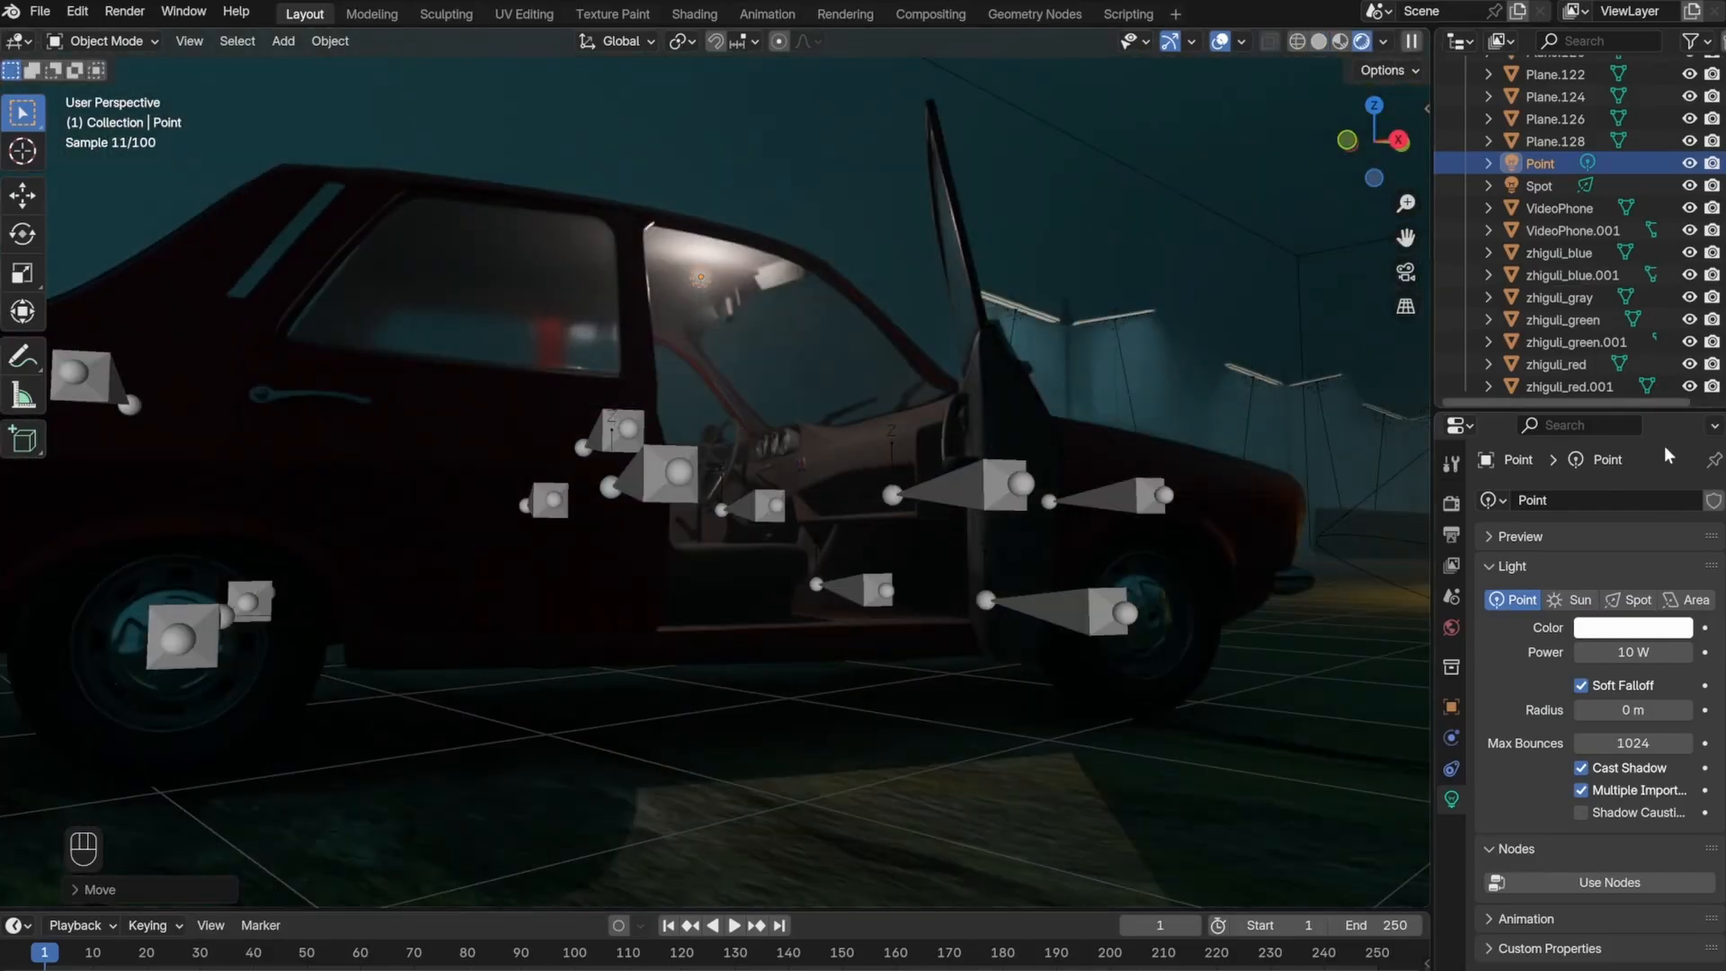
- Place the point light inside the open car's cabin
click(1633, 626)
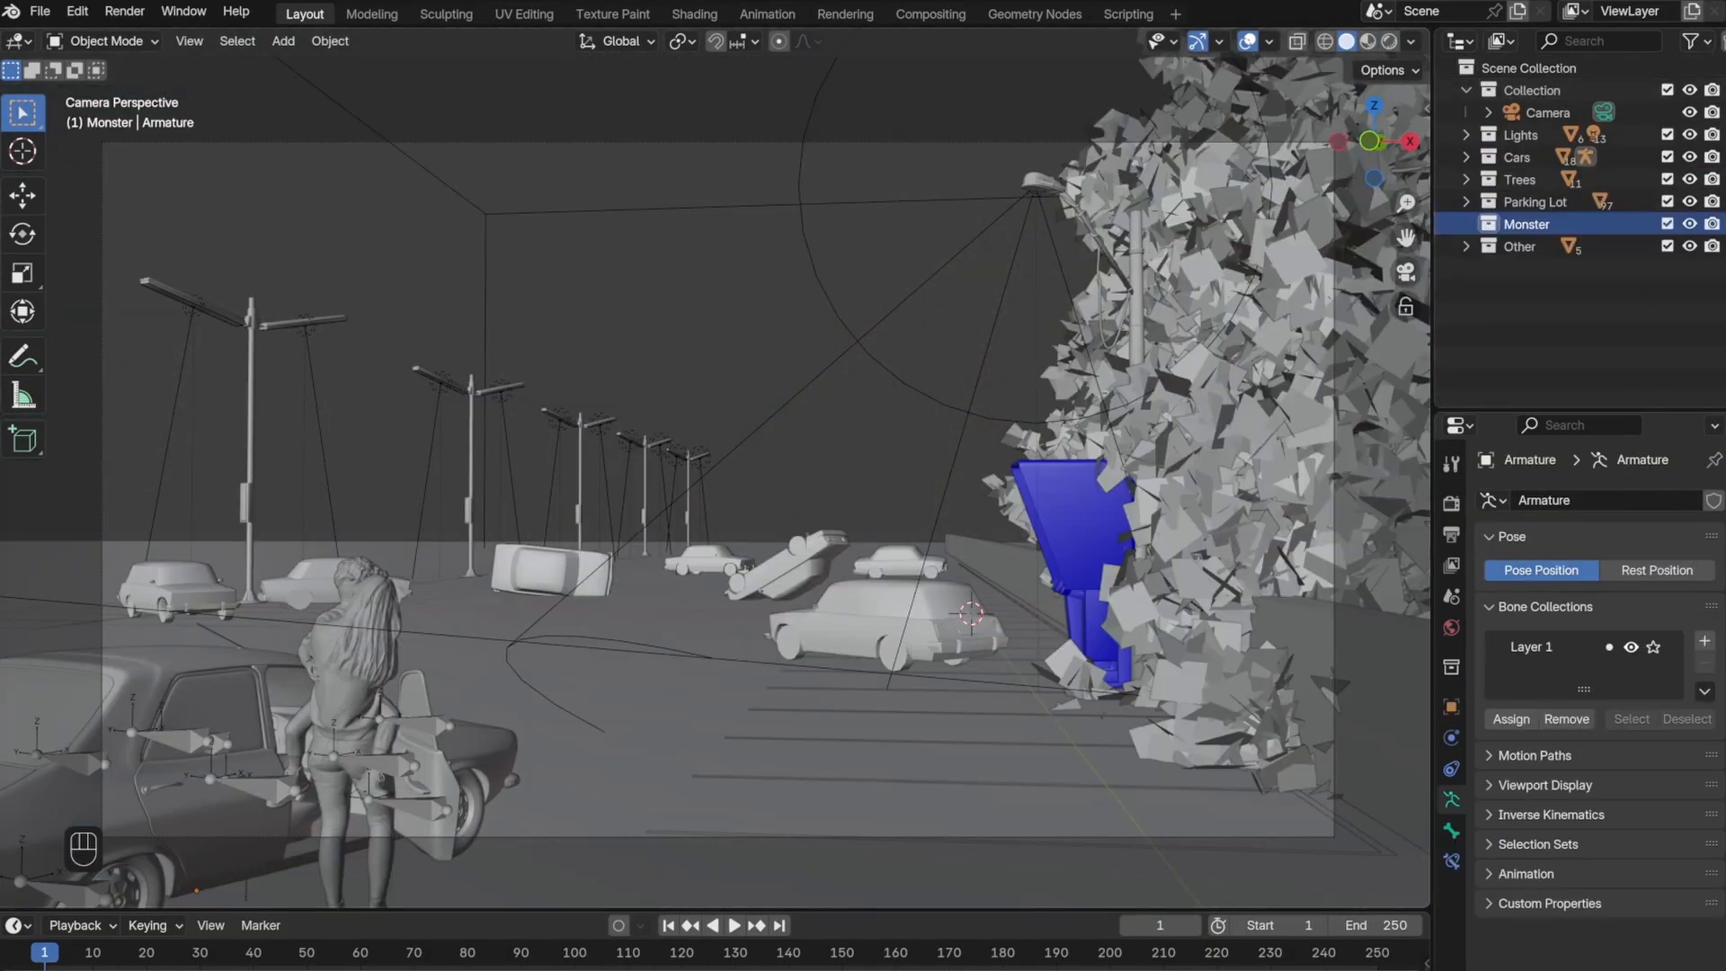
- Move the selected objects into a new named collection in the Outliner
key(y)
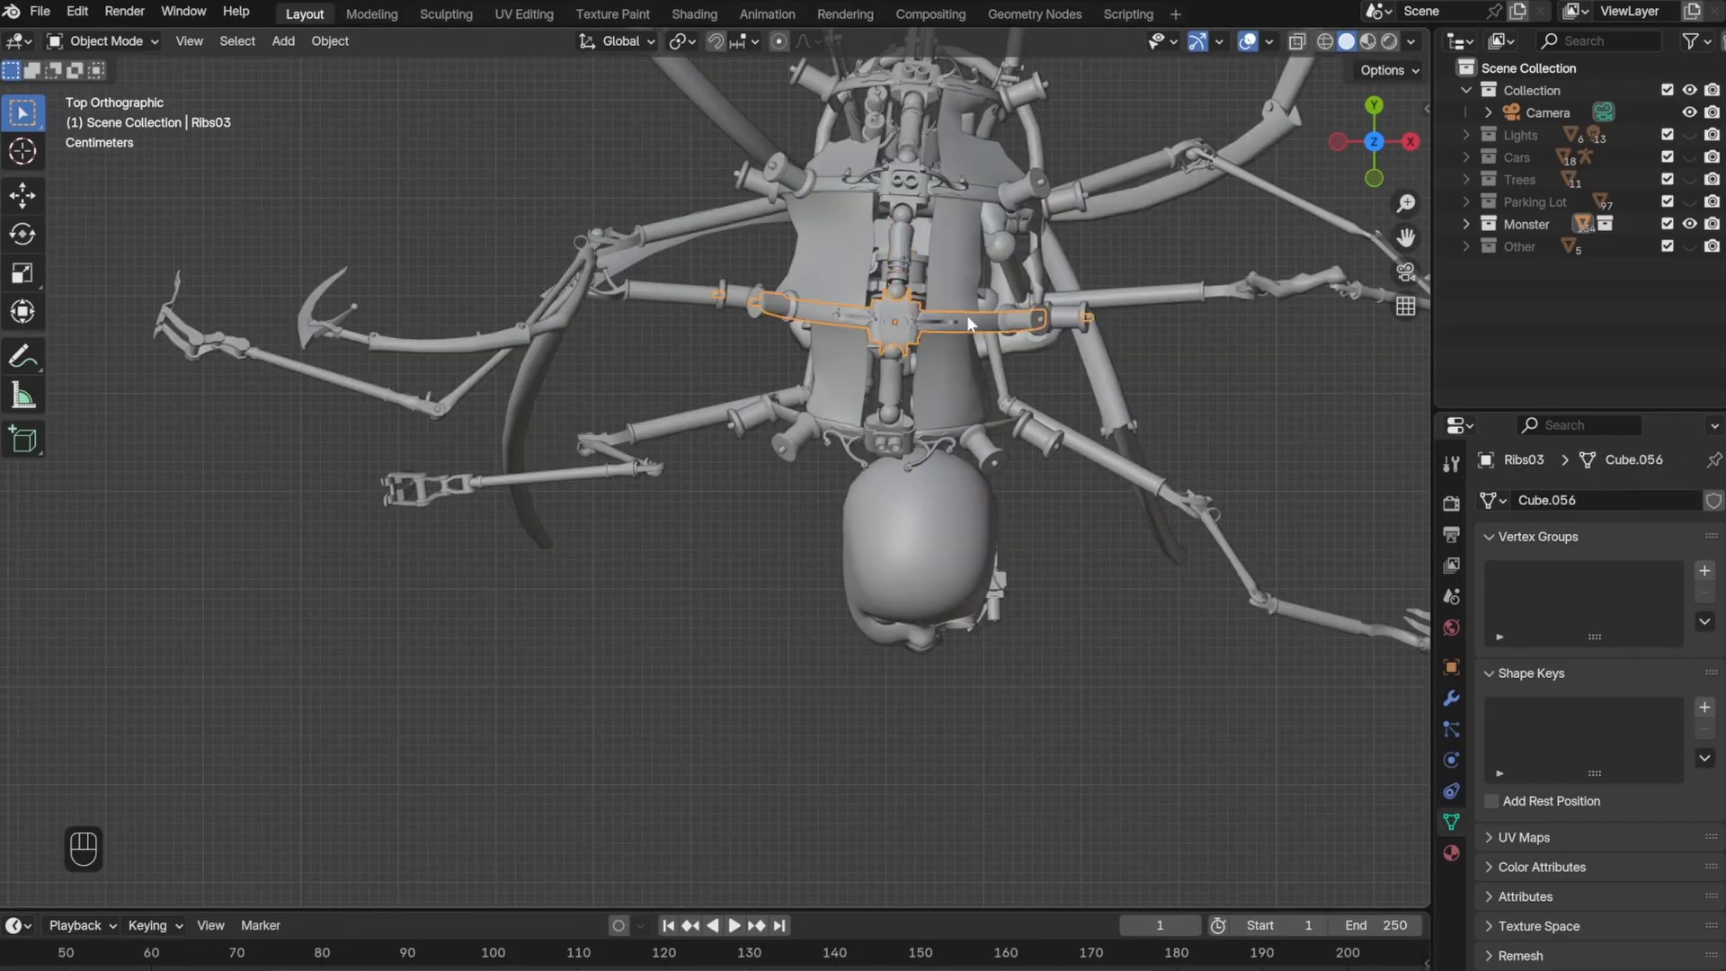
- Duplicate rib pieces onto the monster's body and remove the stray ones
key(alt+d)
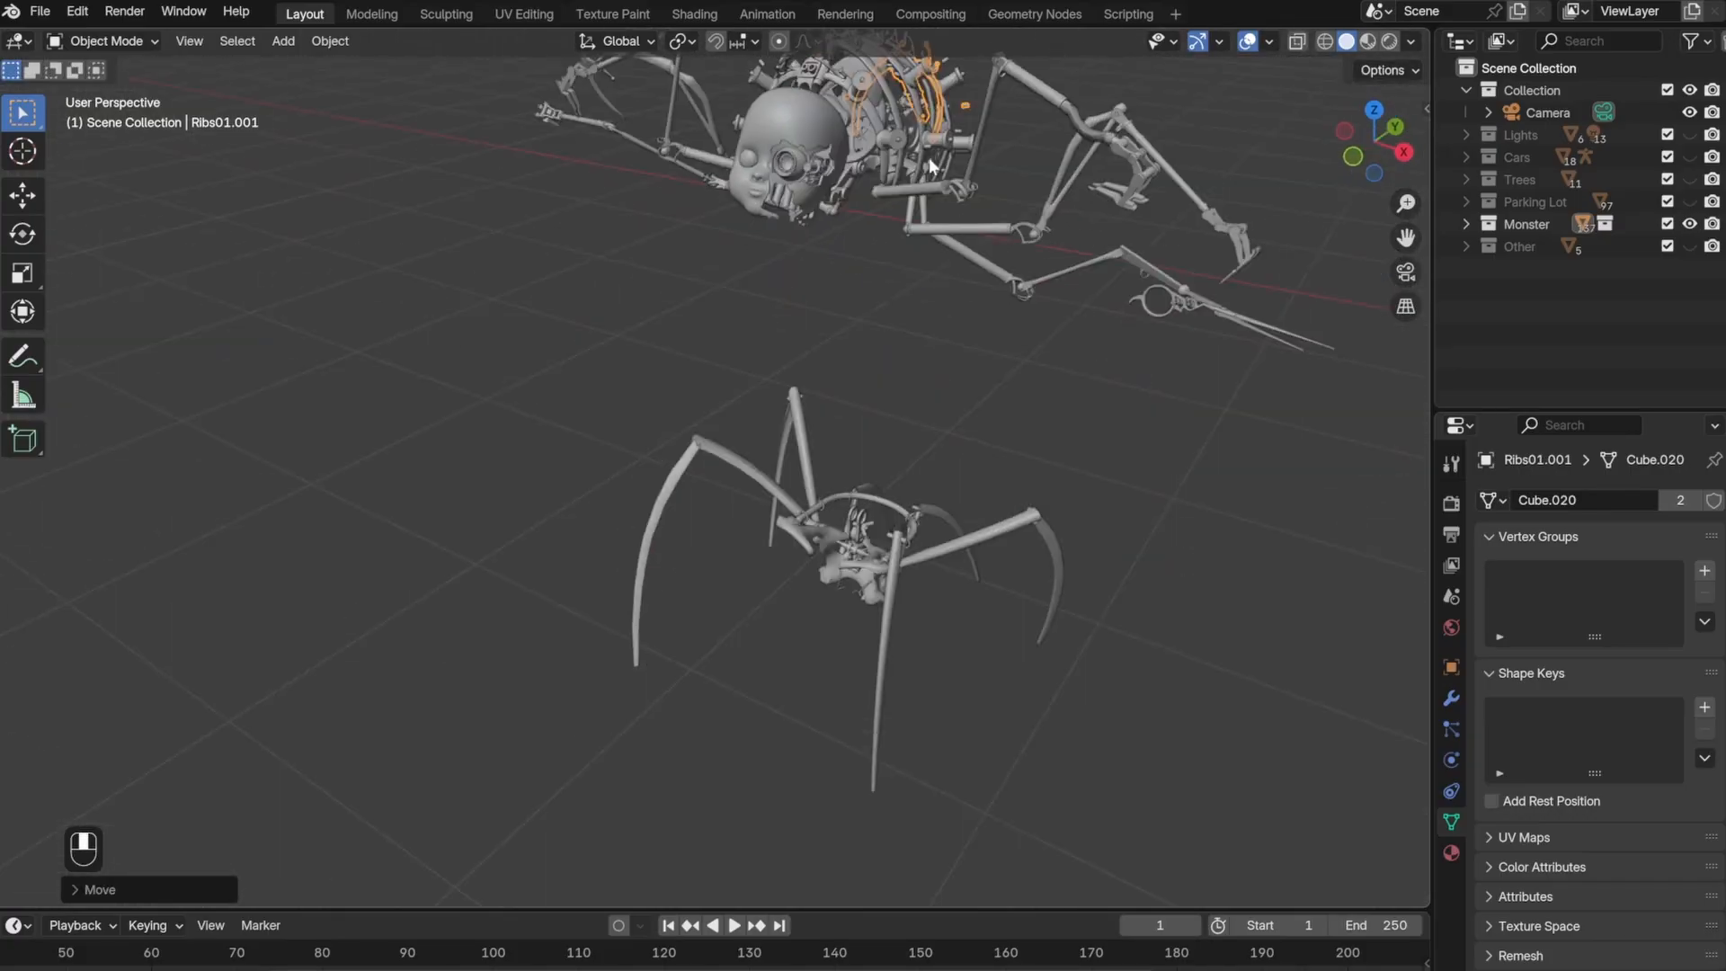
key(r)
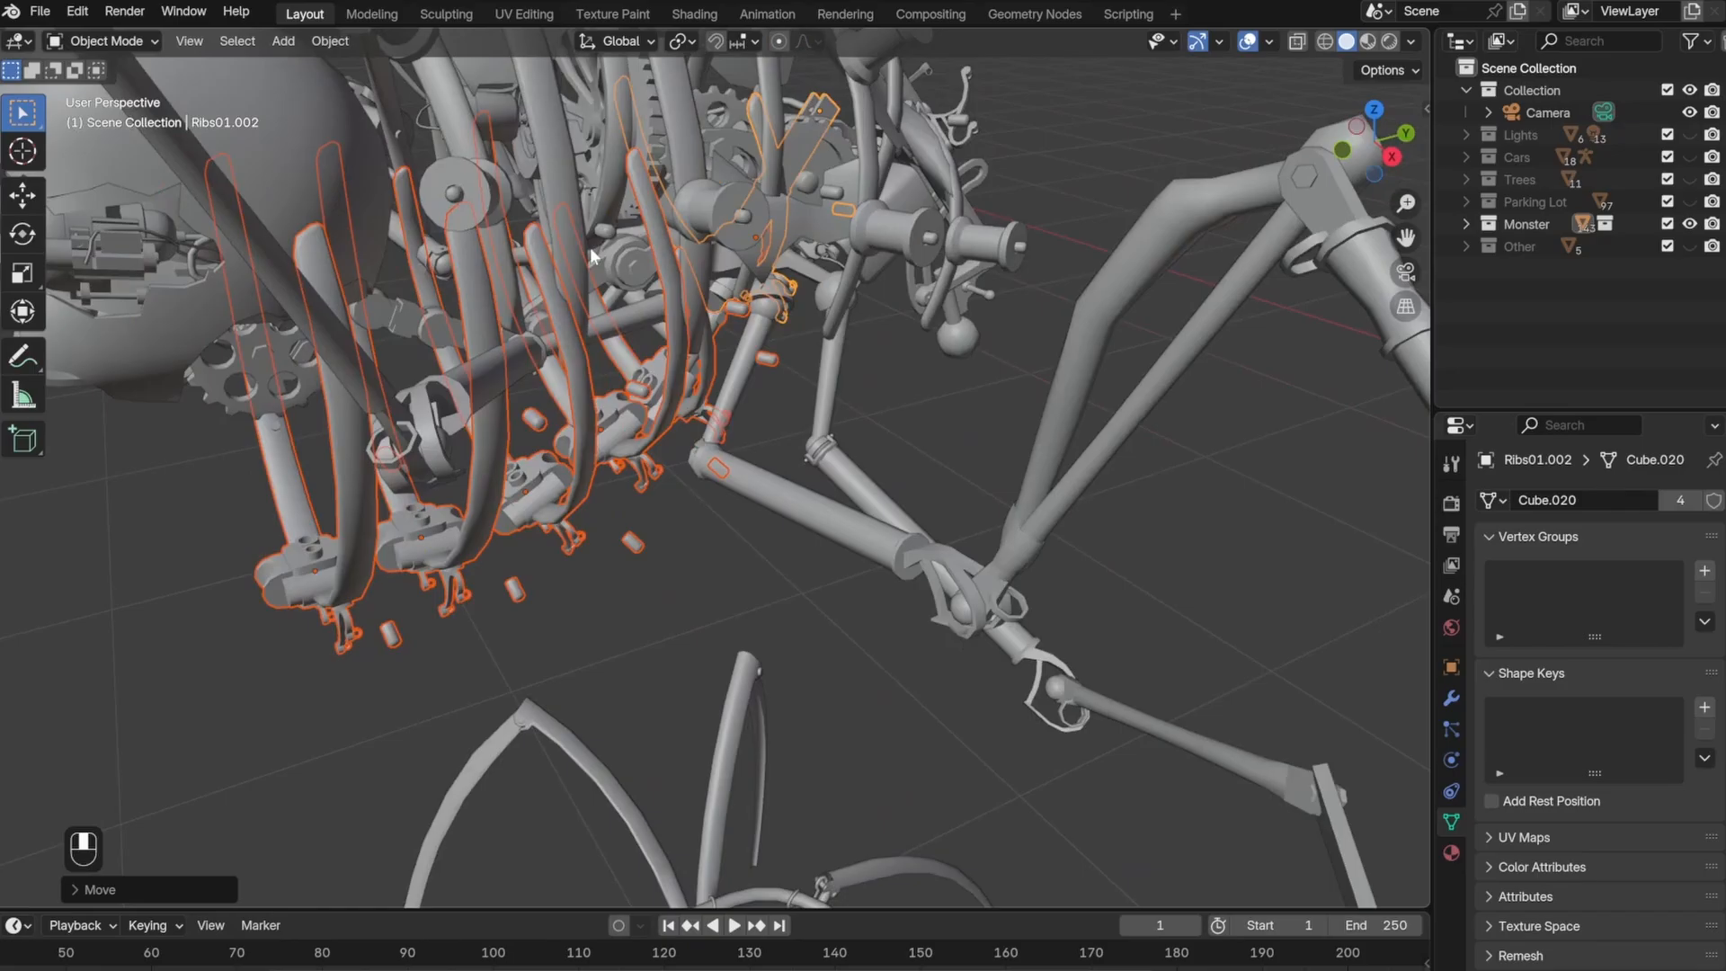
scroll(down, 3)
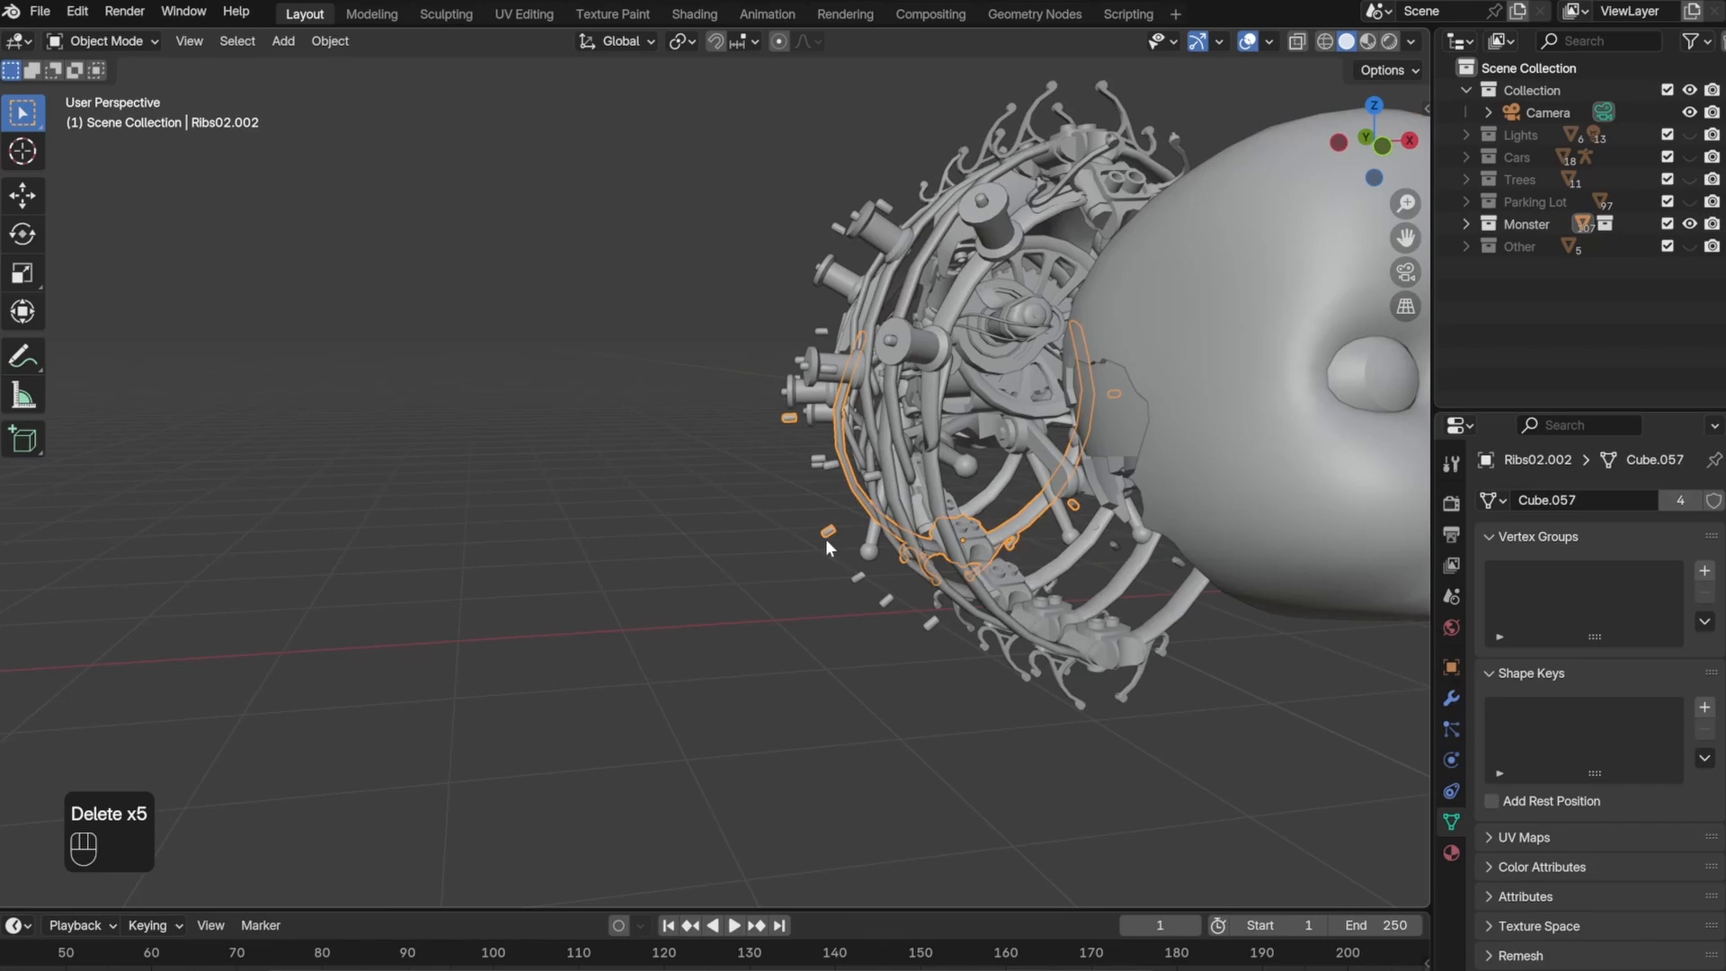
key(g)
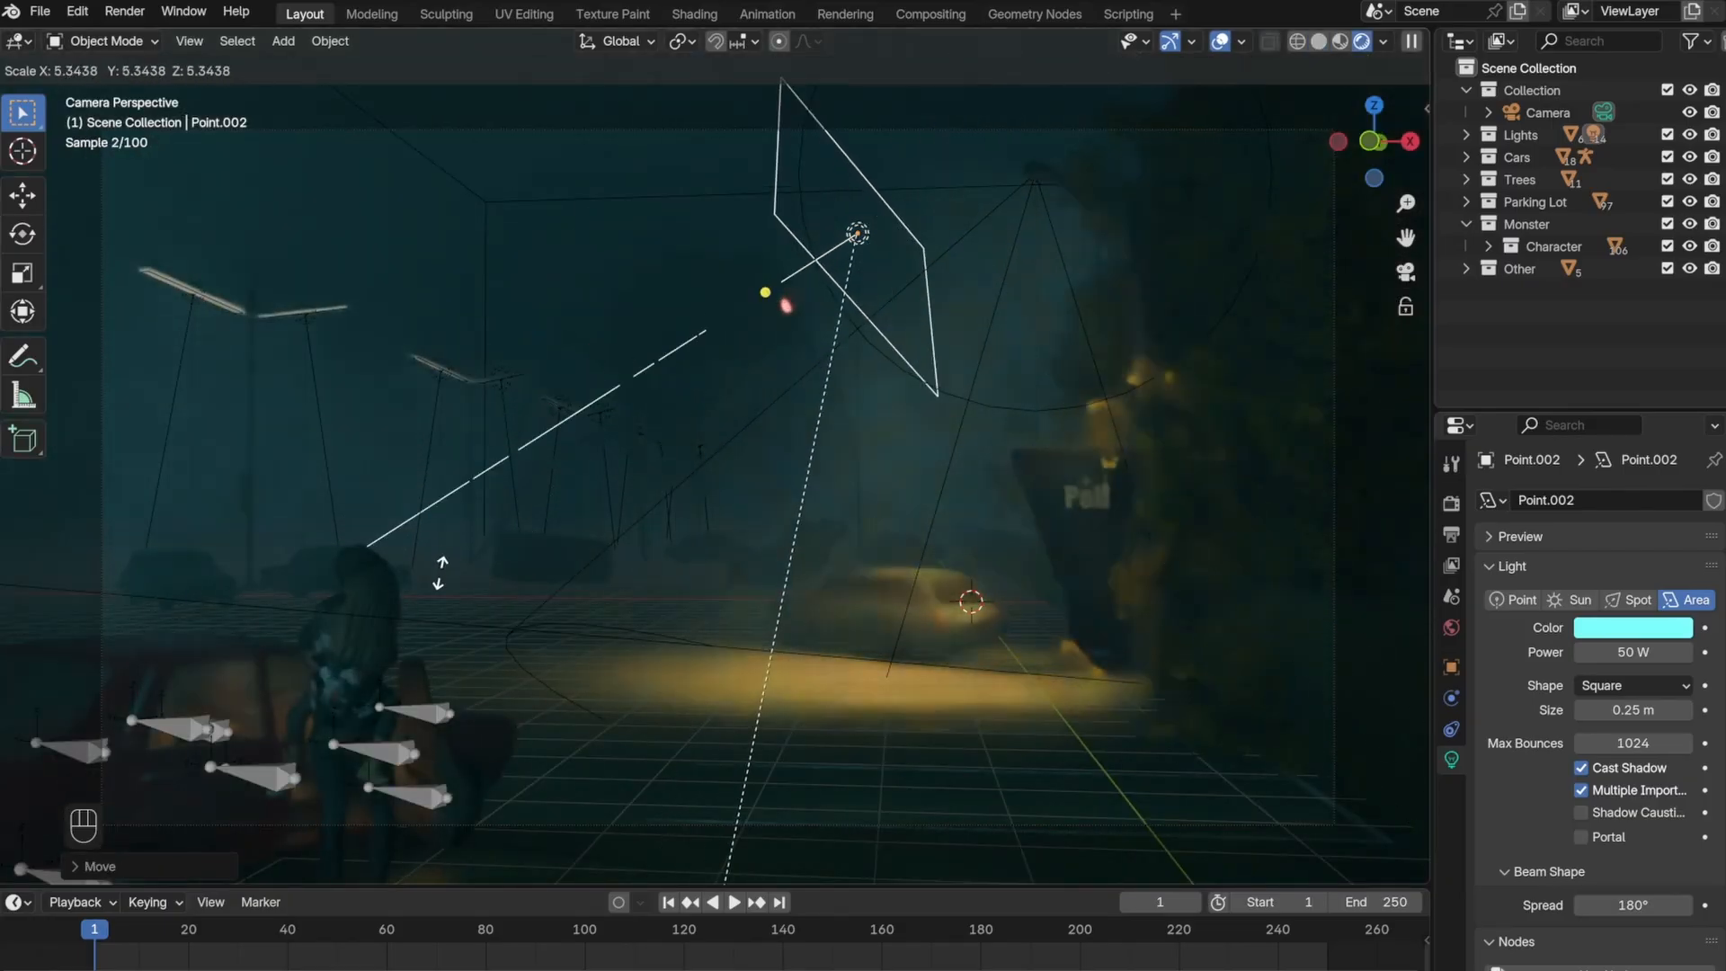
- Confirm the cyan 50 W area light's scaled size near the character
click(692, 13)
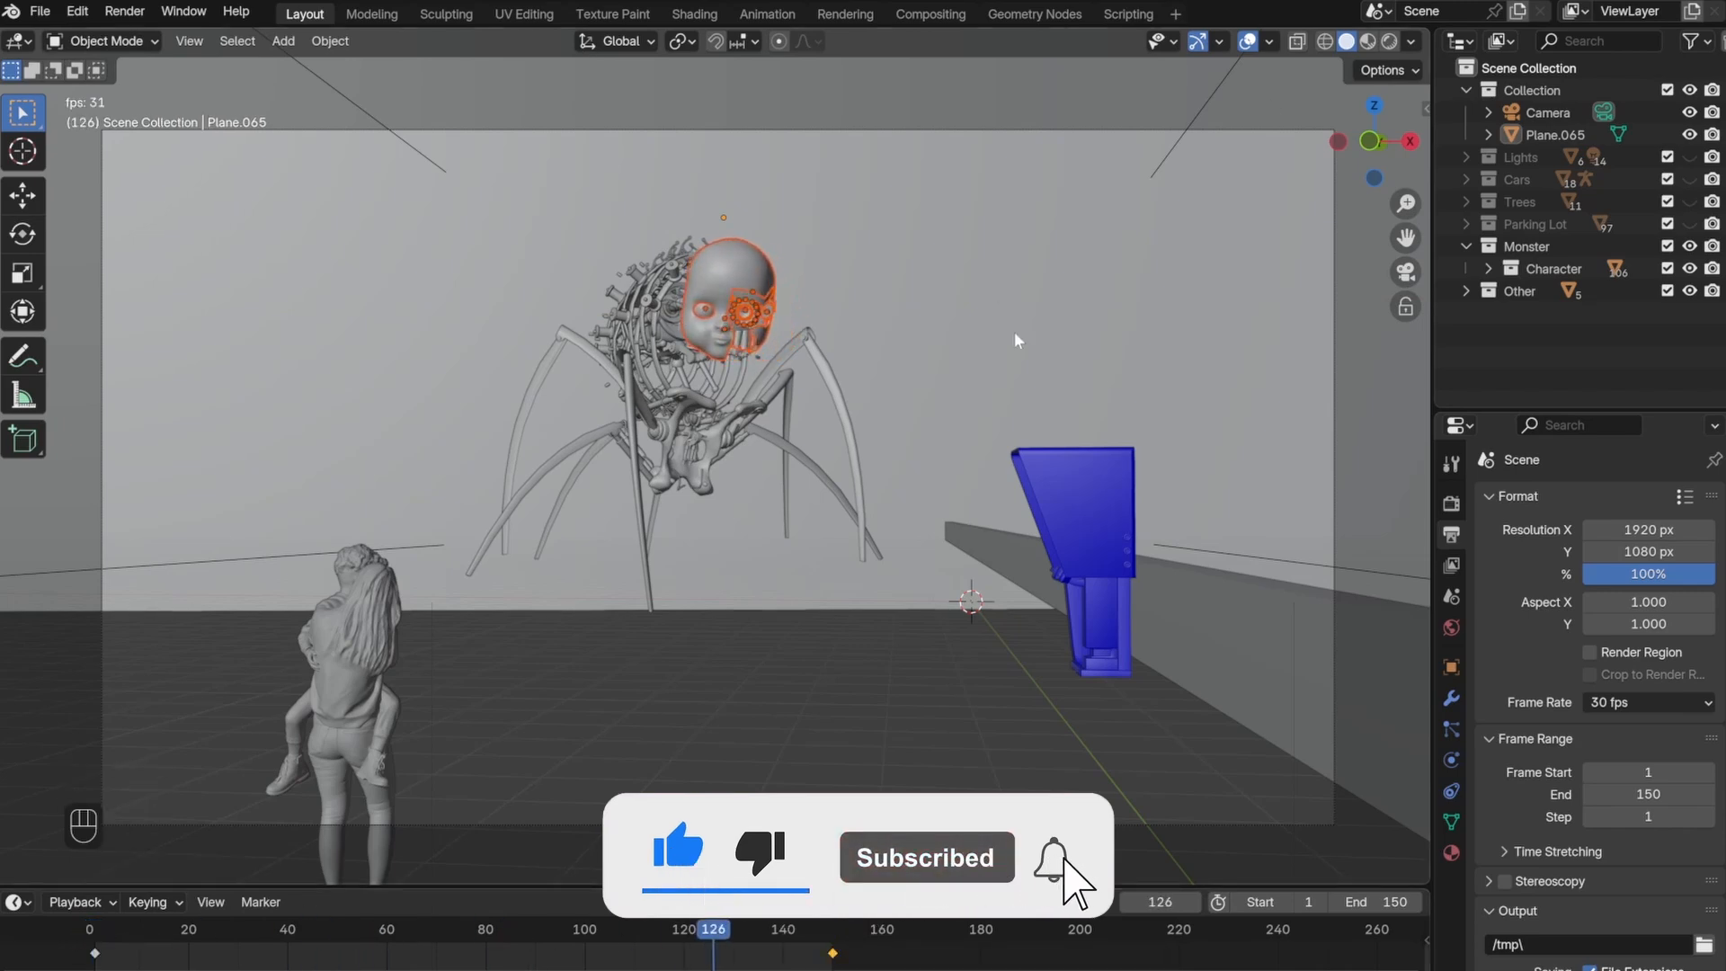
- Select the ground plane and bring up the Render menu commands
click(712, 413)
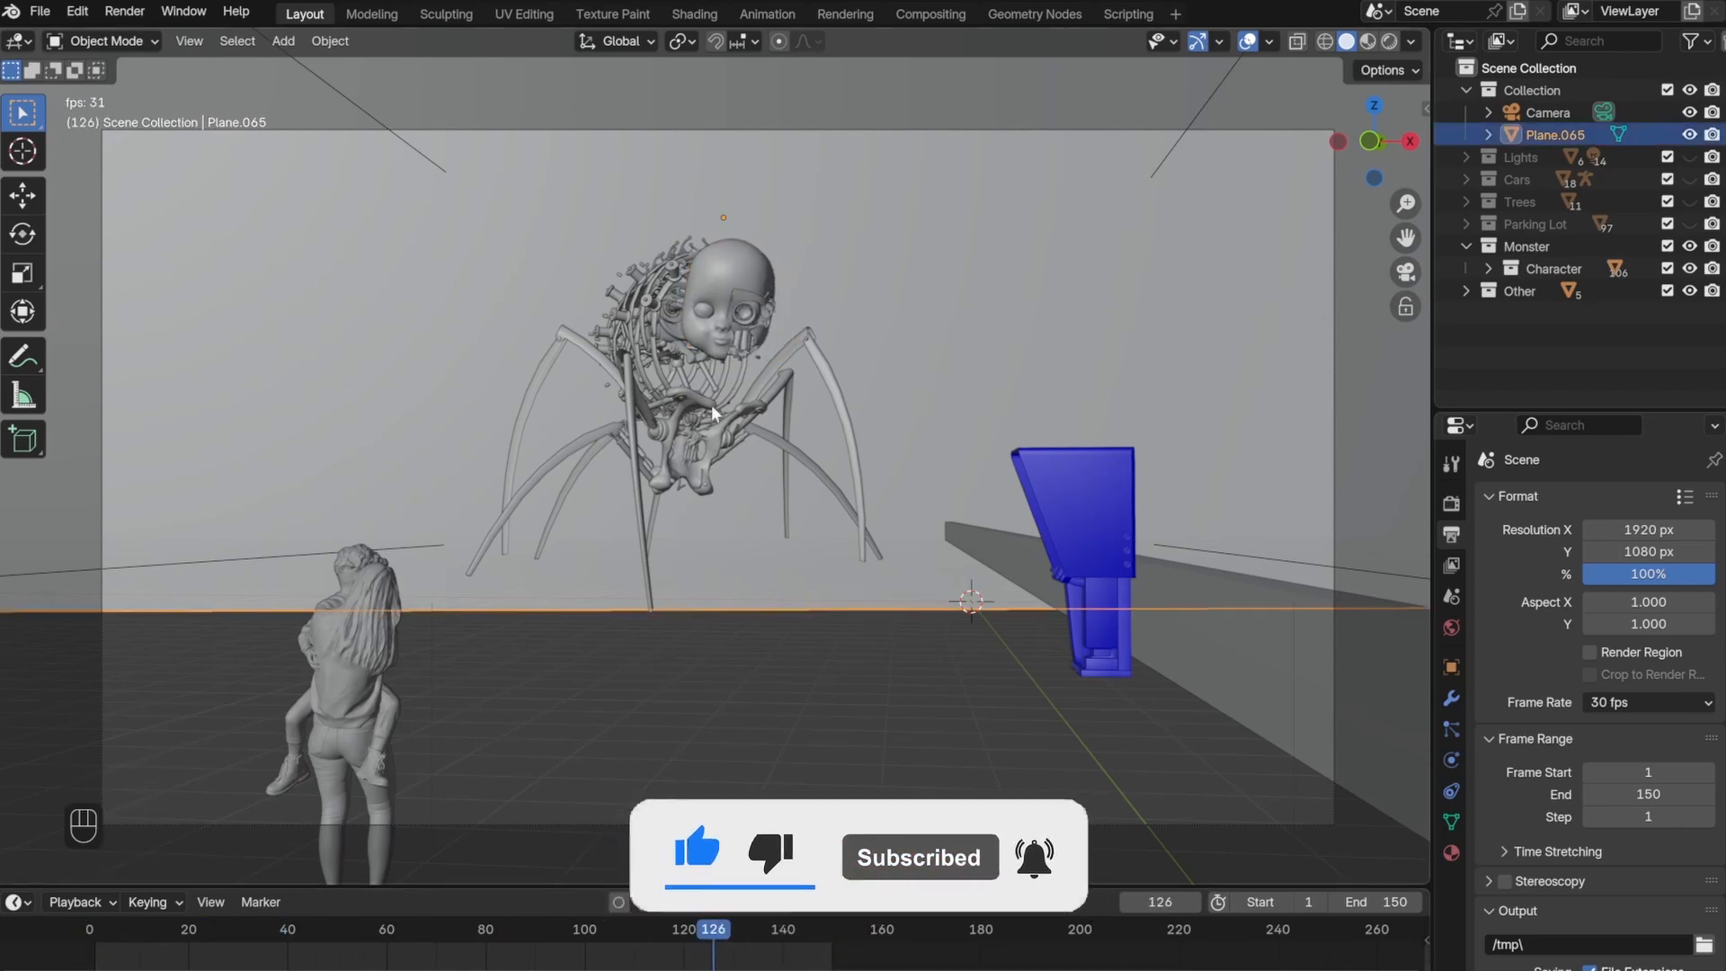
click(124, 12)
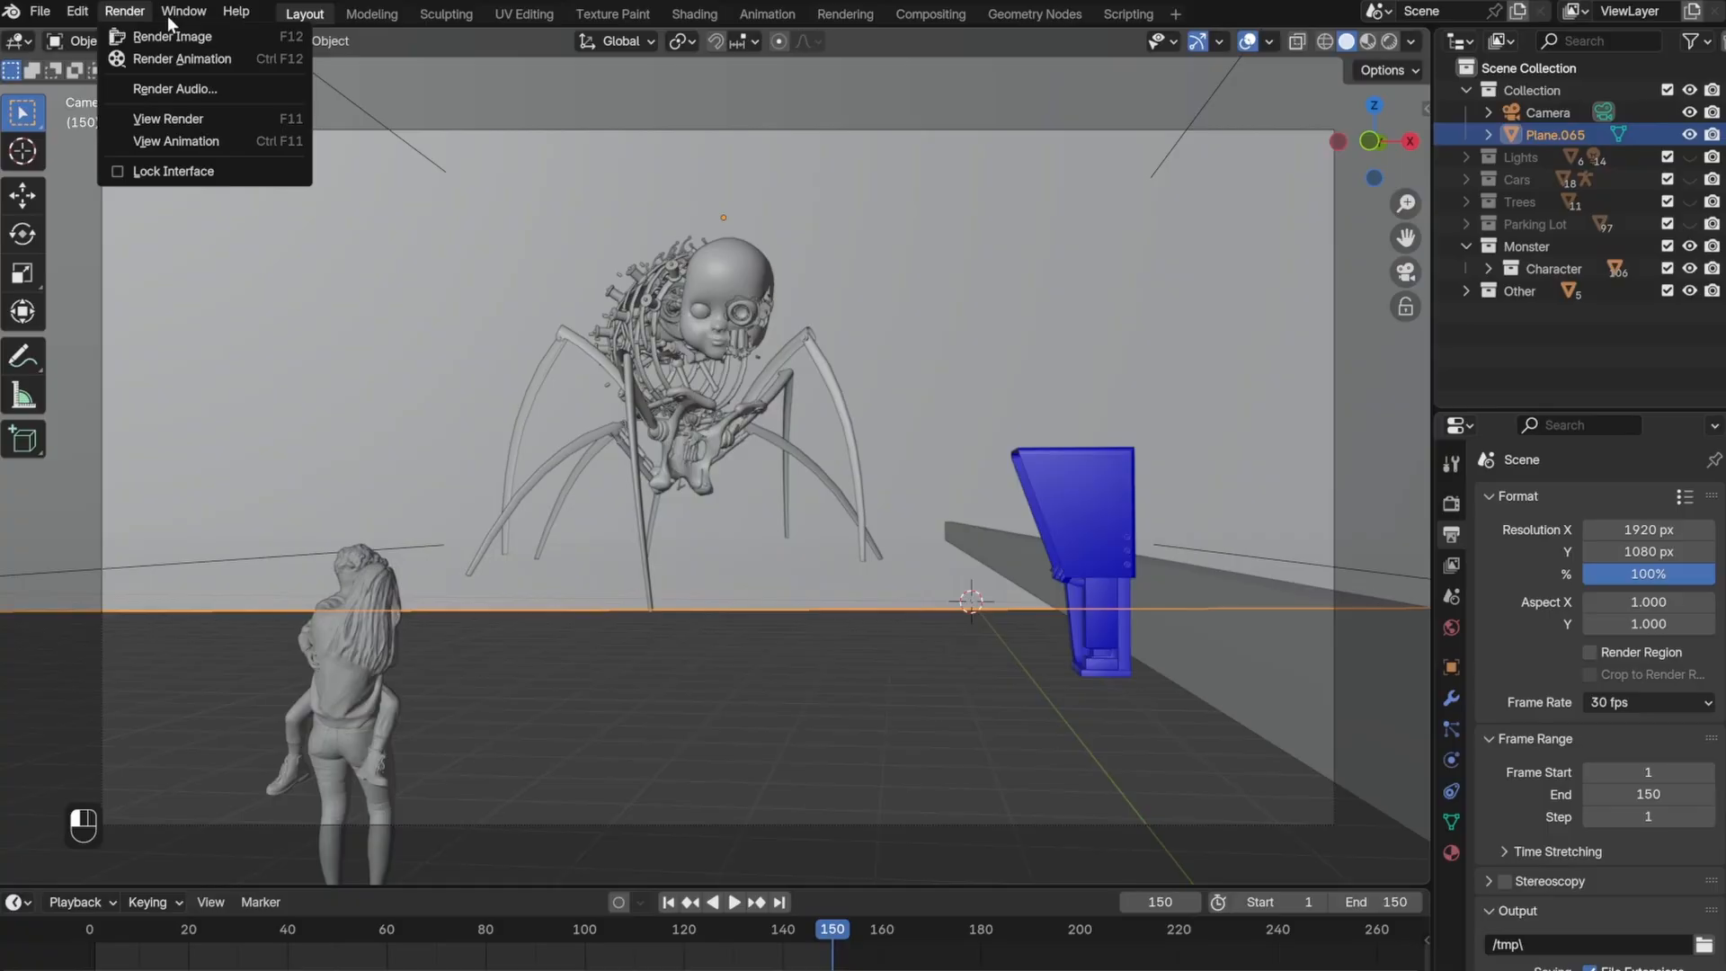